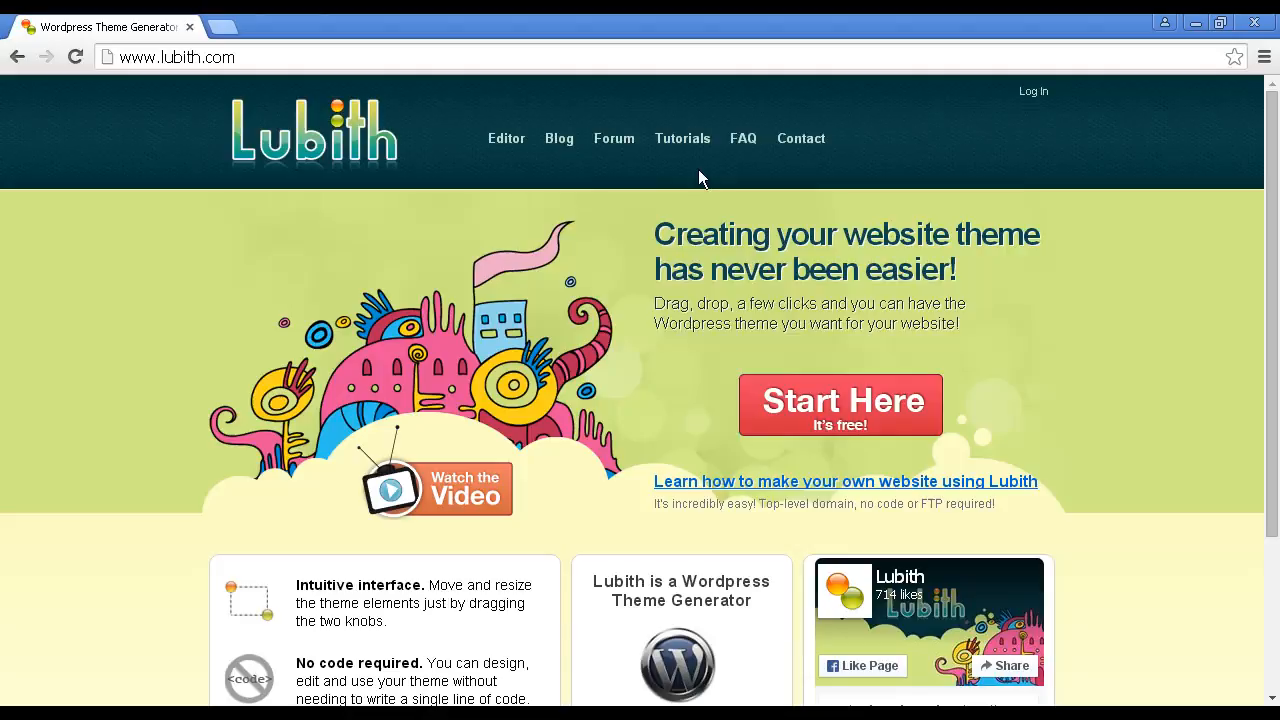
pyautogui.moveTo(252, 80)
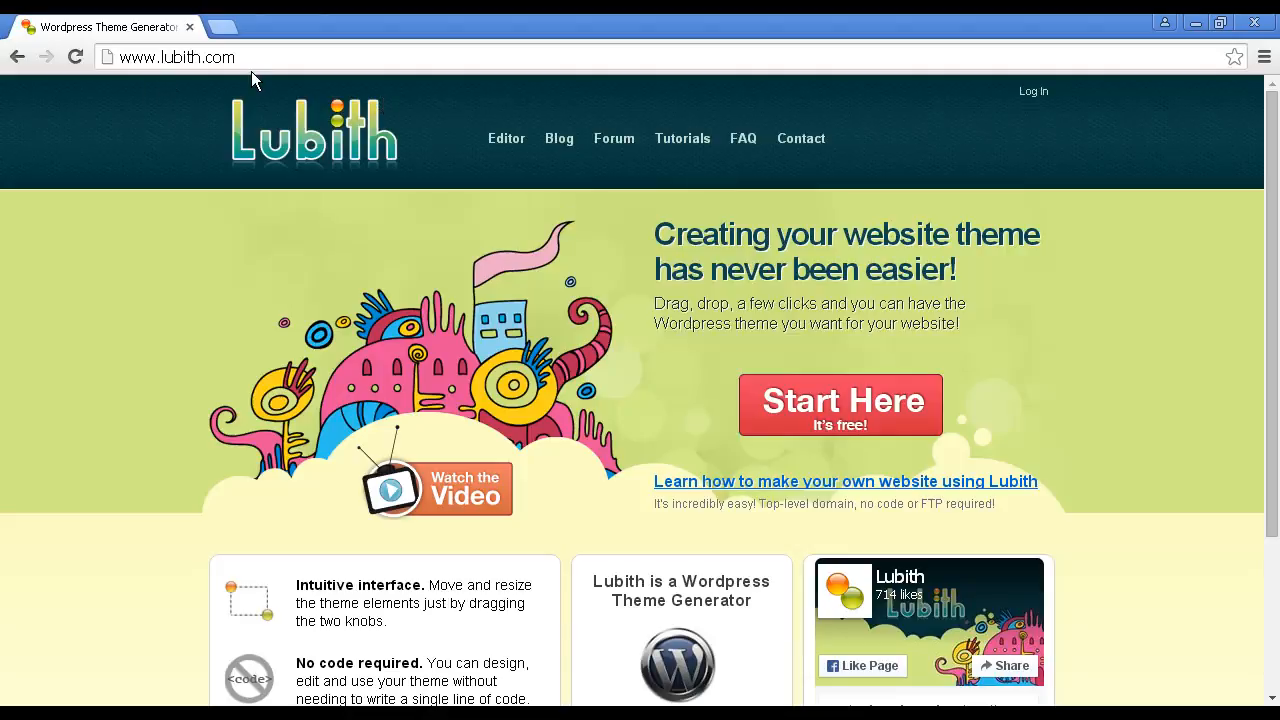
pyautogui.moveTo(860, 434)
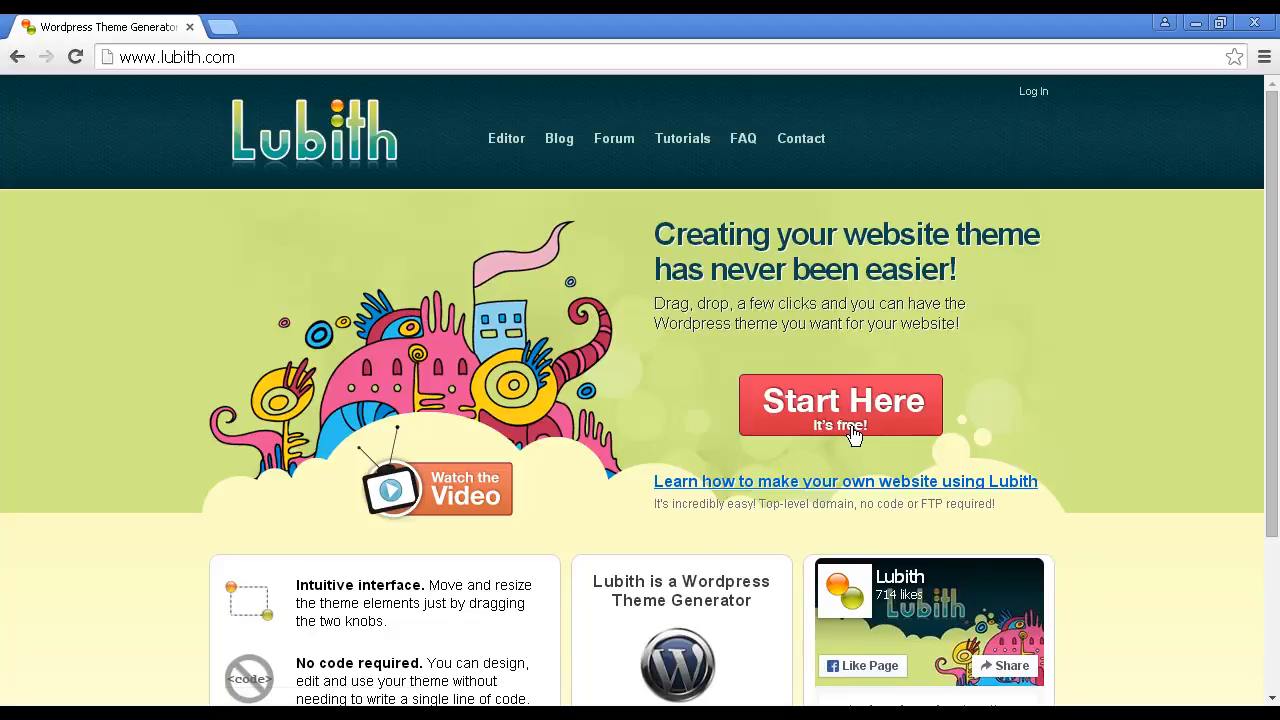
# Submit the registration form with username, gmail.com e-mail, password and security code 5H5H.
pyautogui.click(840, 404)
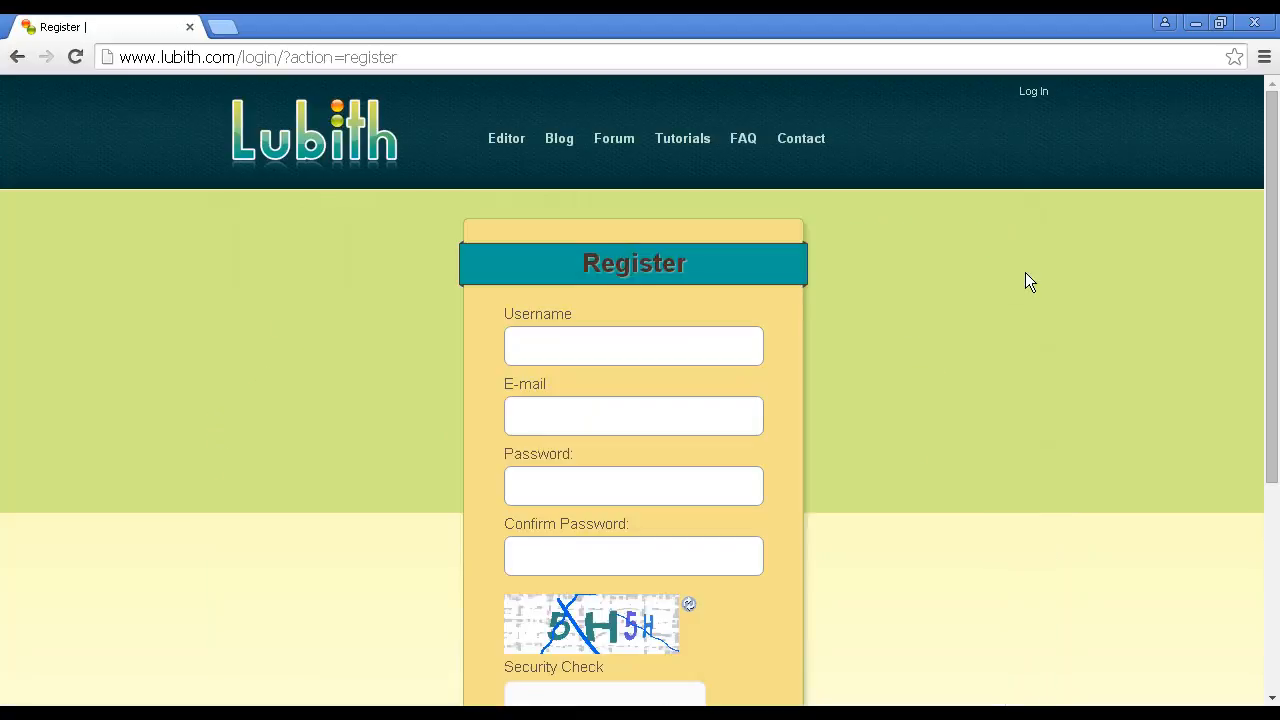
pyautogui.moveTo(976, 336)
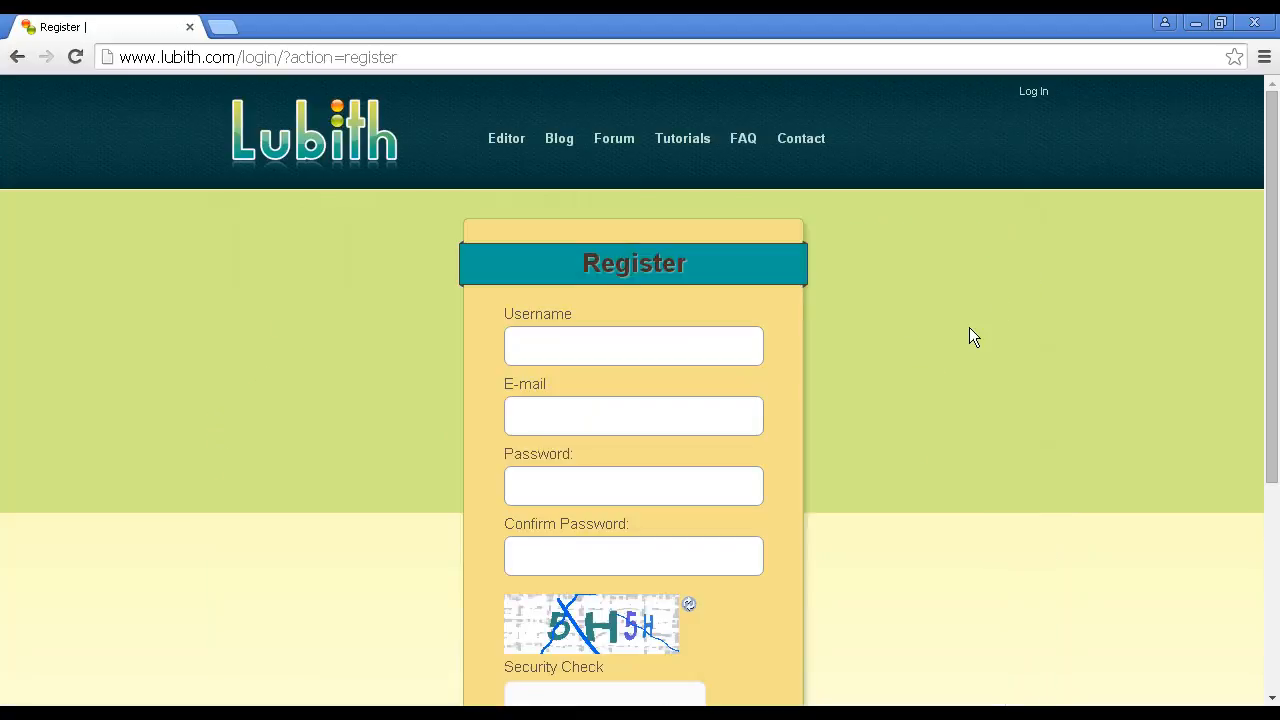
pyautogui.moveTo(748, 418)
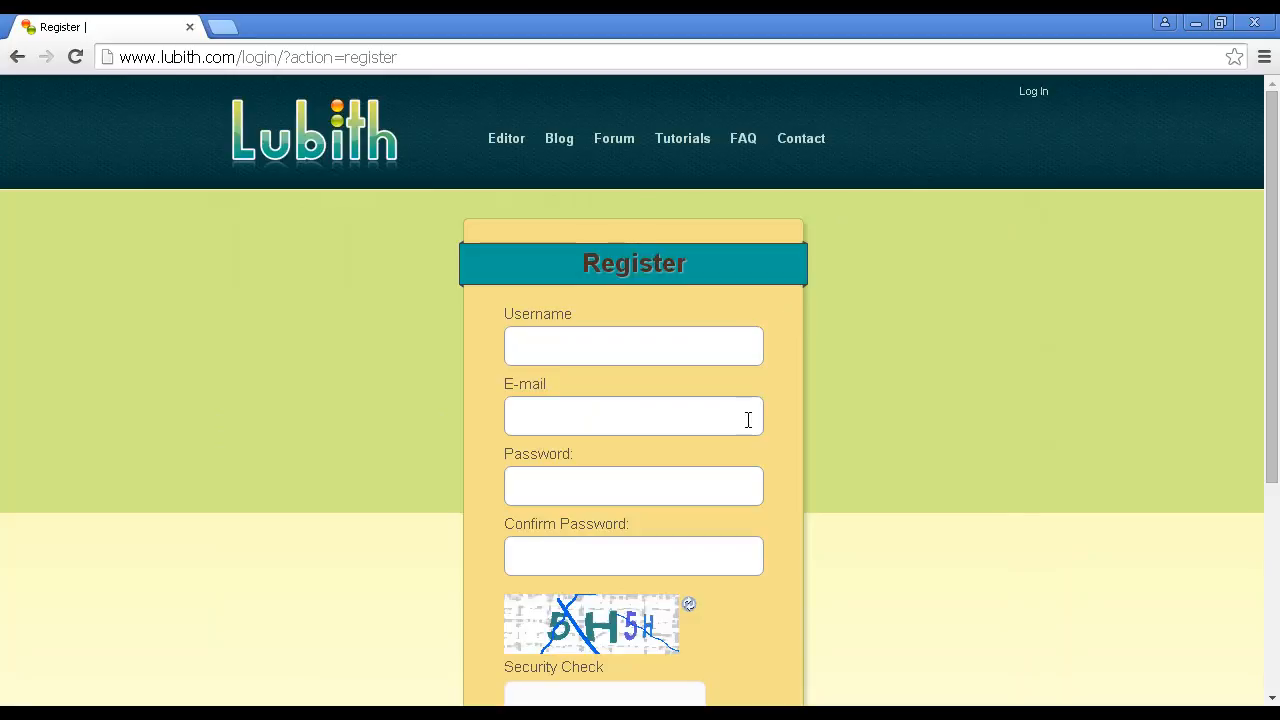
pyautogui.moveTo(836, 490)
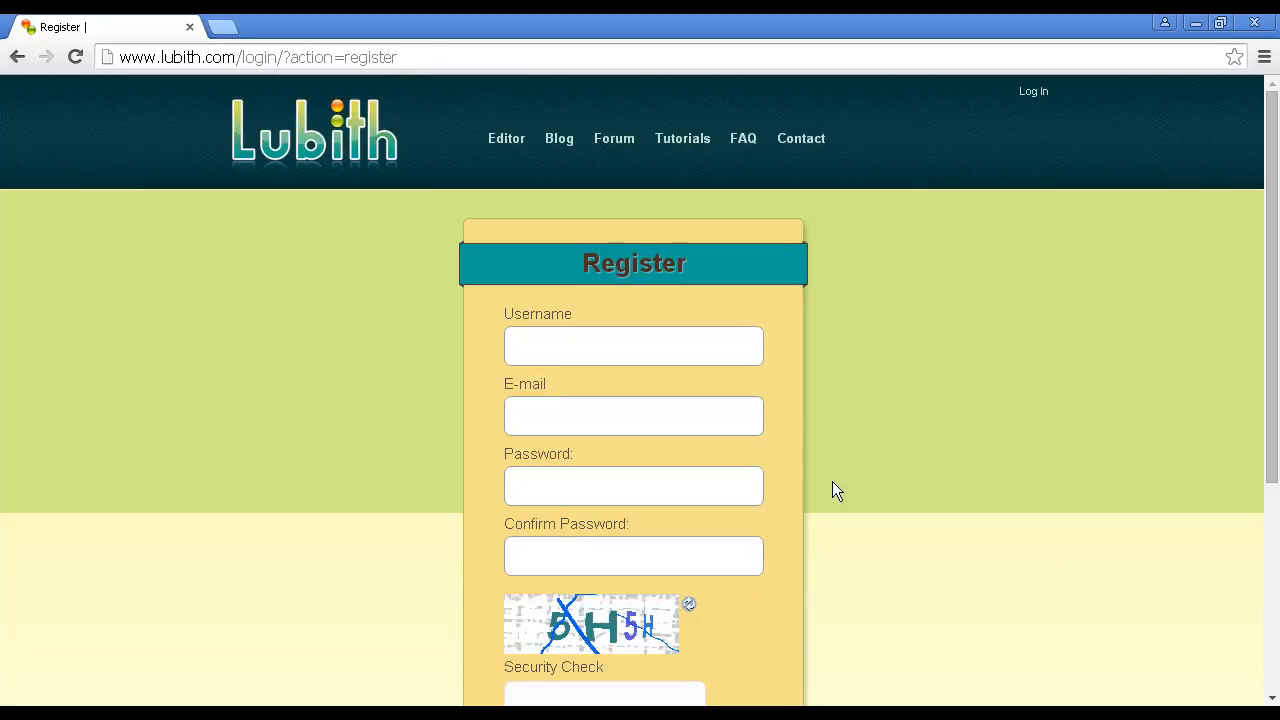
pyautogui.scroll(-3)
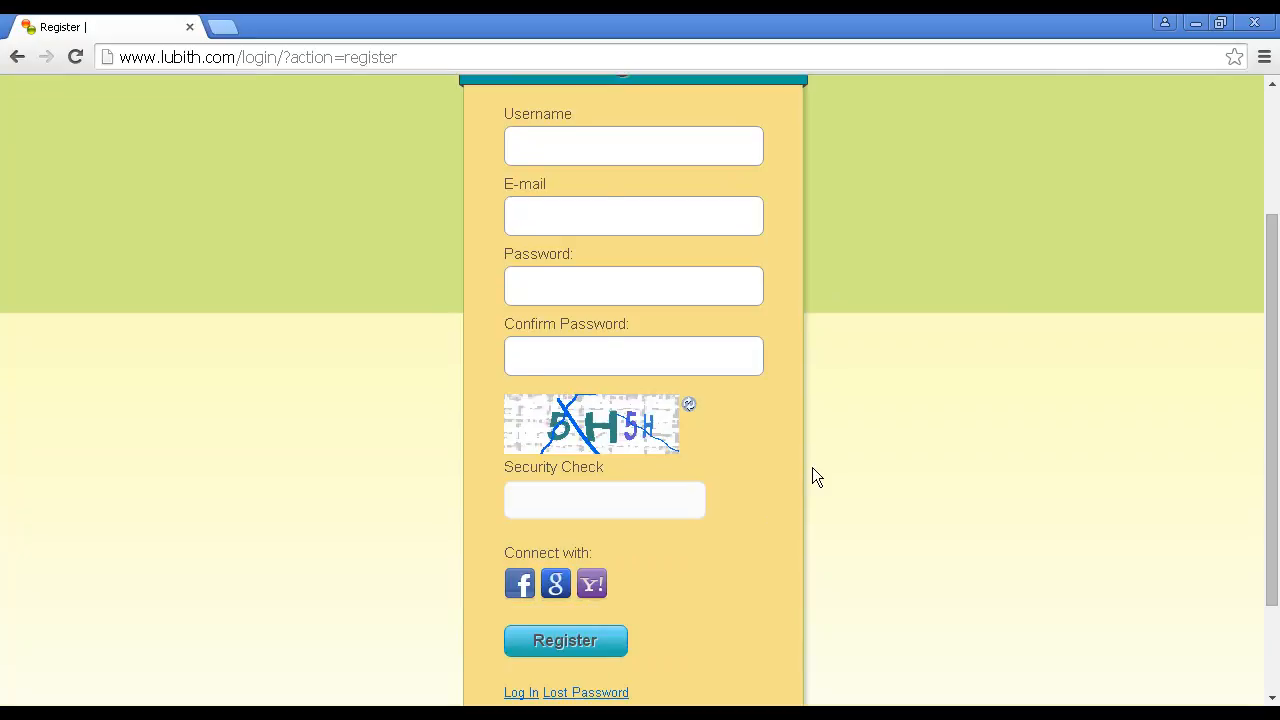
pyautogui.moveTo(652, 532)
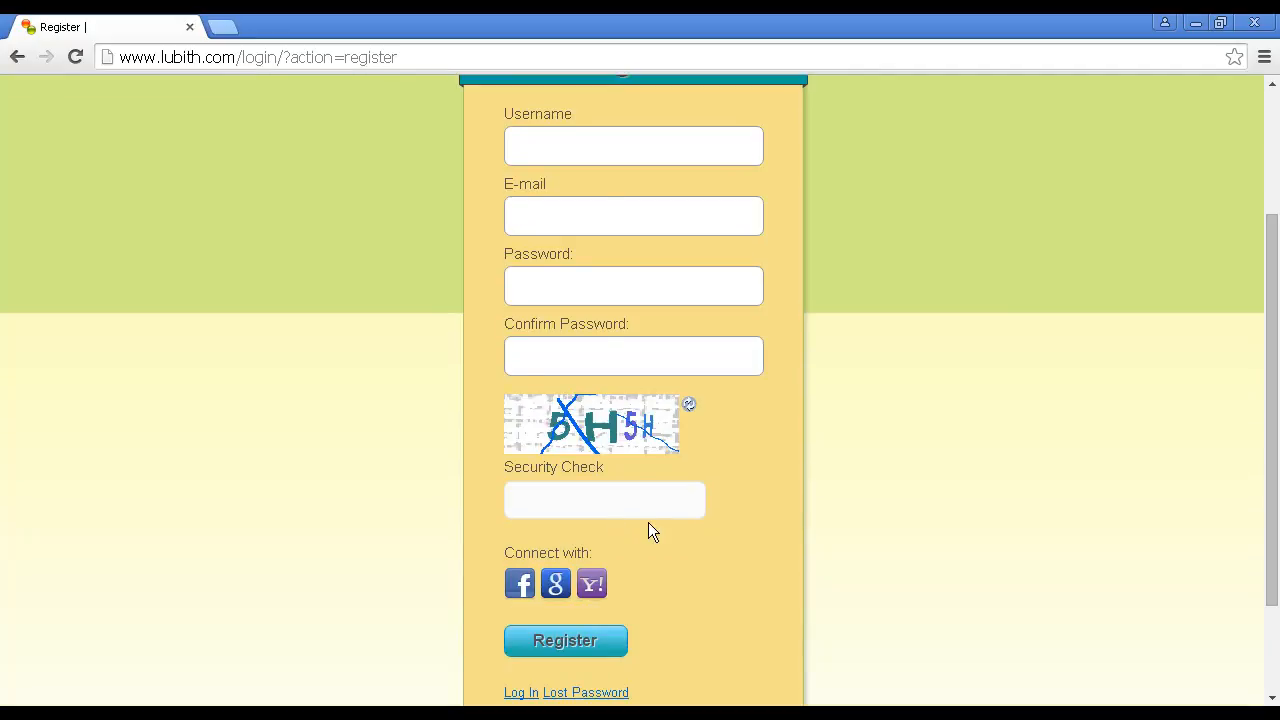
pyautogui.moveTo(708, 606)
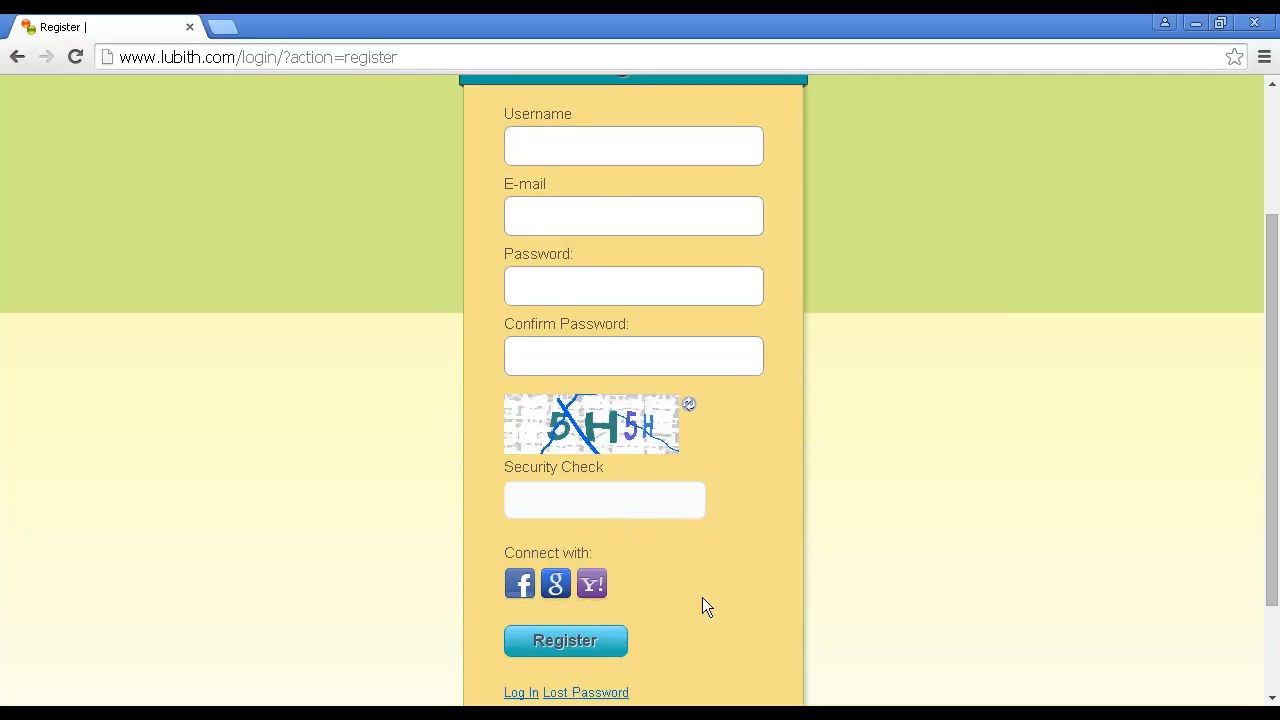
pyautogui.moveTo(816, 584)
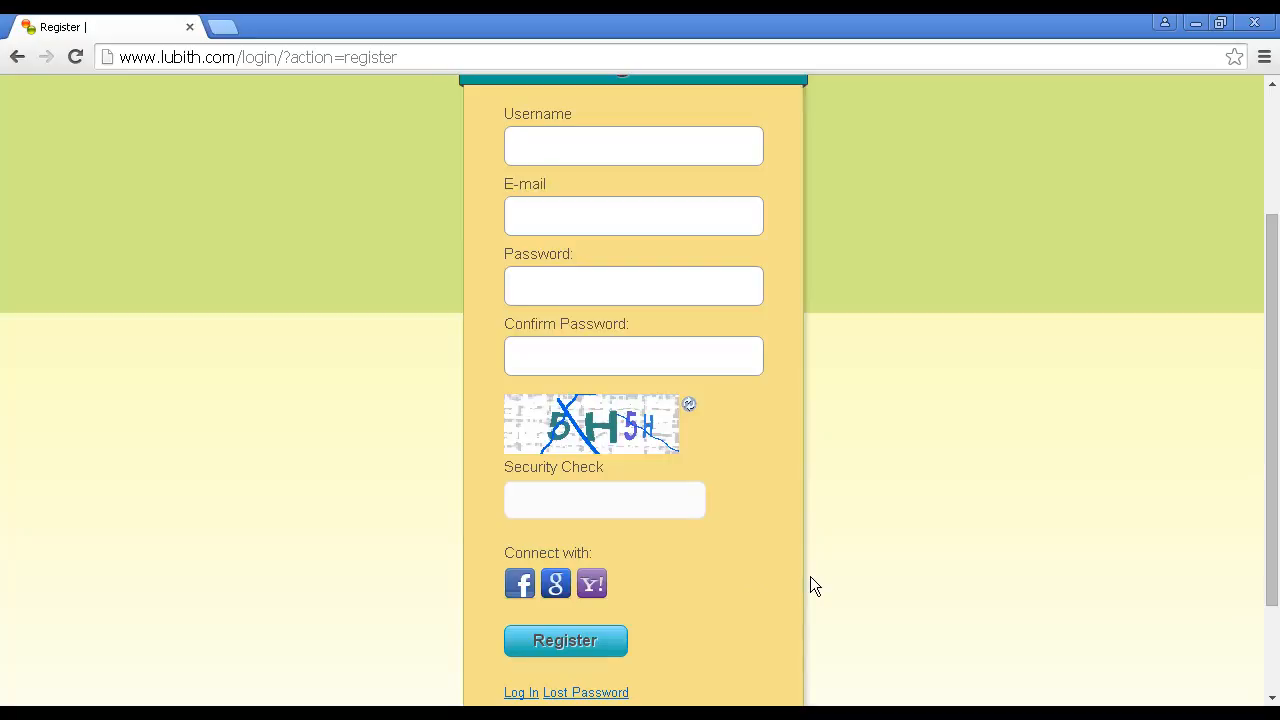
pyautogui.write('gmail.com')
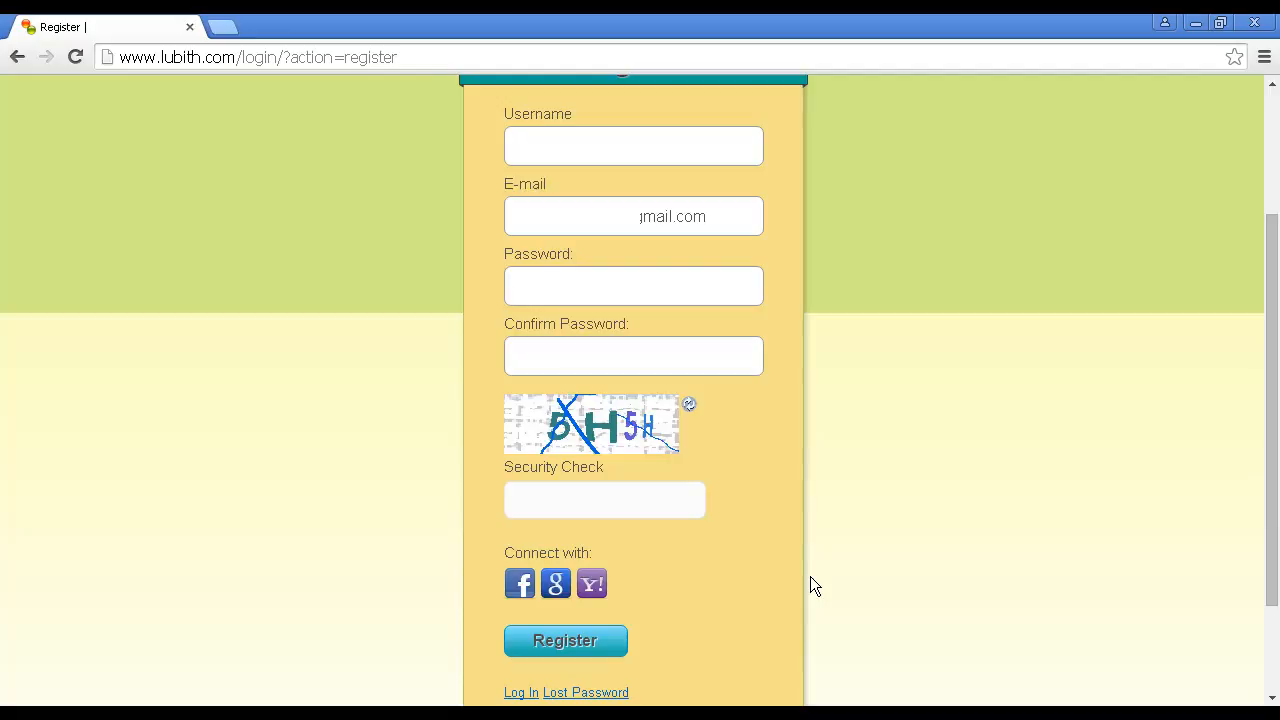
pyautogui.write('5H5H')
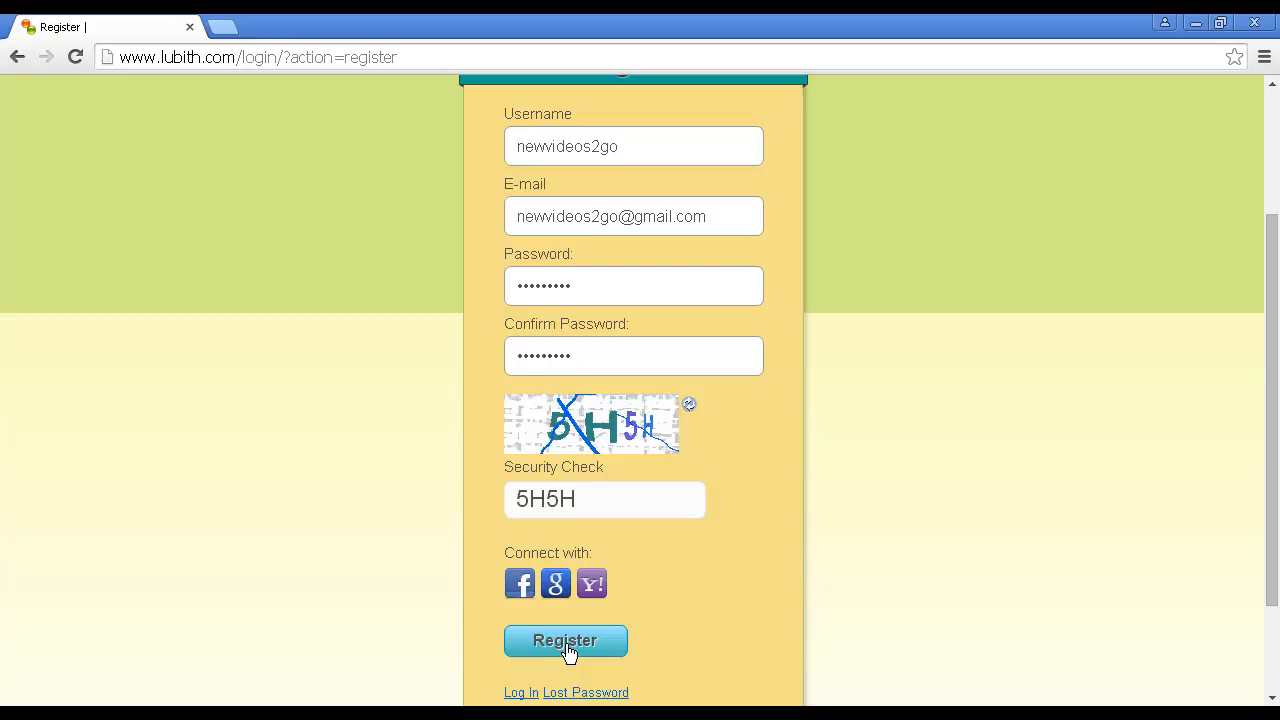
pyautogui.click(564, 640)
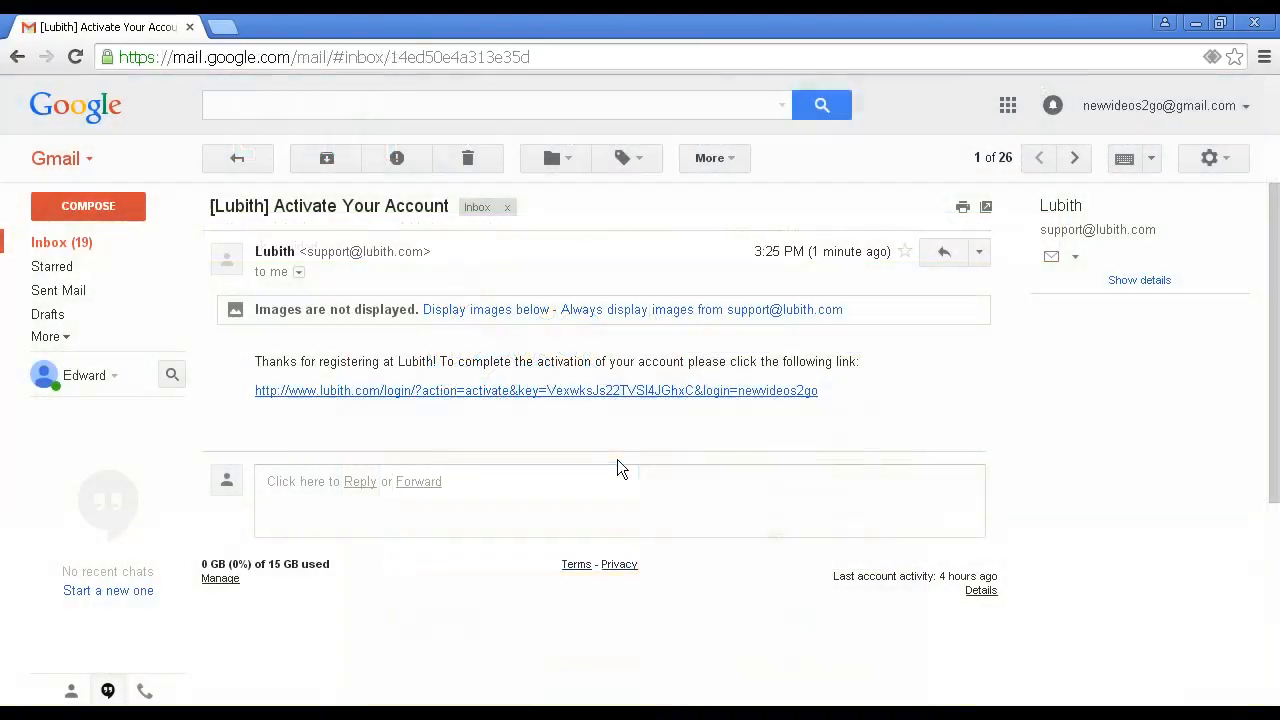
pyautogui.moveTo(660, 396)
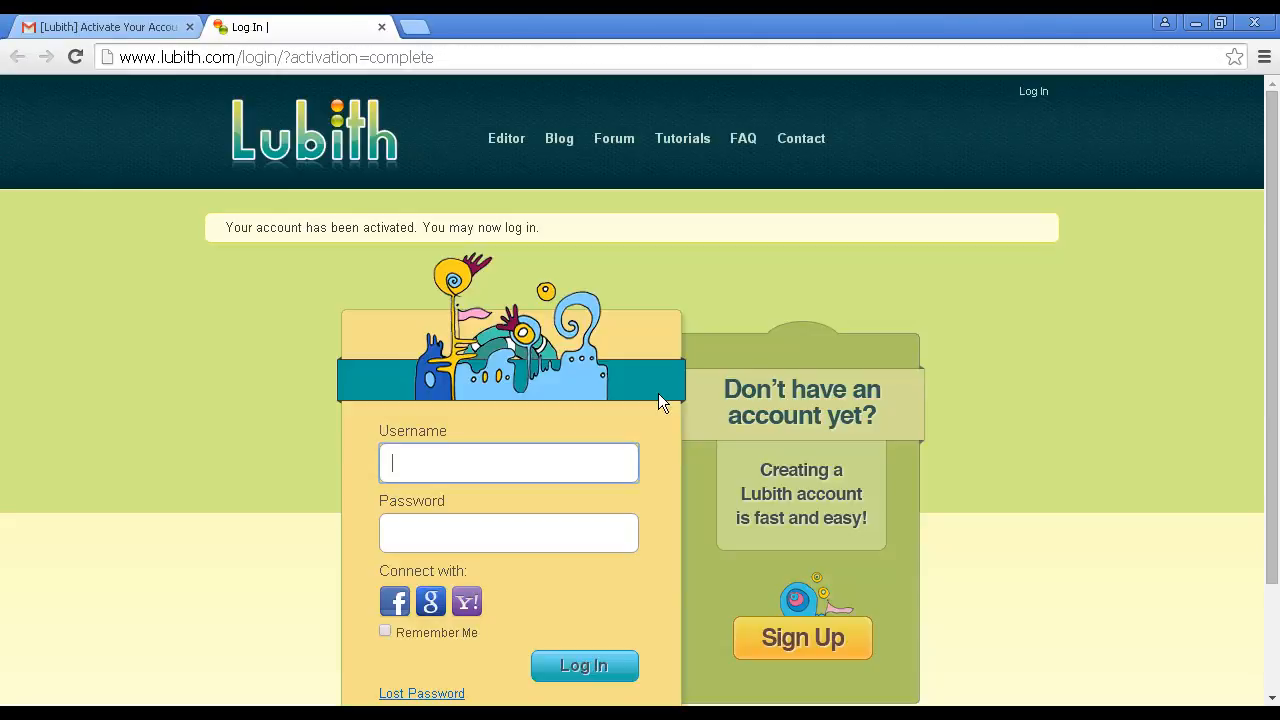
# Log in with the new username and password, then start the theme editor from Start Here.
pyautogui.write('newvideos2go')
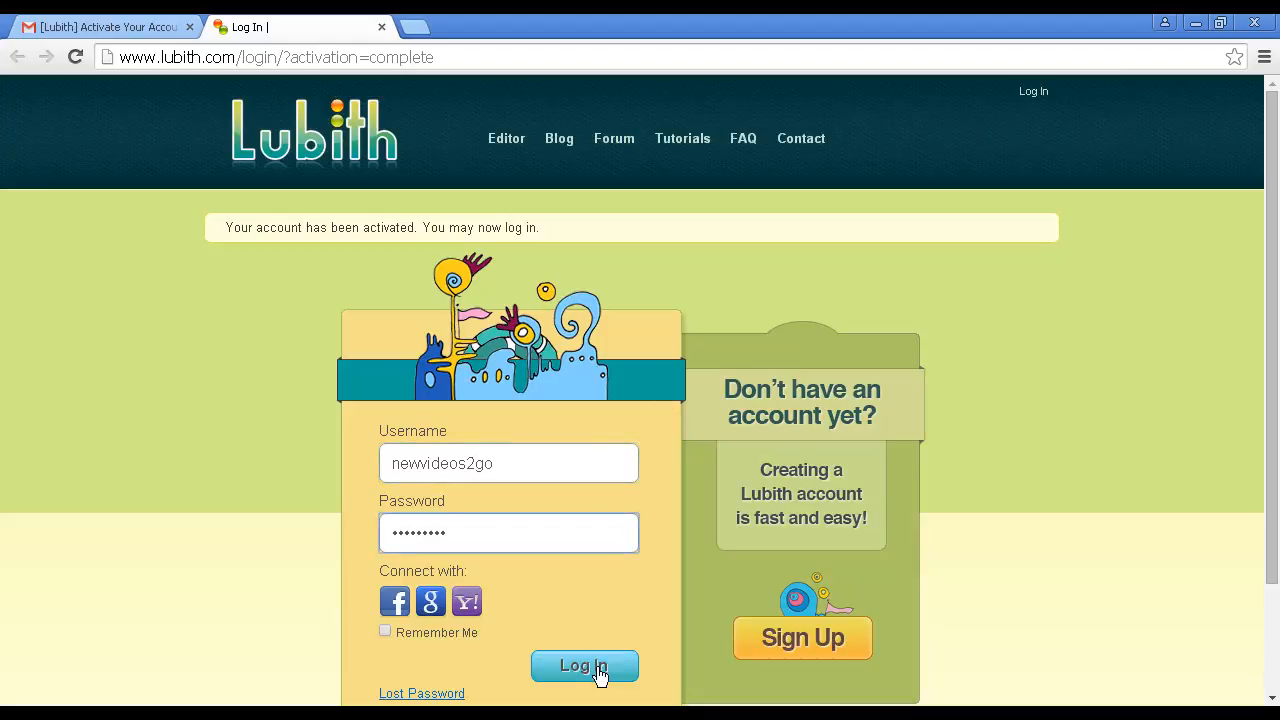
pyautogui.click(584, 666)
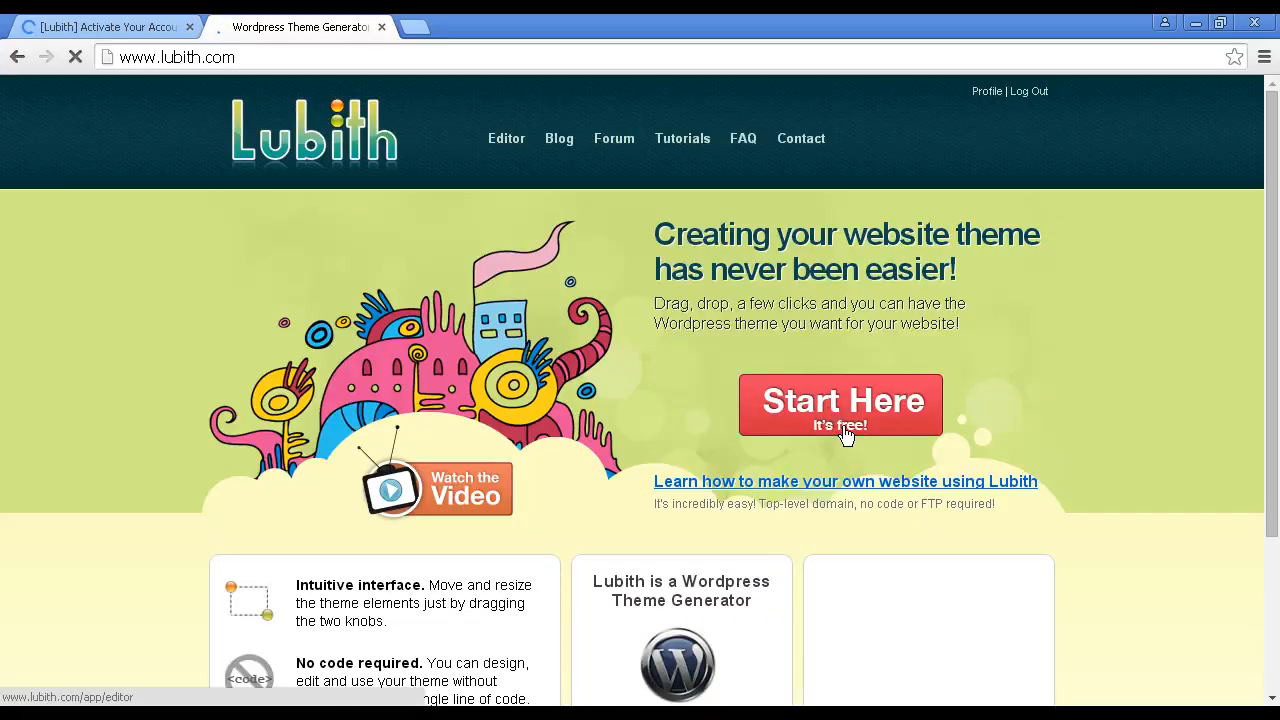
pyautogui.click(840, 404)
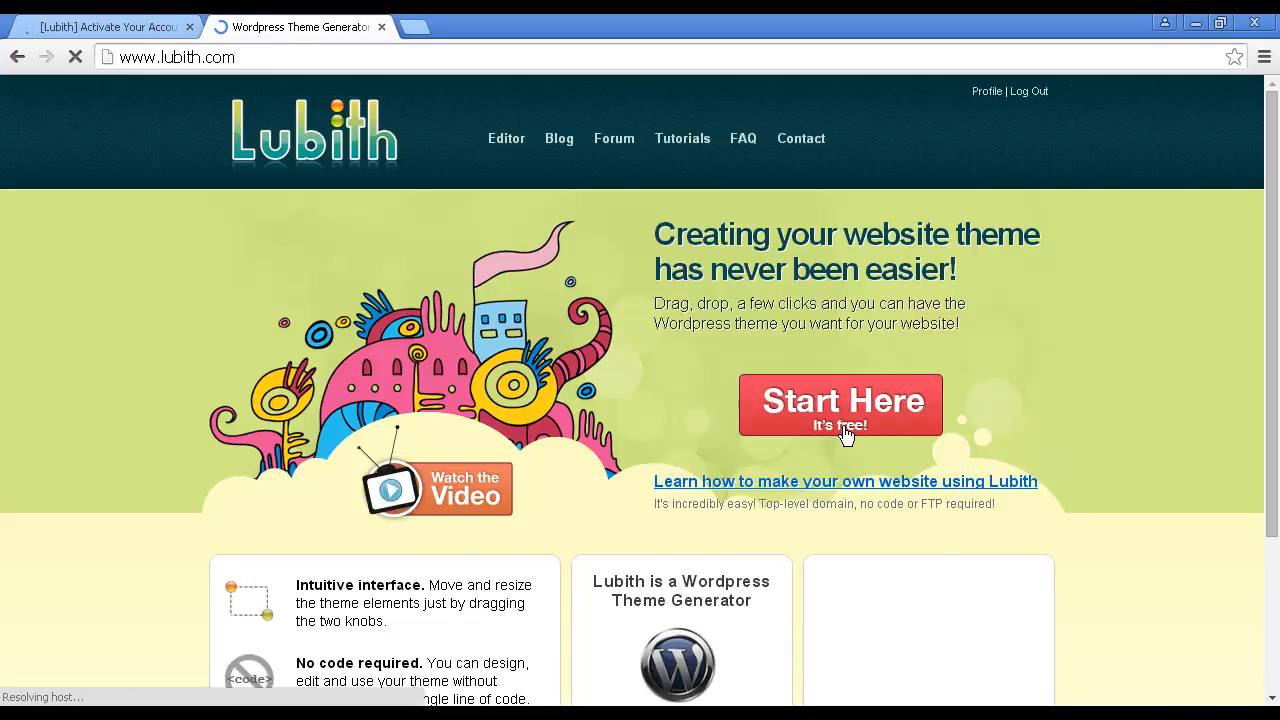
pyautogui.click(840, 404)
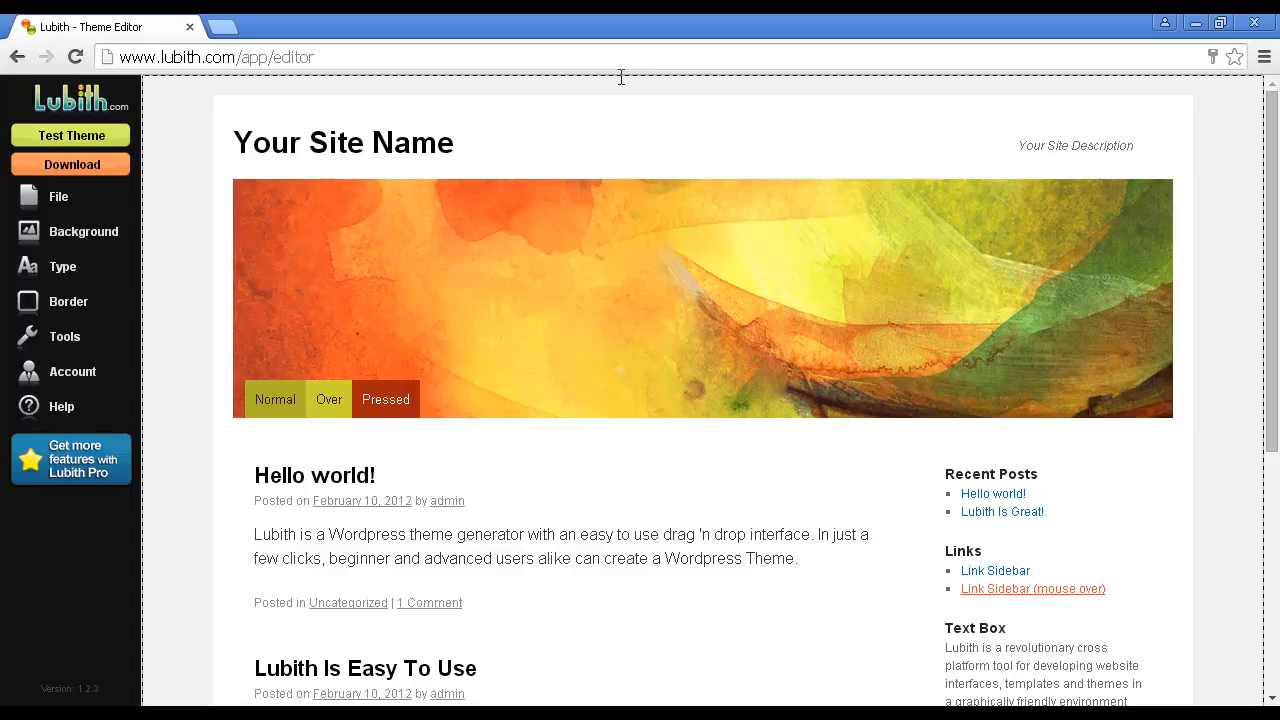
# Select the header banner block so its background and colour options become editable.
pyautogui.click(344, 142)
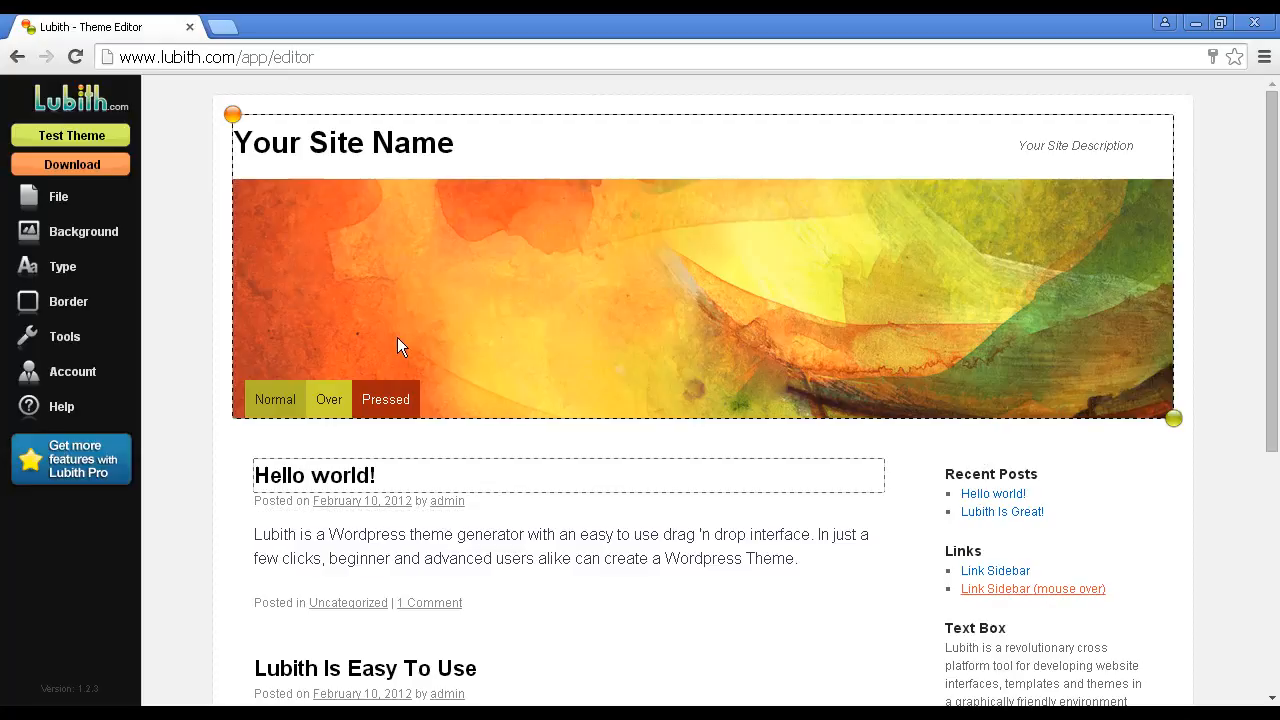
pyautogui.click(84, 232)
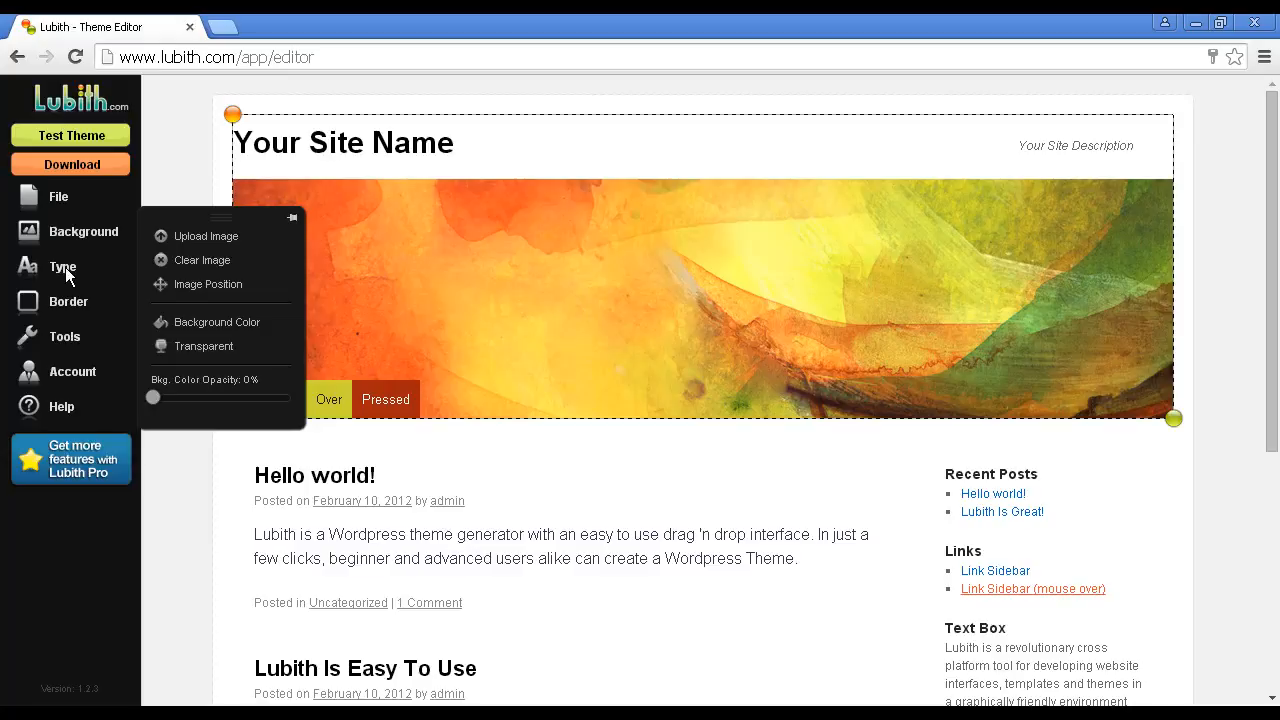
# Browse the header's text styling options, then show its sizing, padding and opacity tools.
pyautogui.click(62, 266)
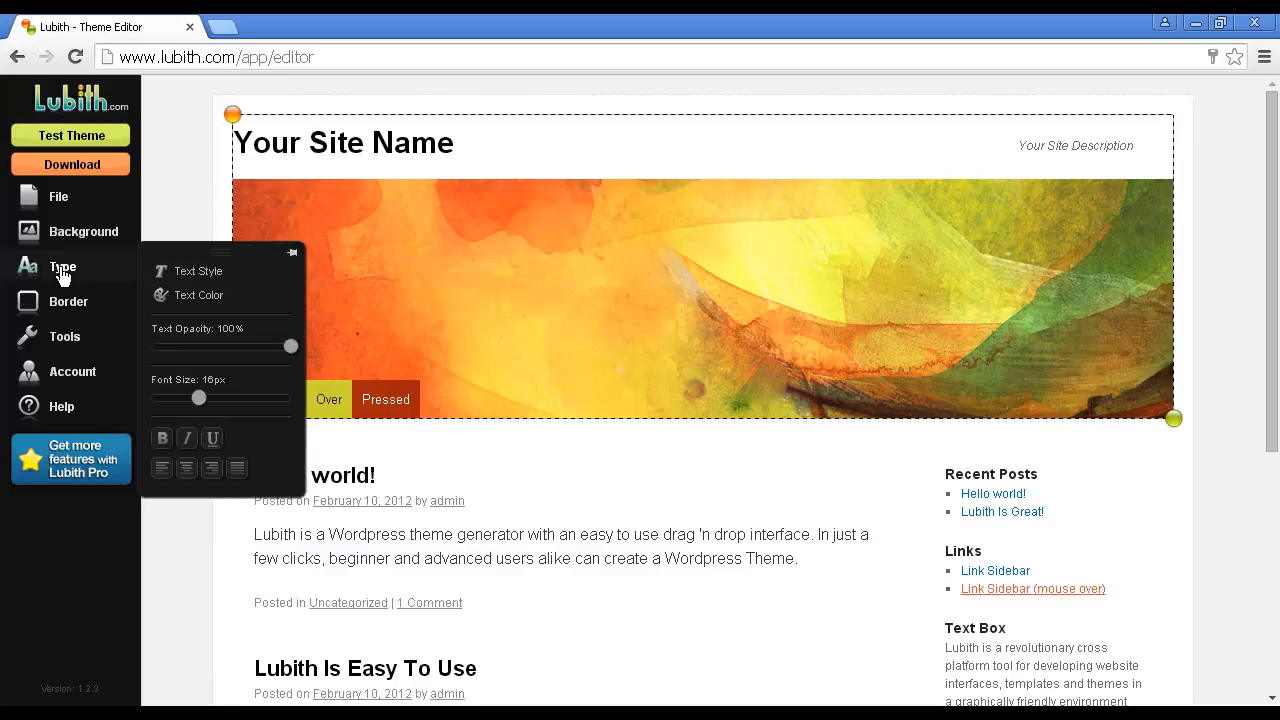
pyautogui.moveTo(70, 278)
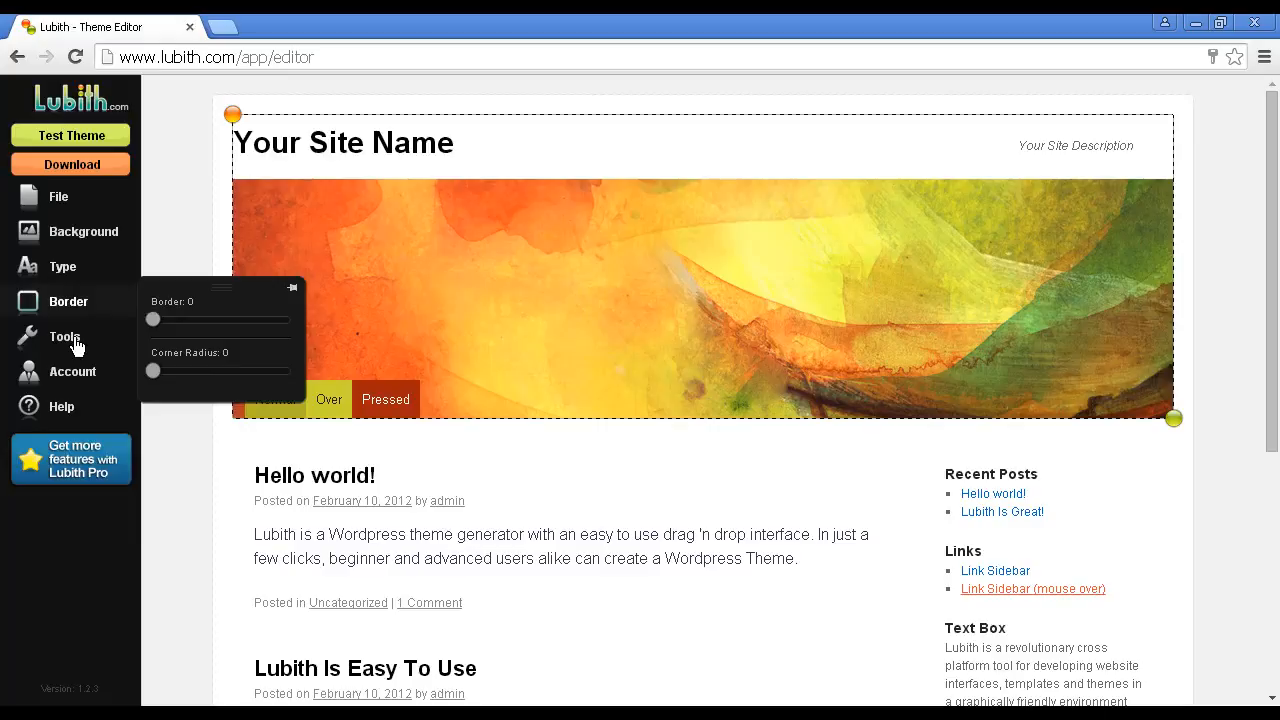
pyautogui.click(64, 336)
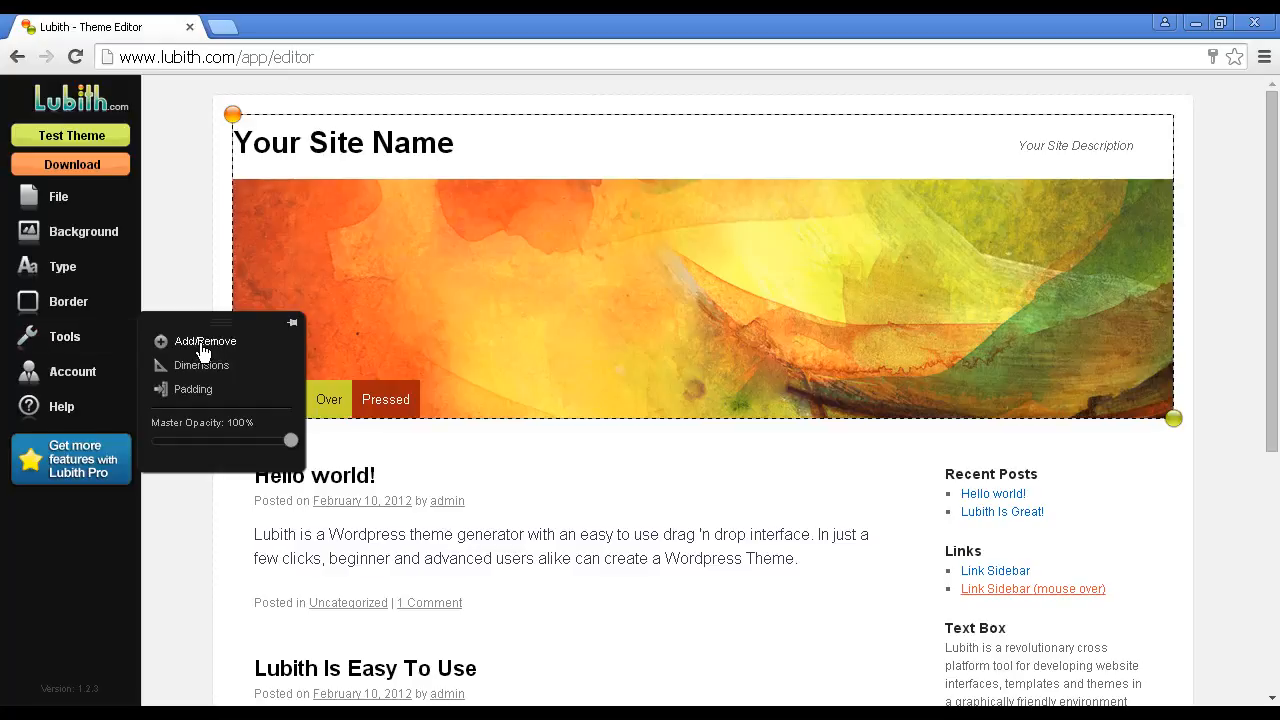
# Review the Add/Remove Layout Elements list, leaving Logo and Footer Link off, and close it.
pyautogui.click(204, 340)
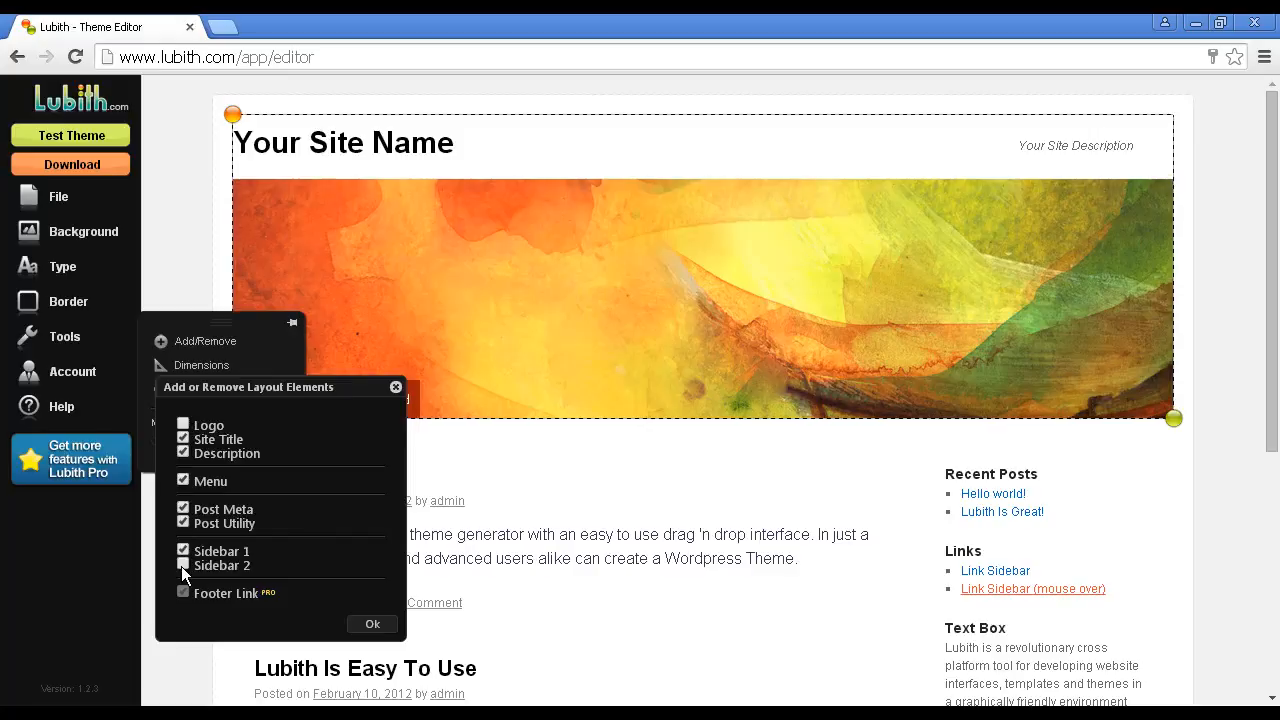
pyautogui.click(184, 564)
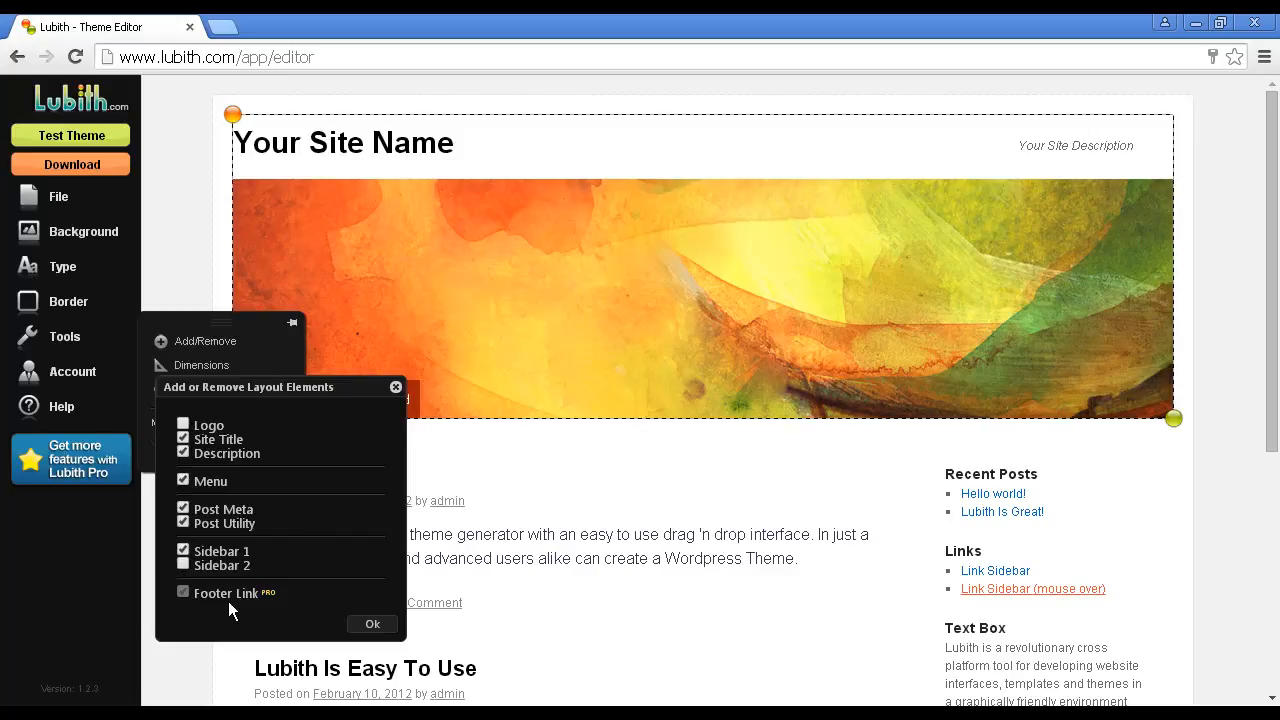
pyautogui.moveTo(270, 604)
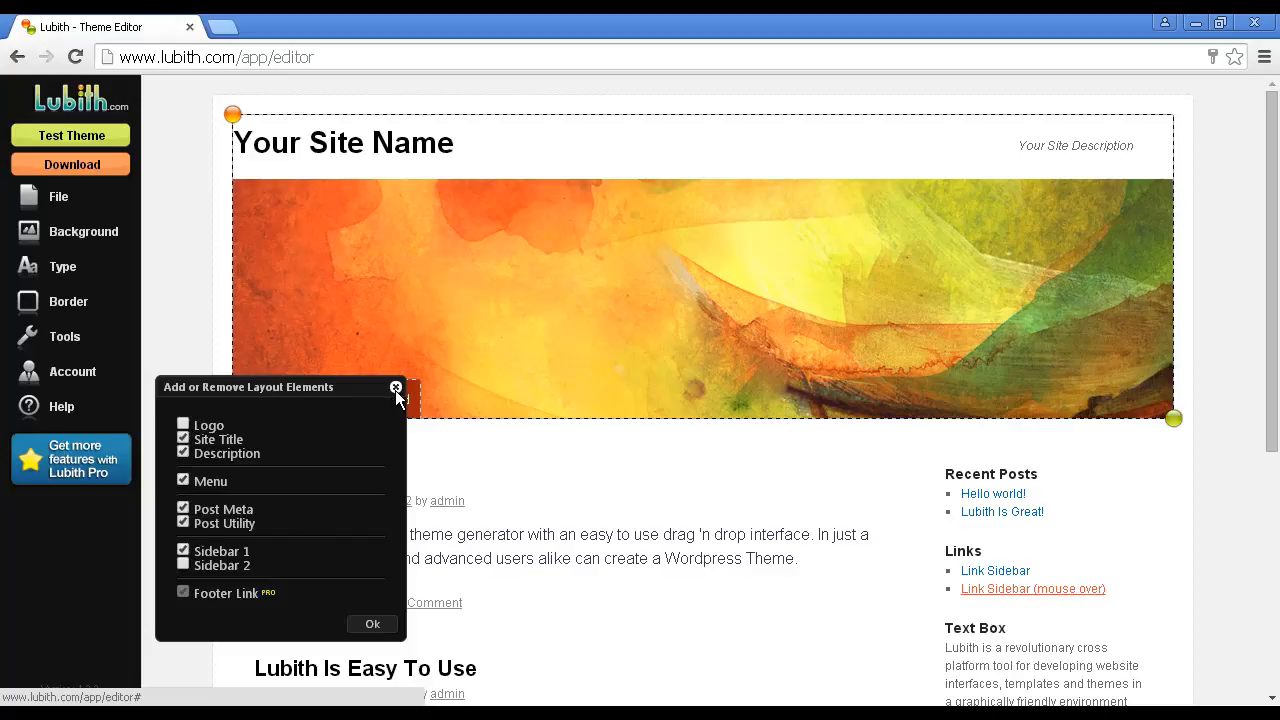
pyautogui.click(396, 388)
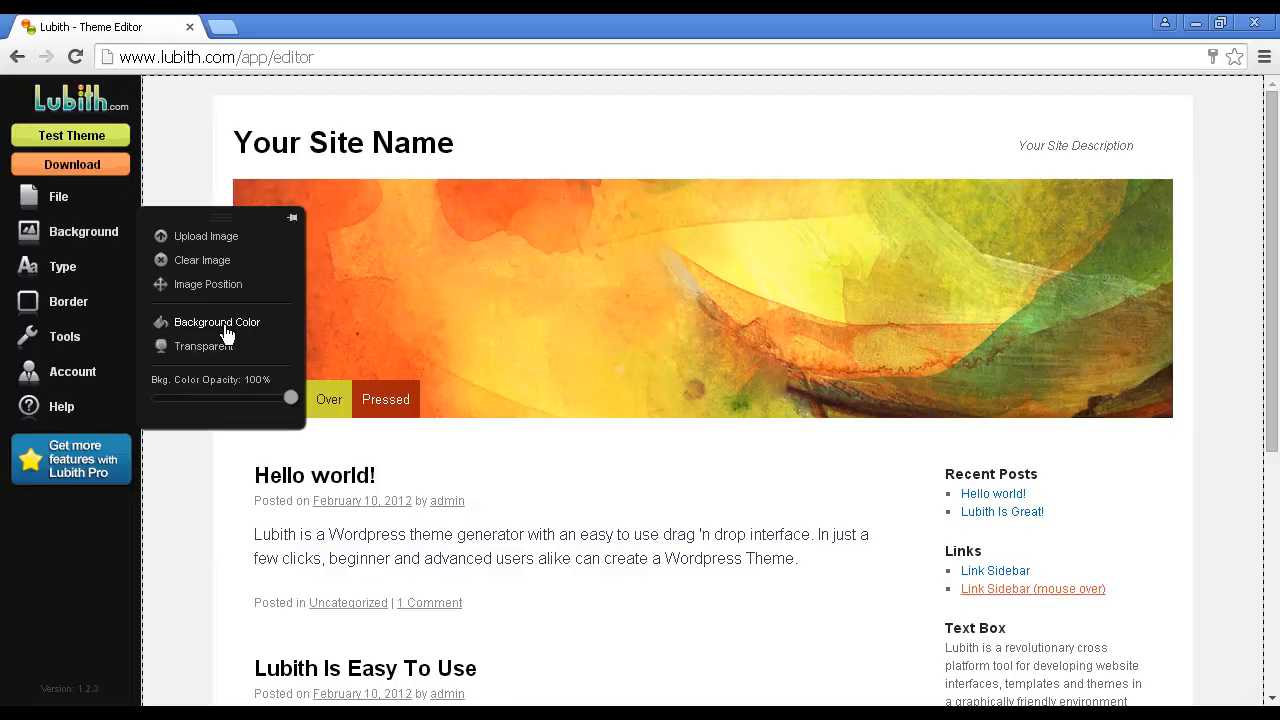
# Pick a pale blue in the colour picker and apply it as the page background.
pyautogui.click(216, 320)
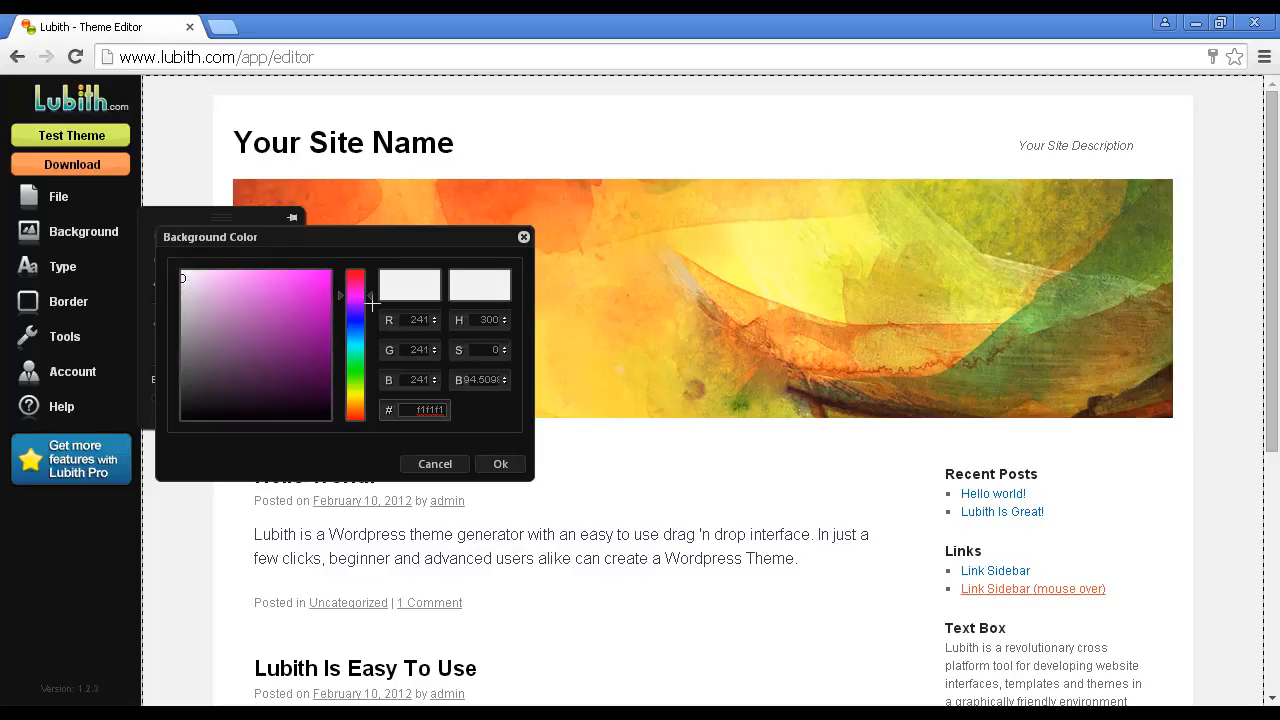
pyautogui.moveTo(356, 300); pyautogui.dragTo(356, 320)
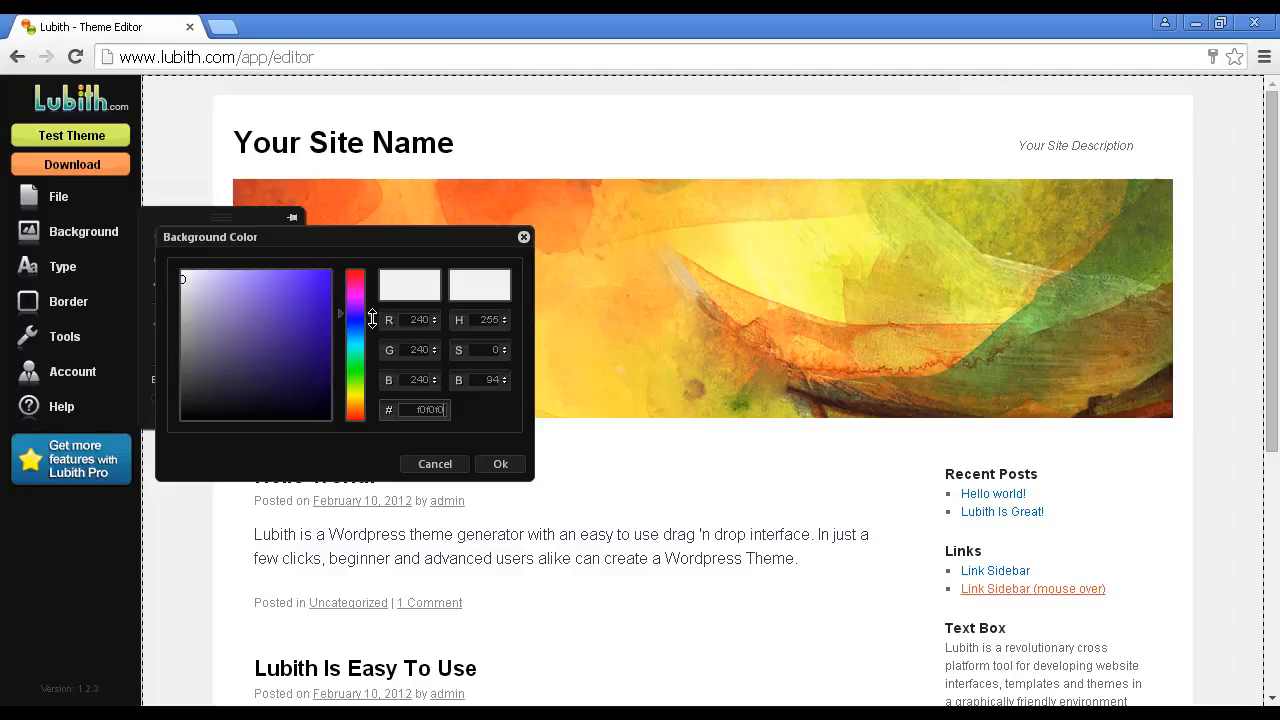
pyautogui.click(196, 284)
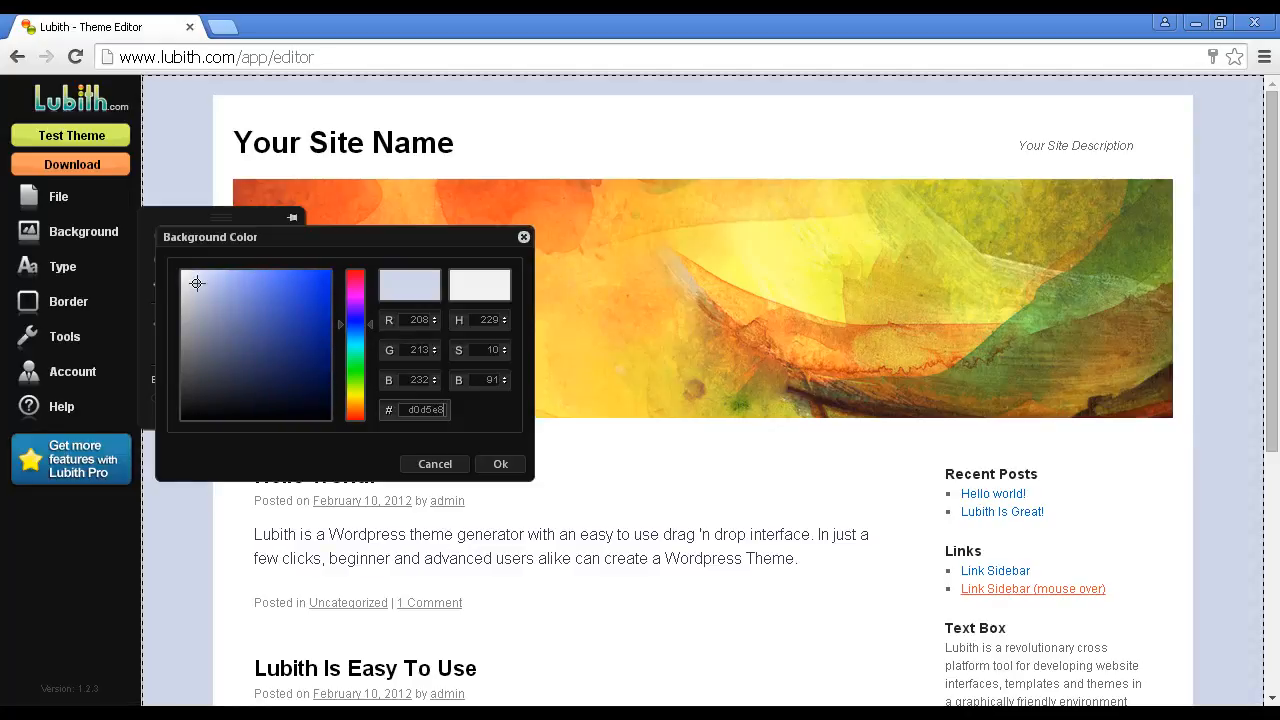
pyautogui.click(200, 288)
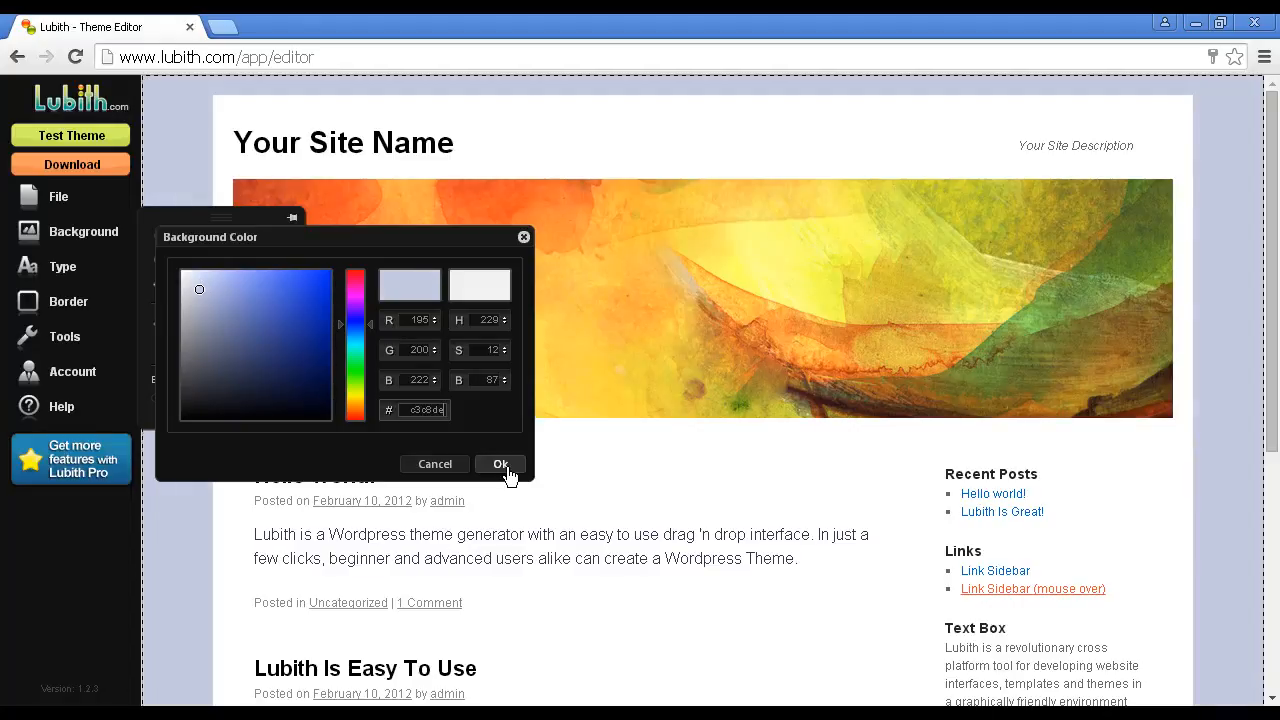
pyautogui.click(500, 464)
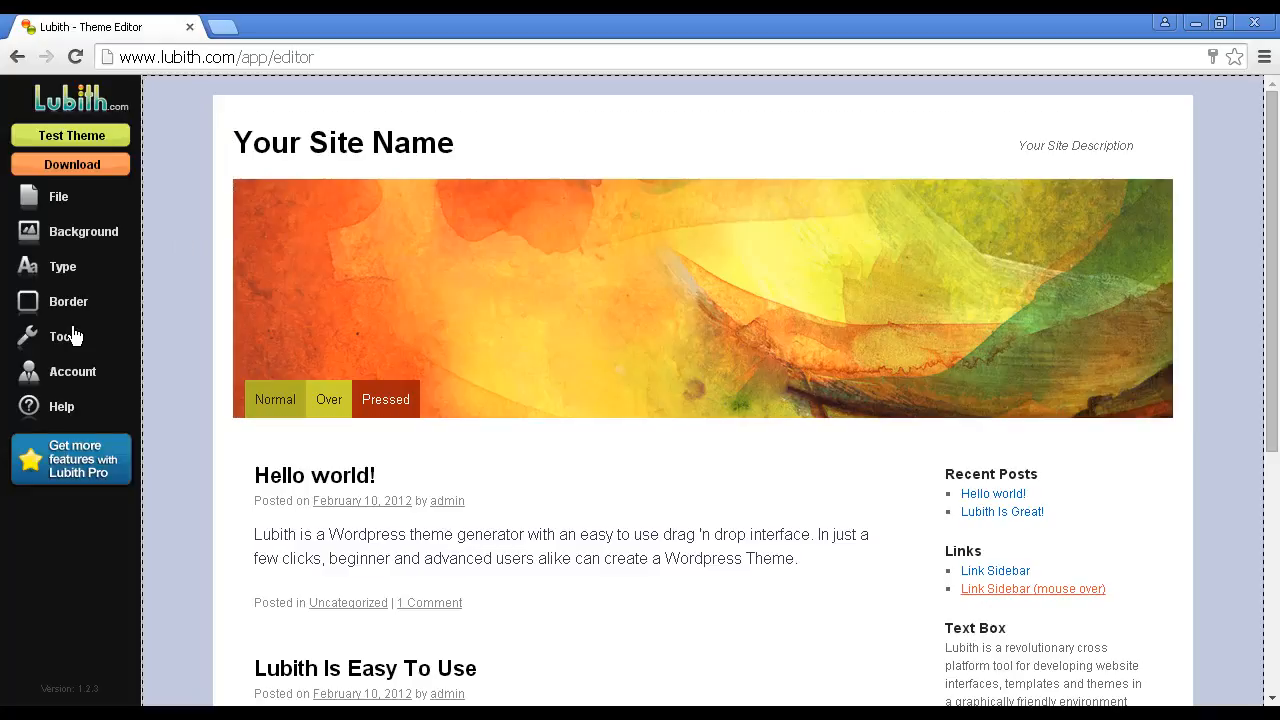
# Hide the Site Title and Description element via the layout elements list.
pyautogui.click(64, 336)
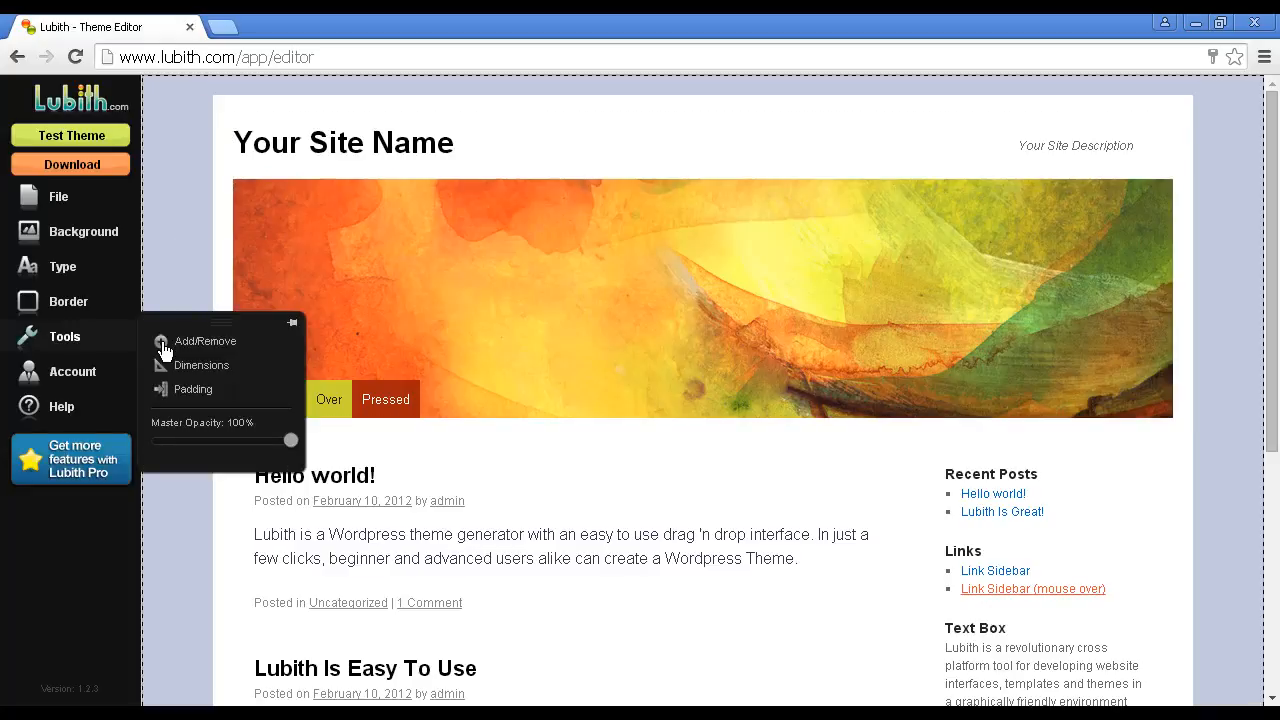
pyautogui.click(204, 340)
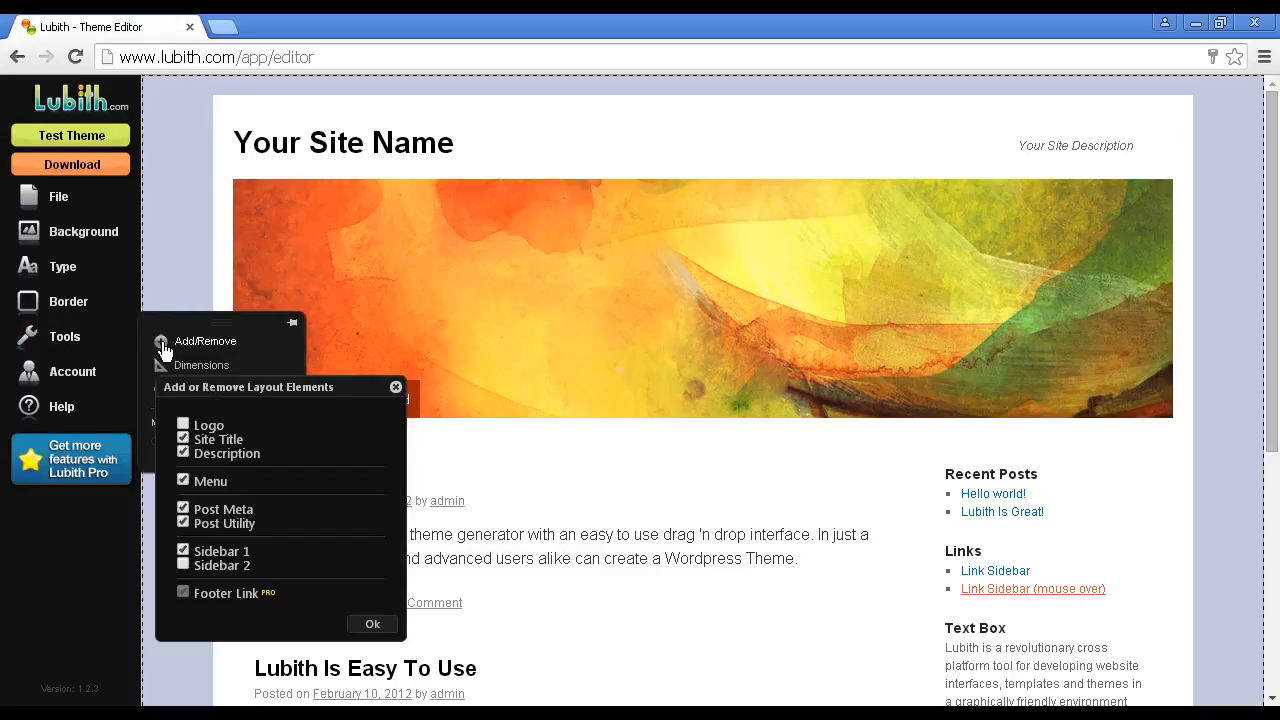
pyautogui.click(184, 440)
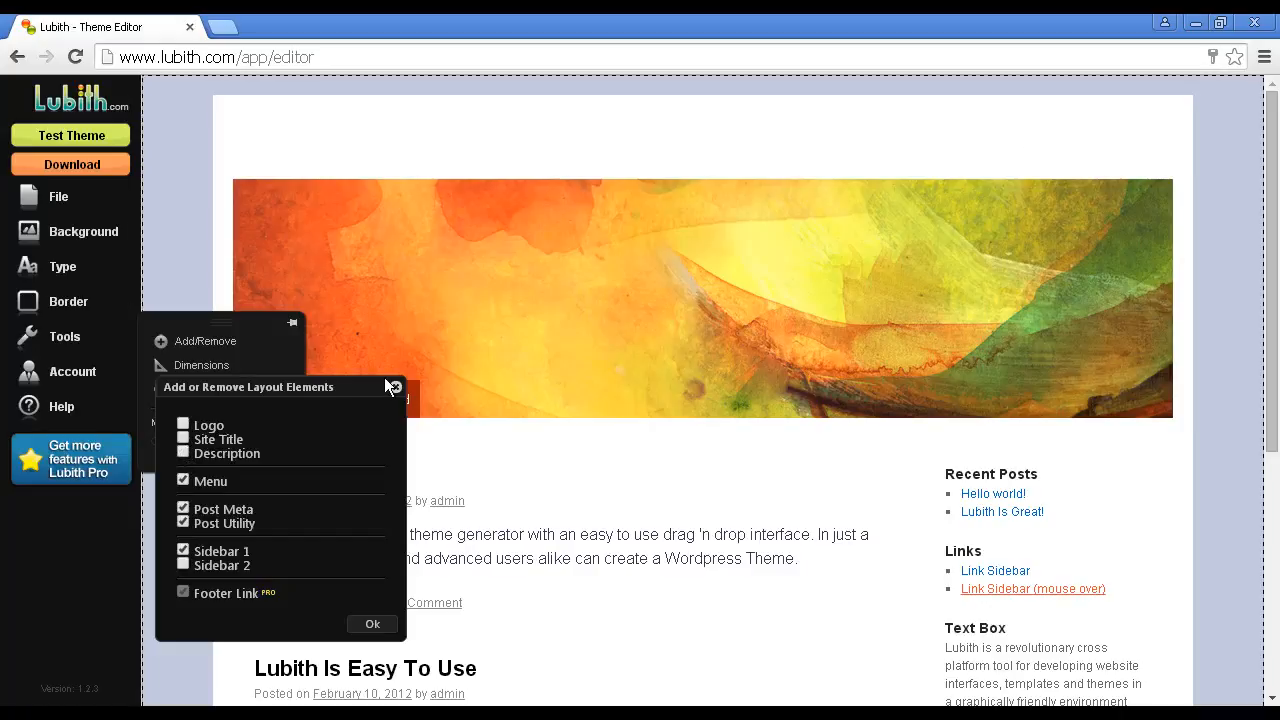
pyautogui.moveTo(396, 390)
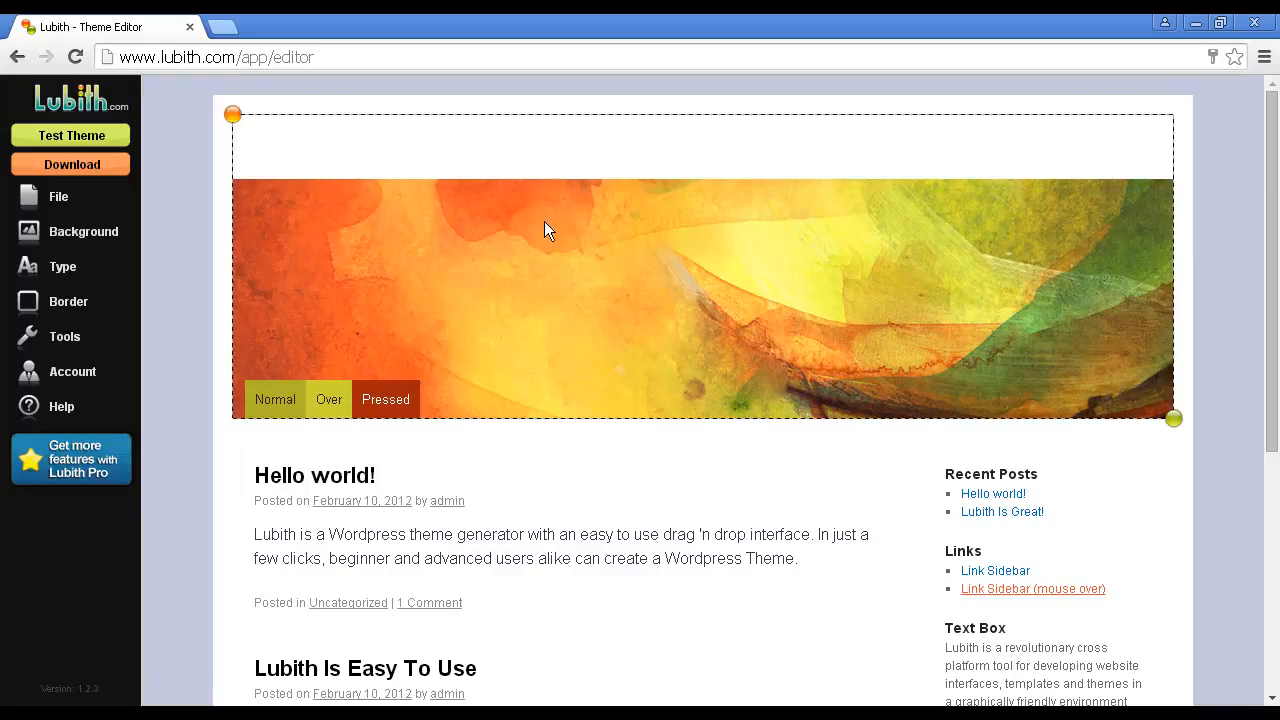
pyautogui.moveTo(622, 264)
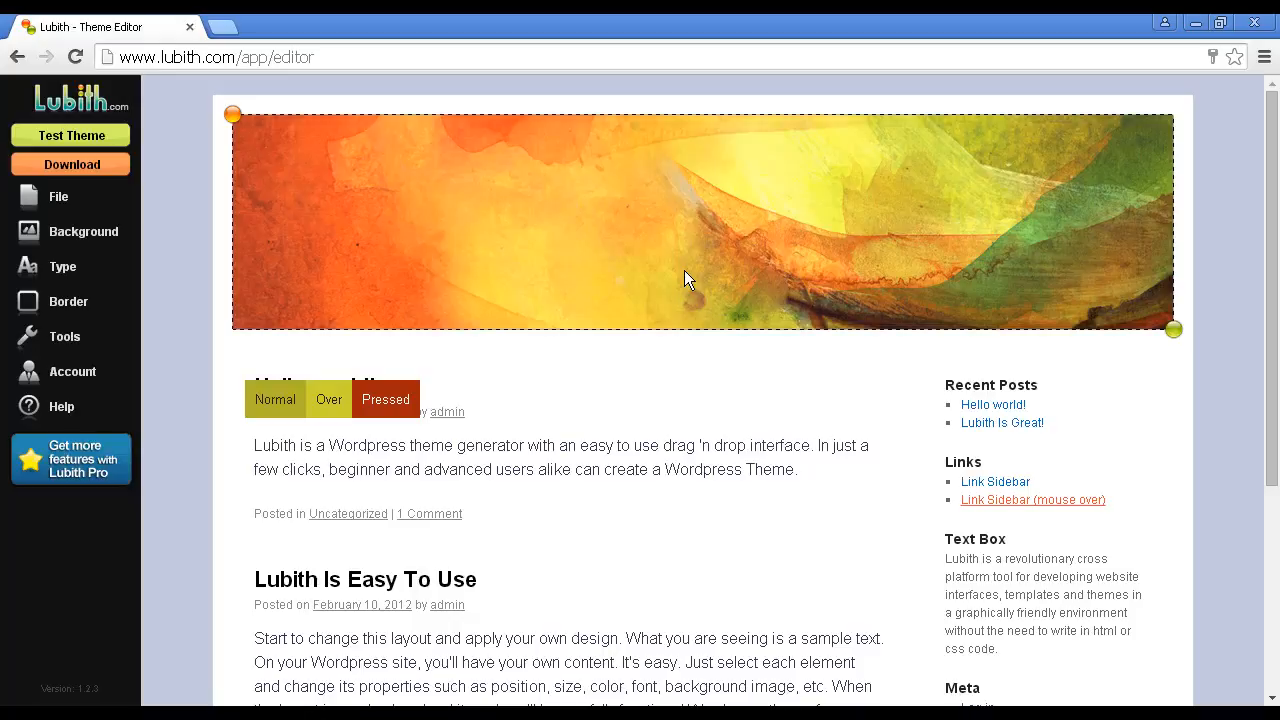
pyautogui.moveTo(628, 236)
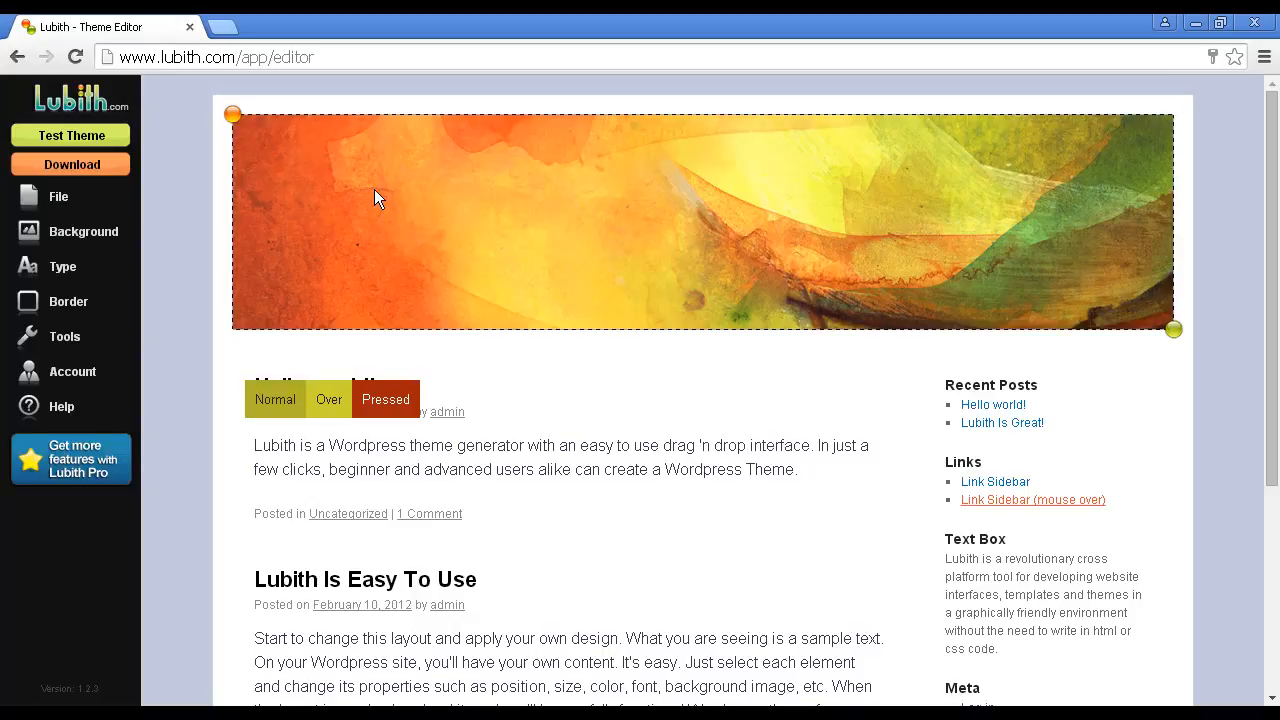
pyautogui.moveTo(212, 180)
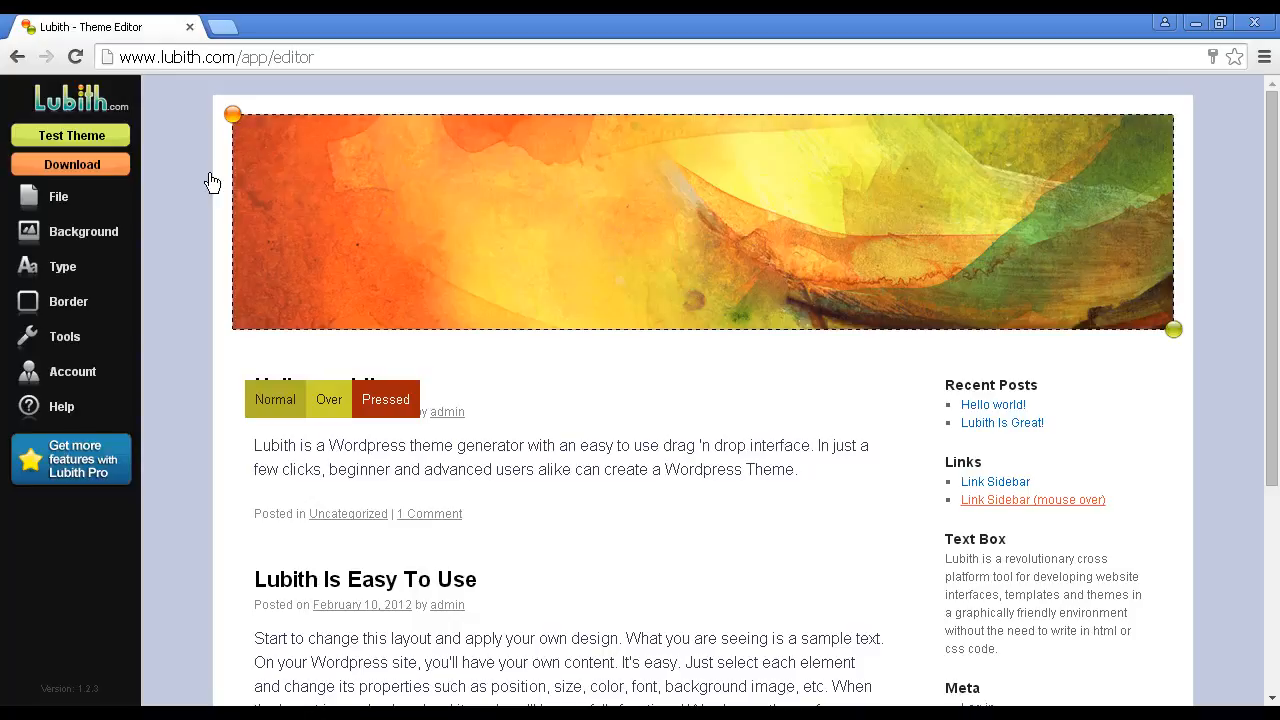
# Upload the NewVideos2Go.com image as the header background, replacing the watercolour banner.
pyautogui.click(84, 232)
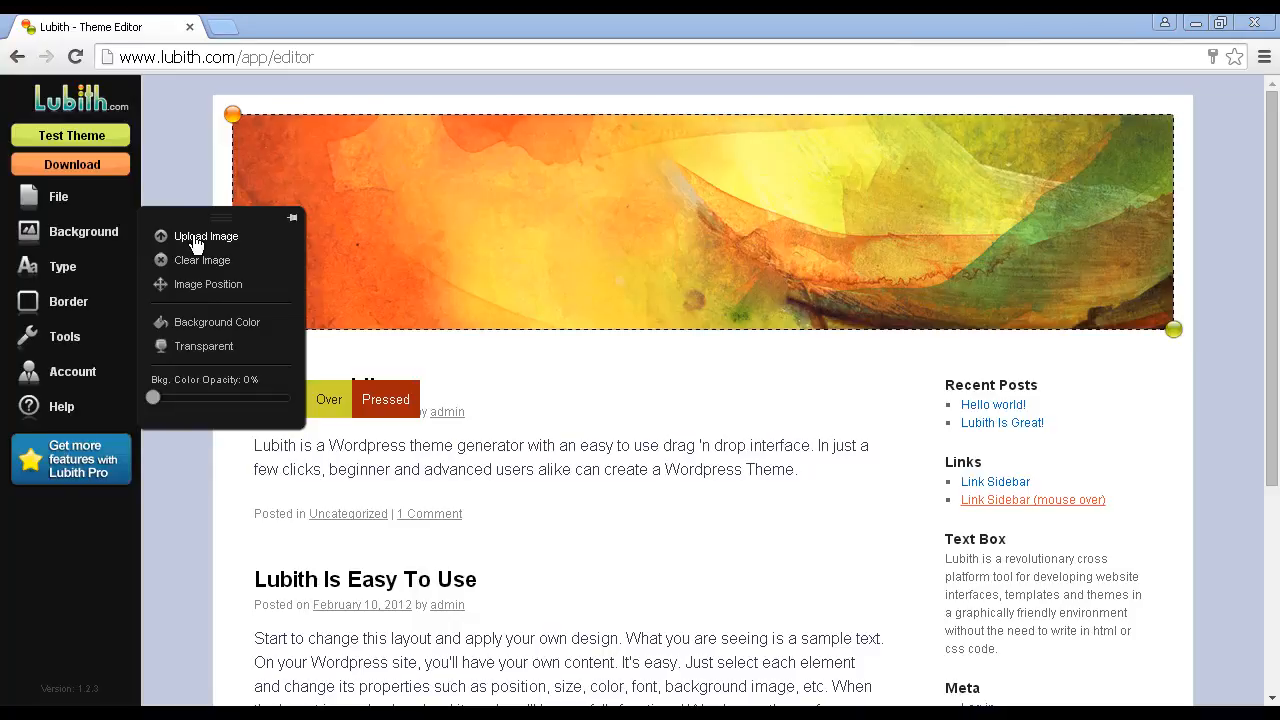
pyautogui.click(204, 236)
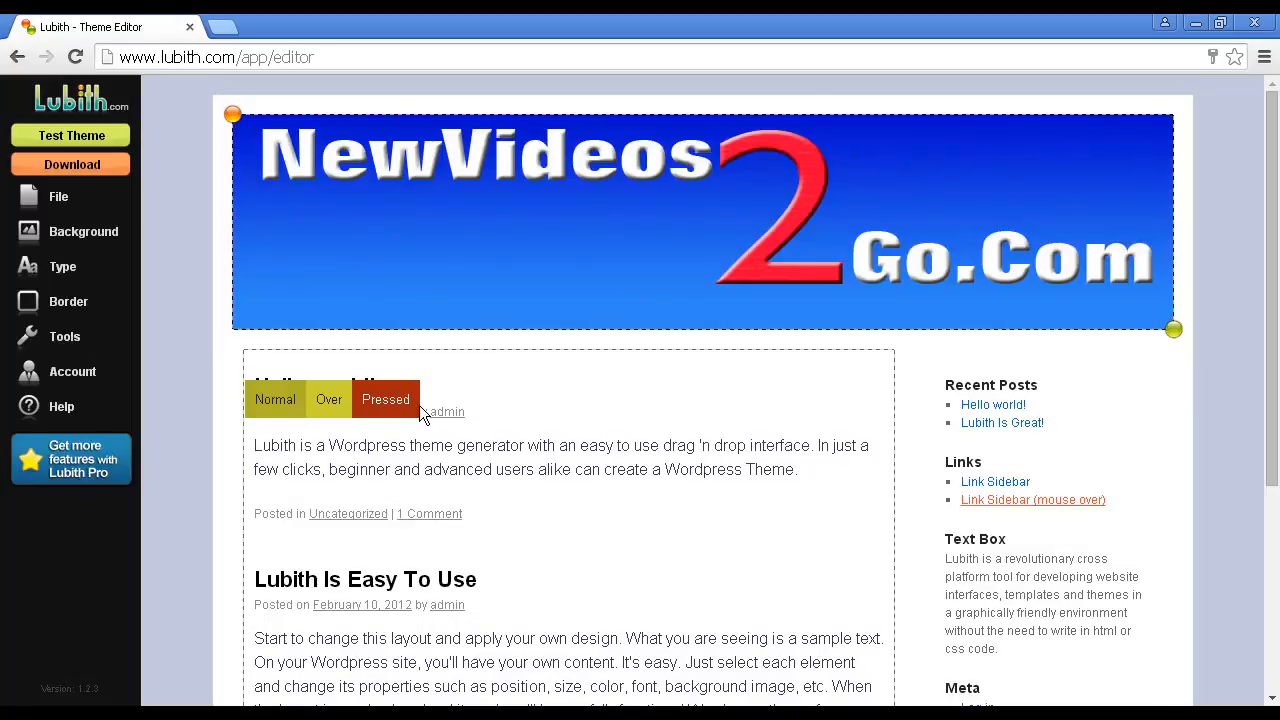
# Drag the Normal/Over/Pressed menu bar up to sit just below the header image.
pyautogui.click(404, 414)
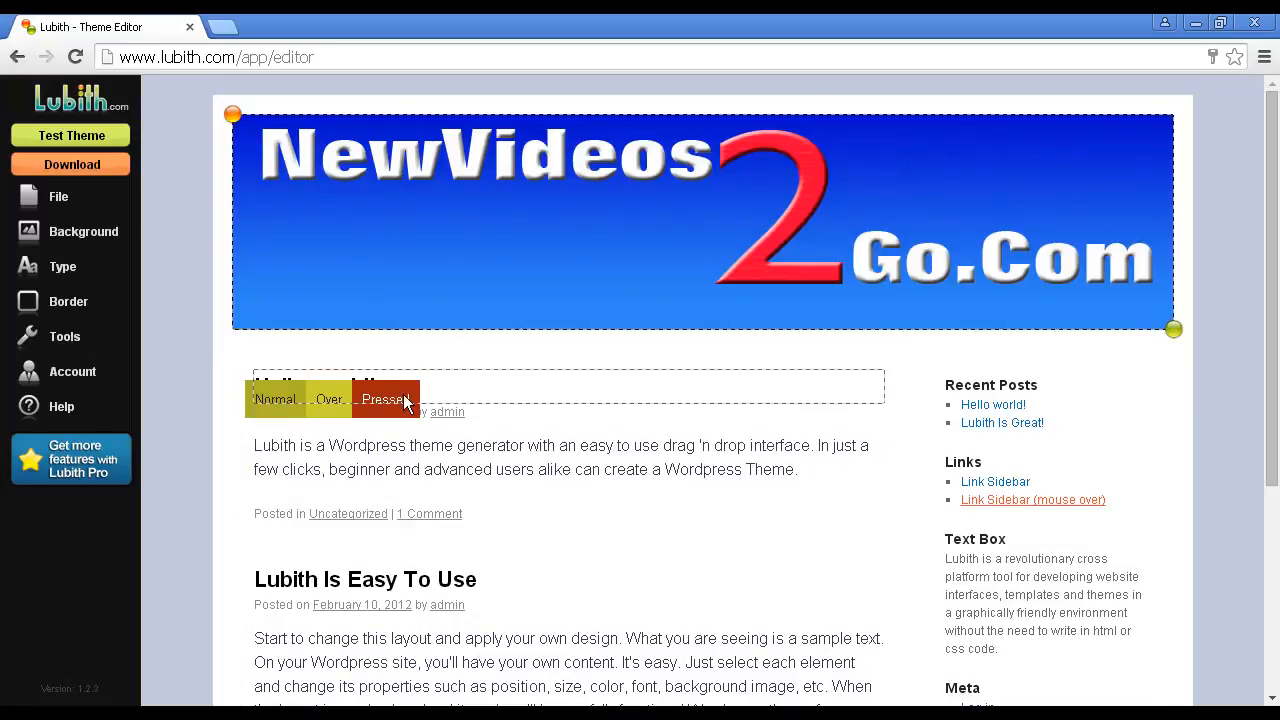
pyautogui.moveTo(248, 404)
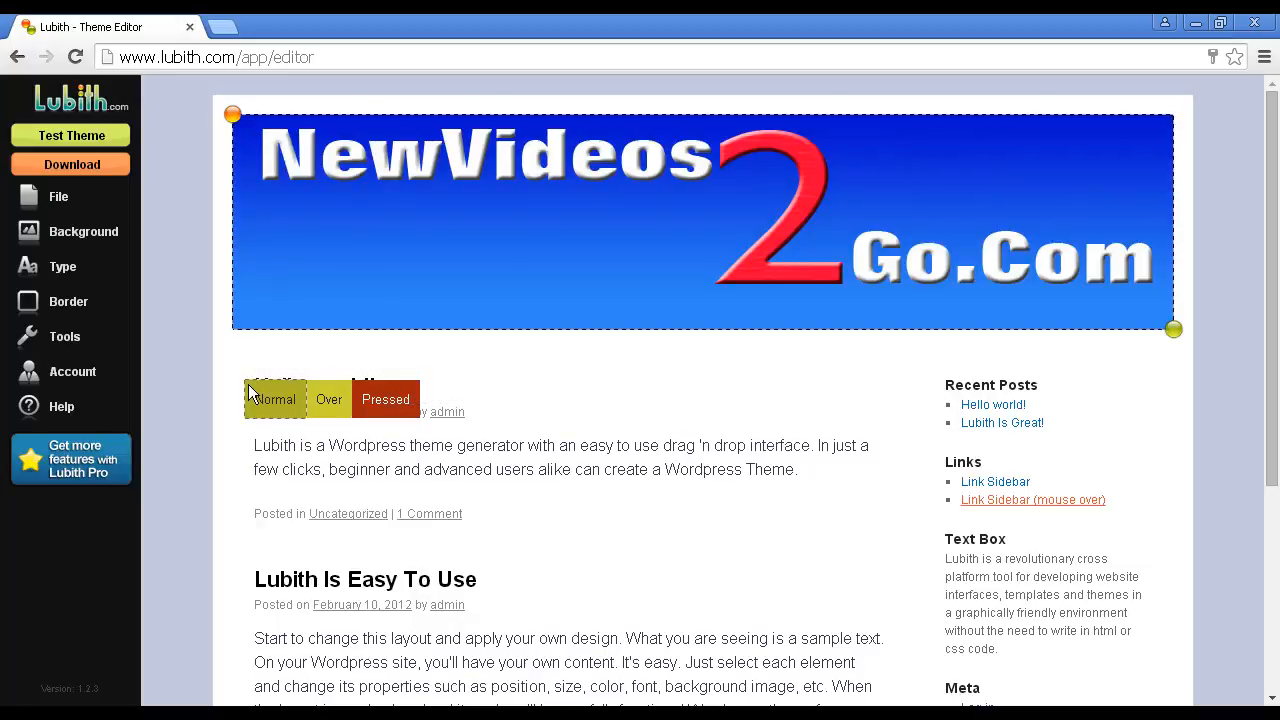
pyautogui.click(276, 400)
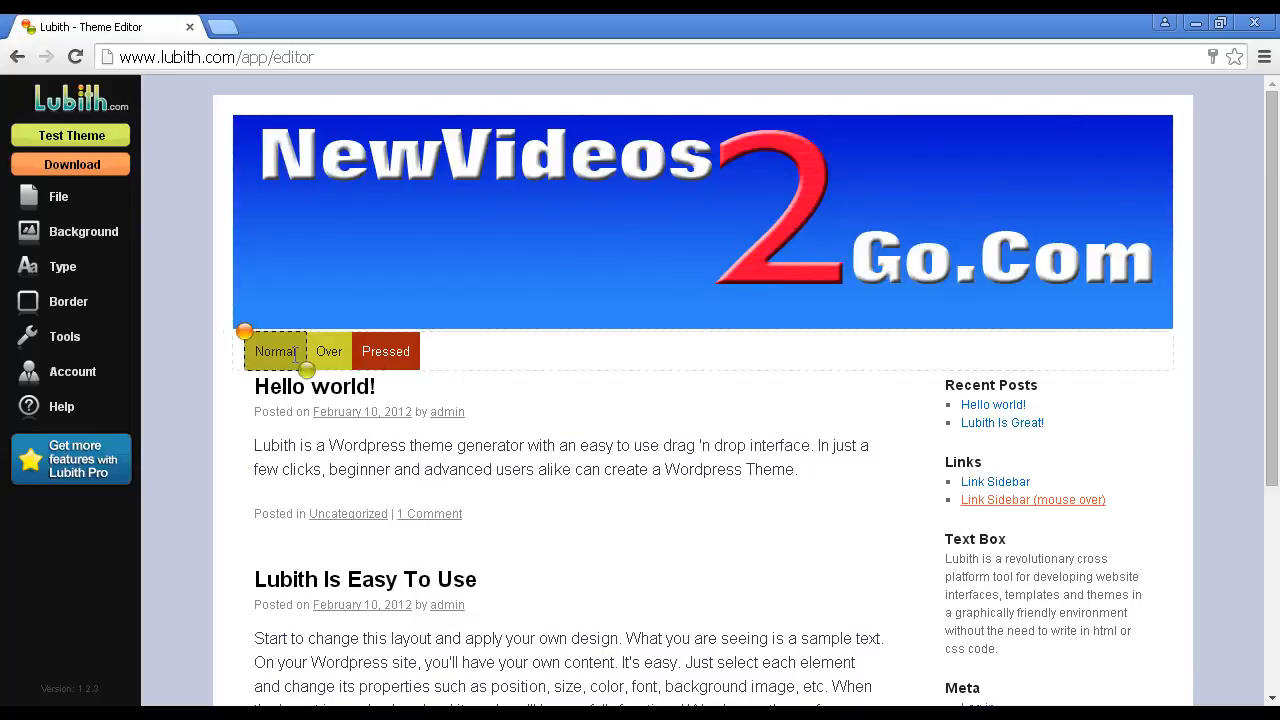
# Give the menu's Normal state a near-white background colour instead of yellow.
pyautogui.click(84, 232)
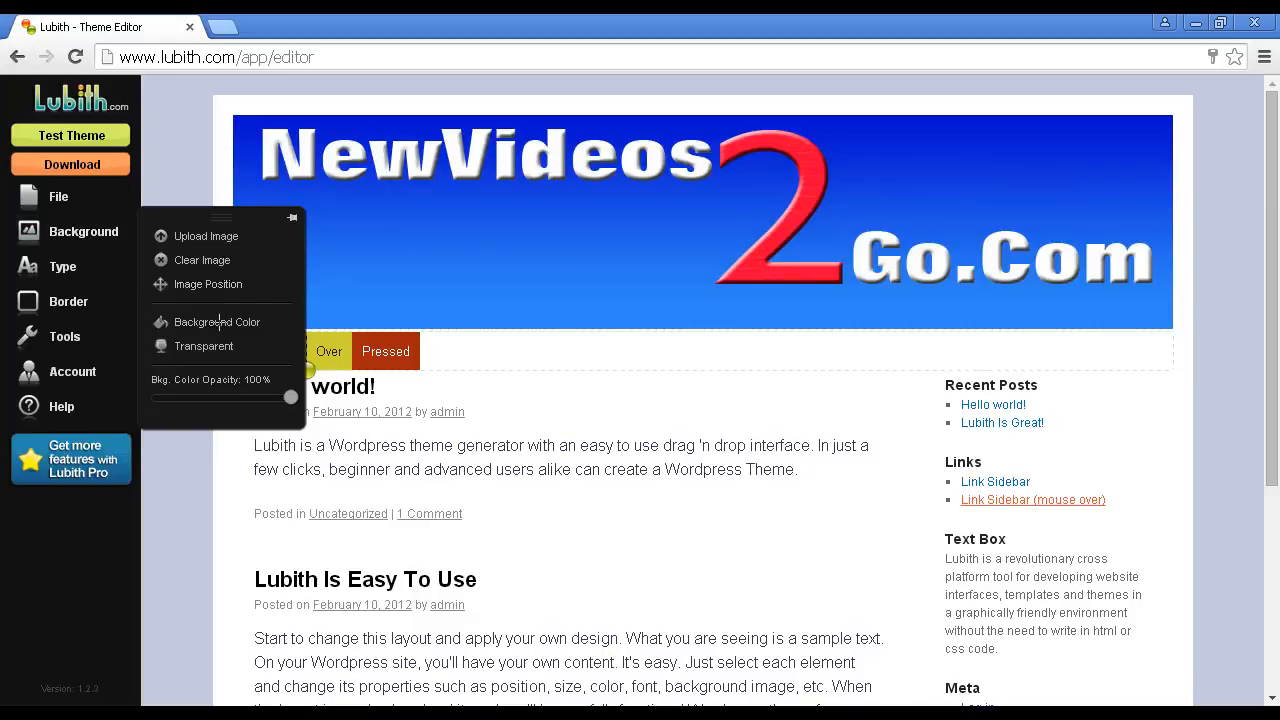
pyautogui.click(216, 322)
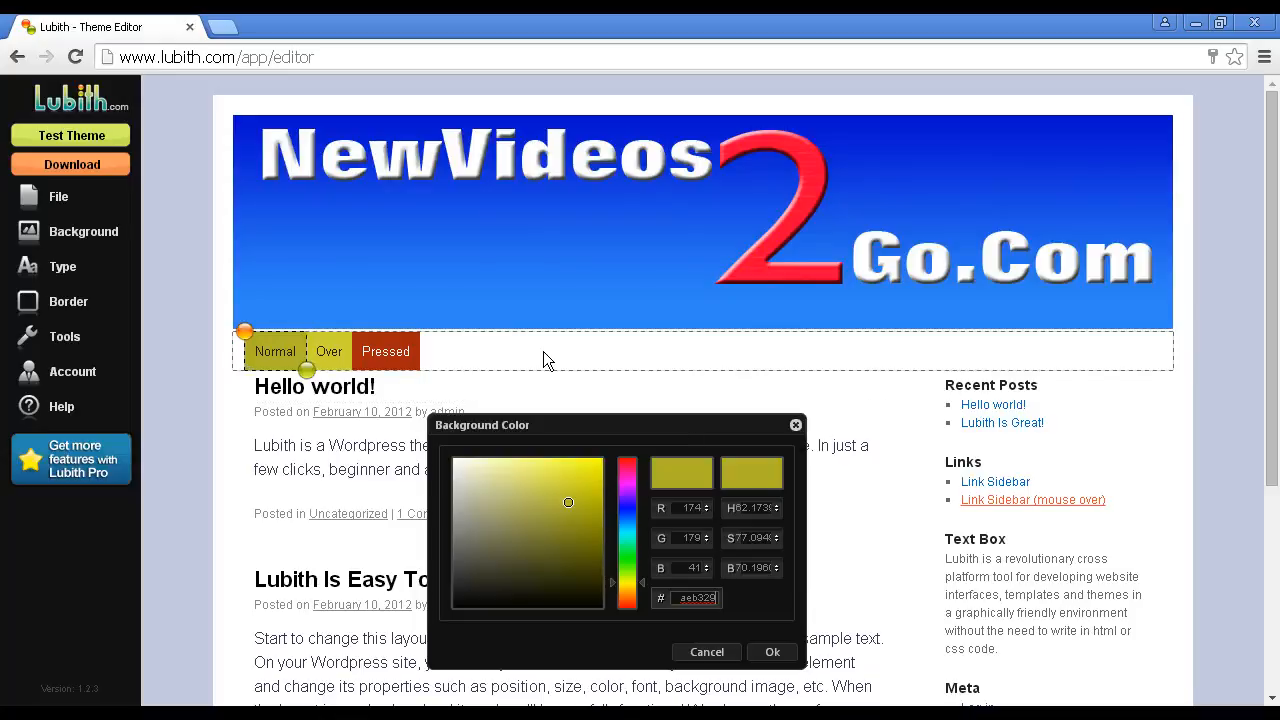
pyautogui.moveTo(618, 368)
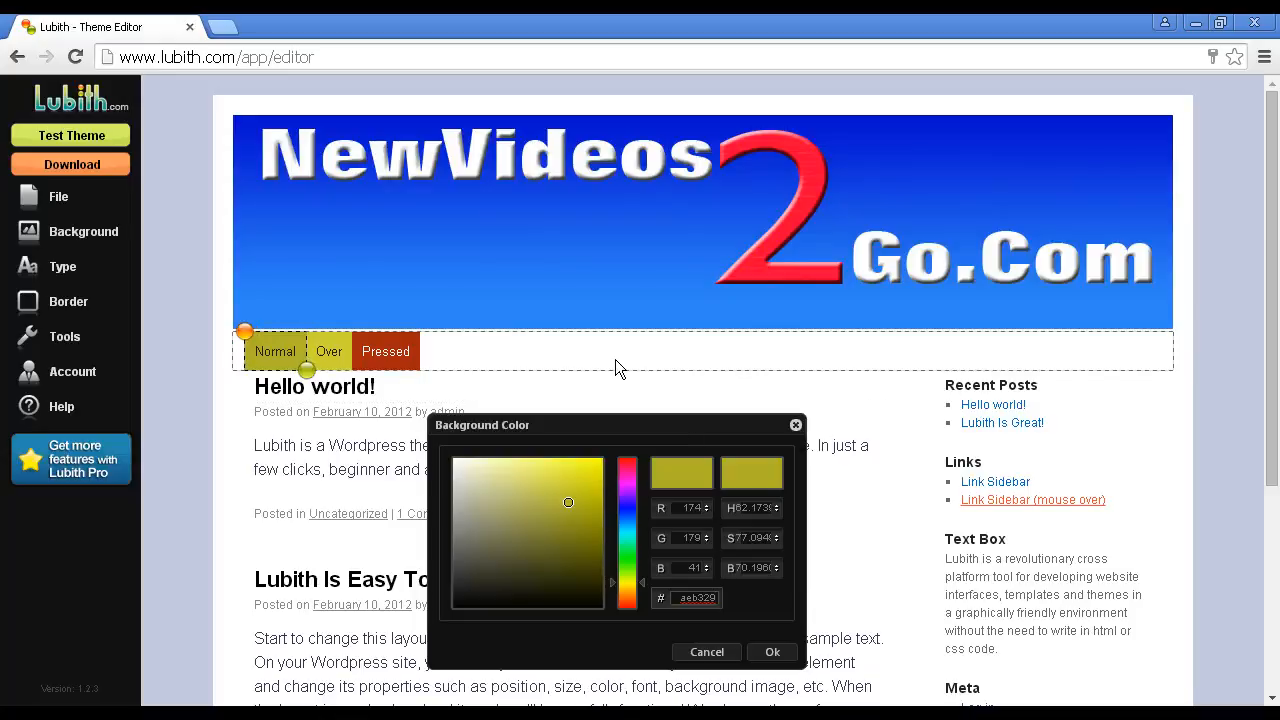
pyautogui.moveTo(424, 356)
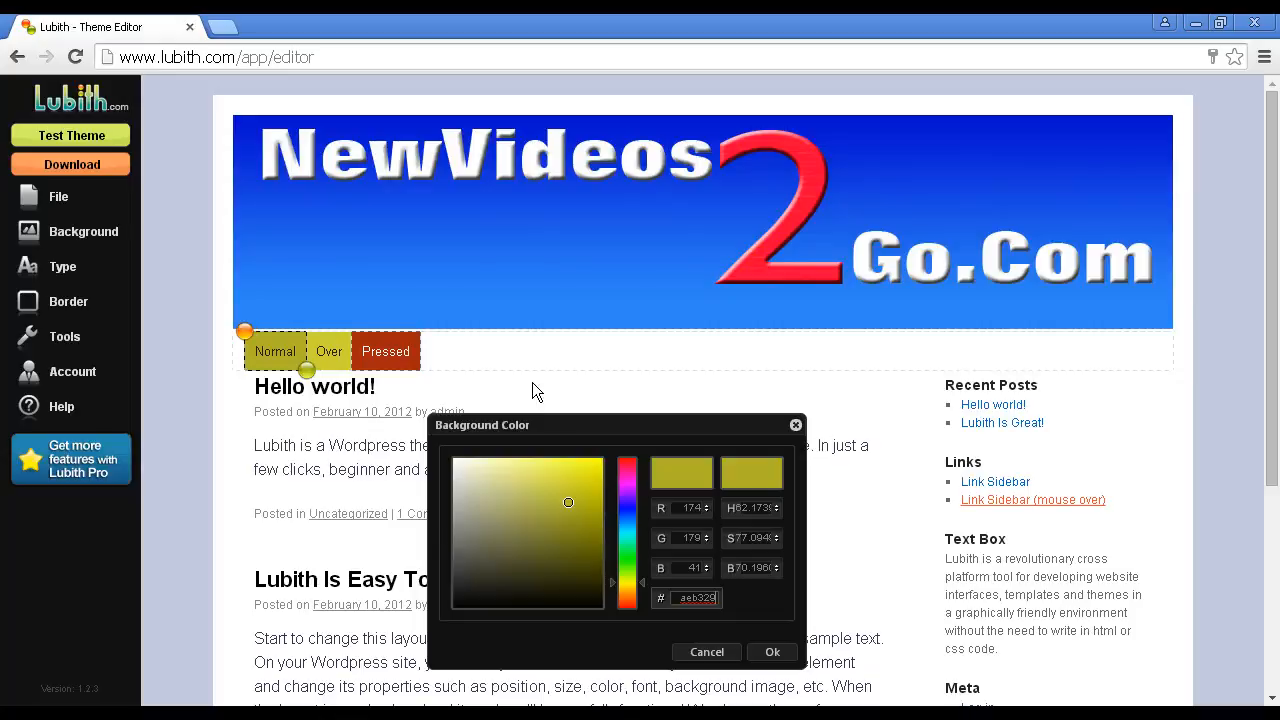
pyautogui.moveTo(288, 350)
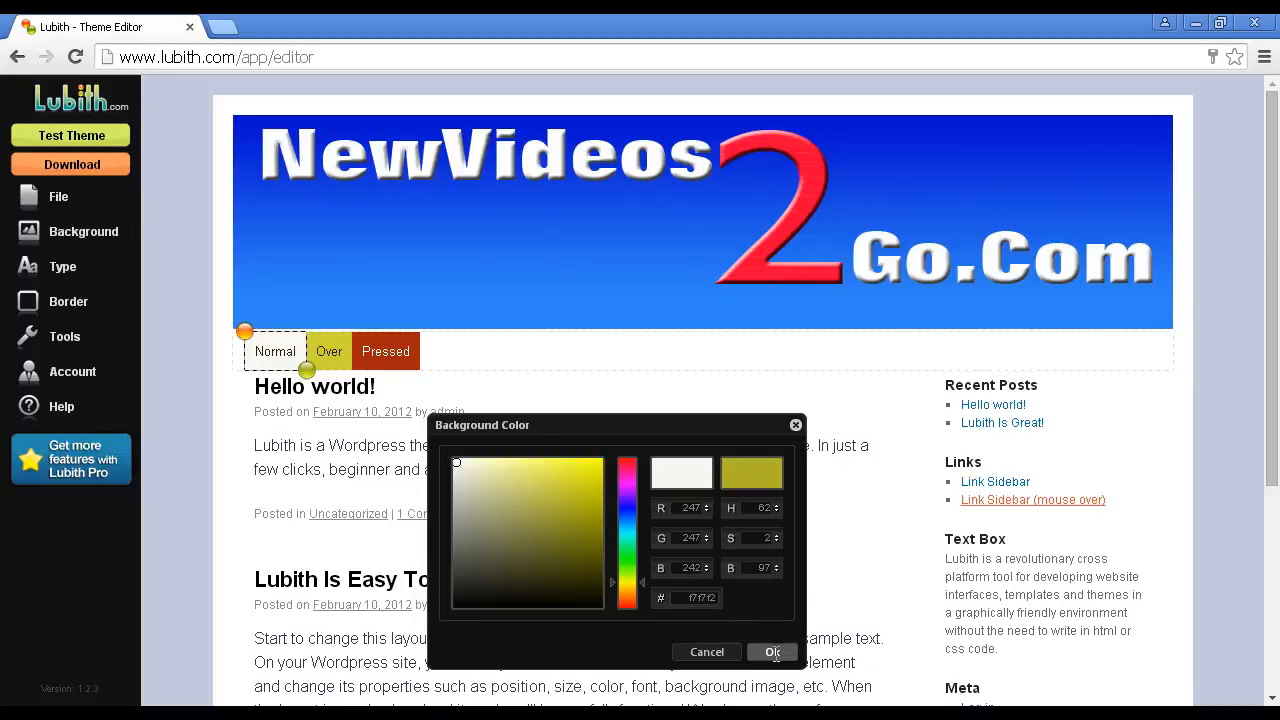
pyautogui.click(774, 652)
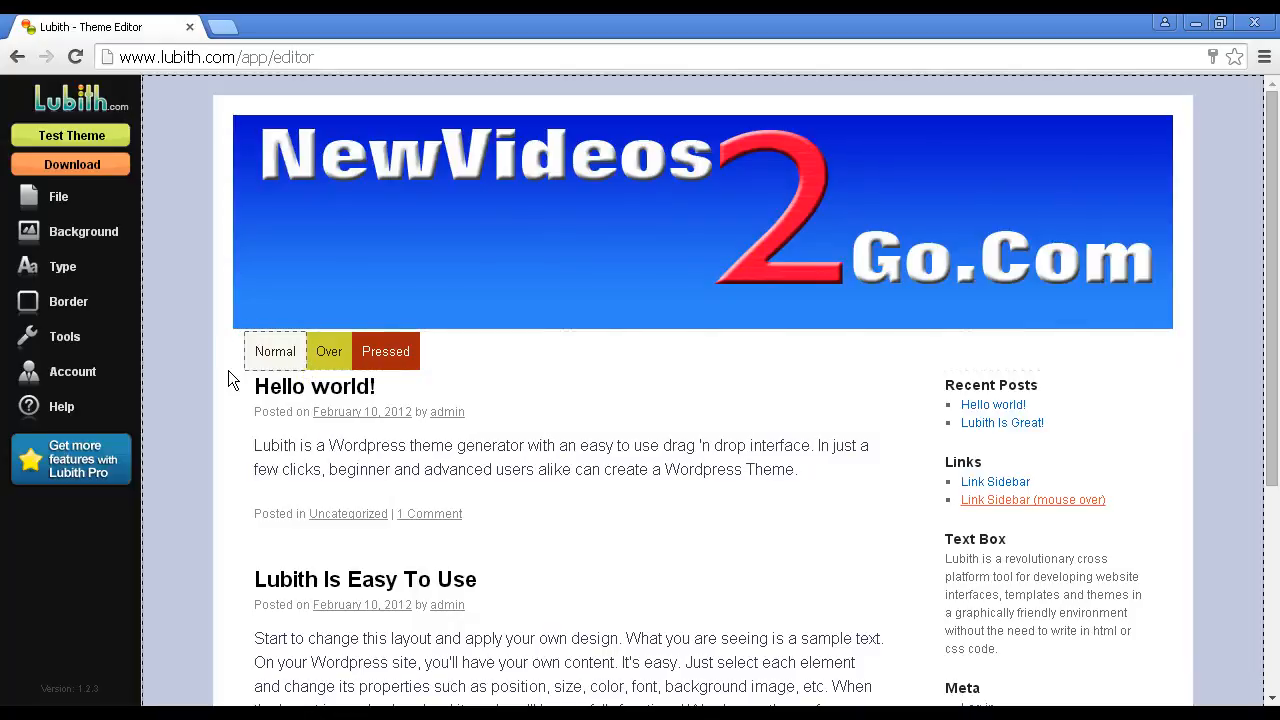
pyautogui.click(328, 352)
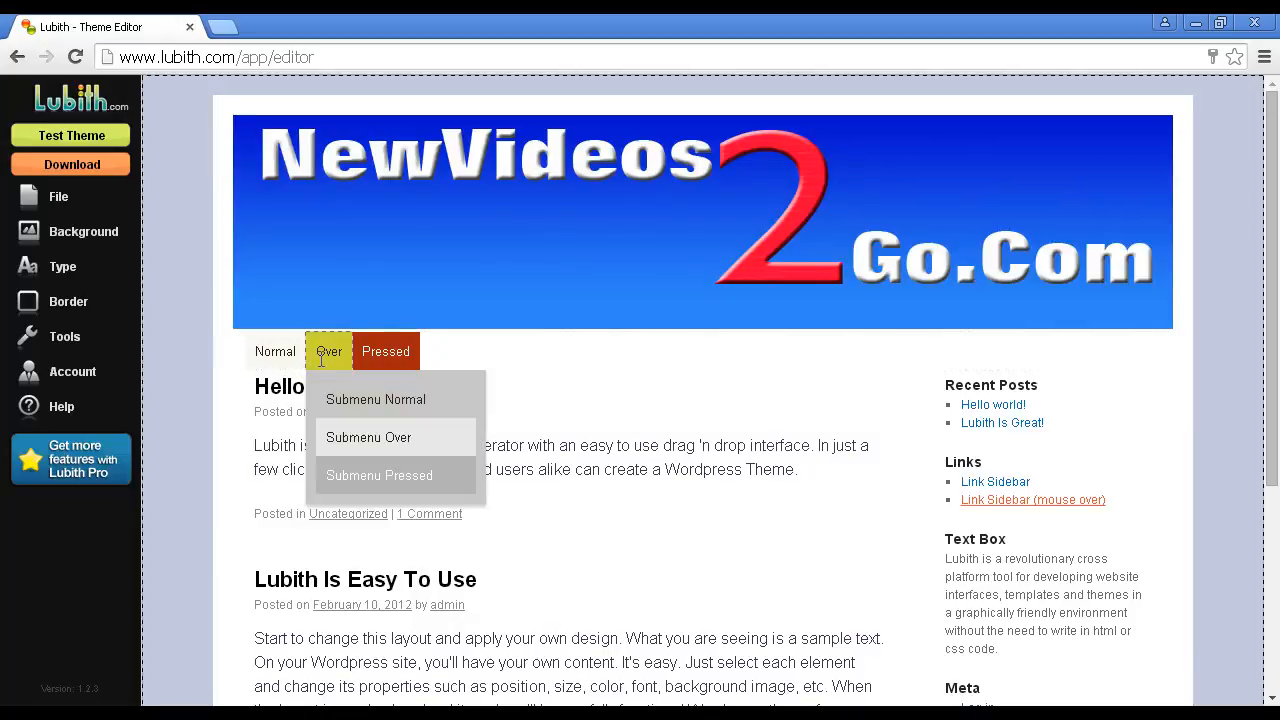
pyautogui.moveTo(368, 400)
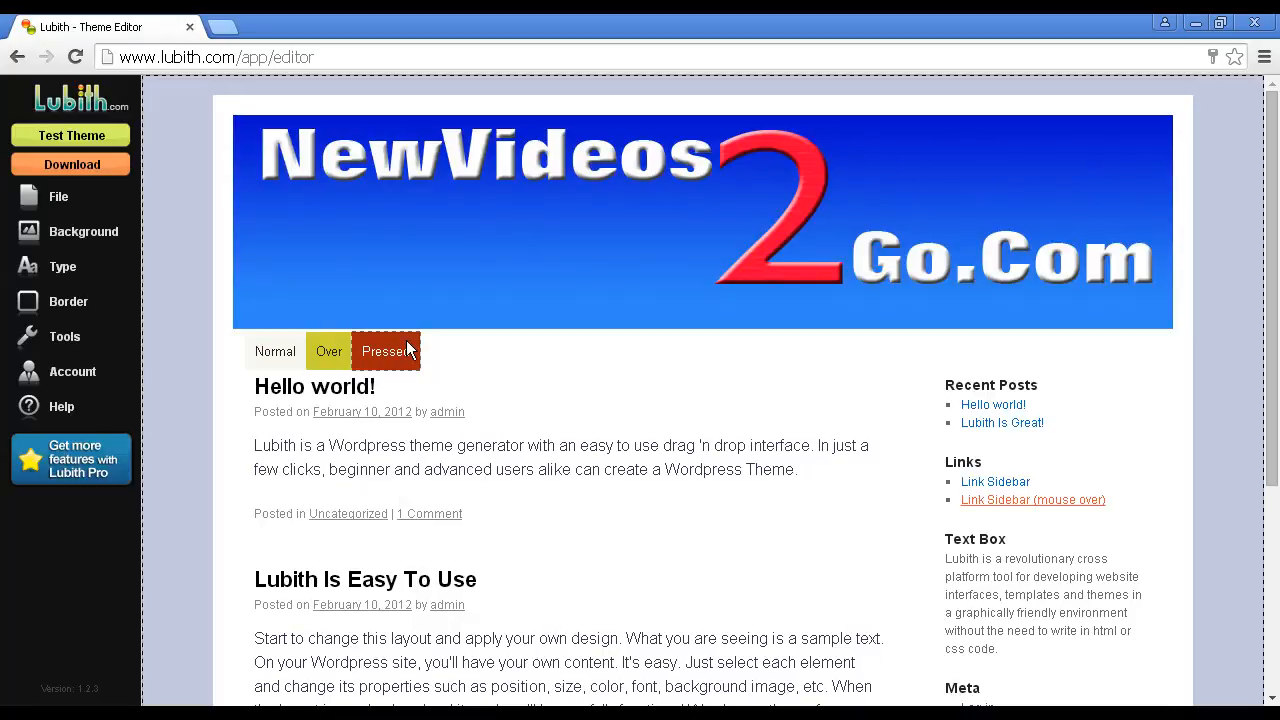
pyautogui.moveTo(328, 356)
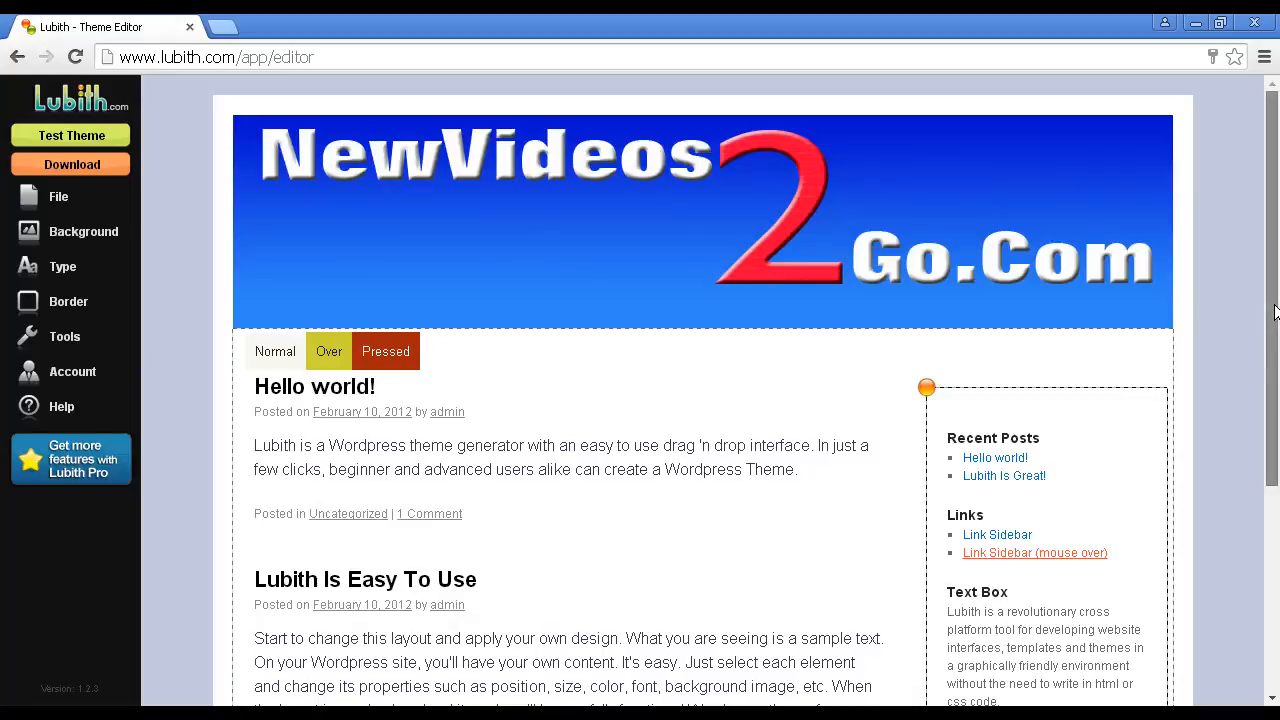
pyautogui.scroll(-3)
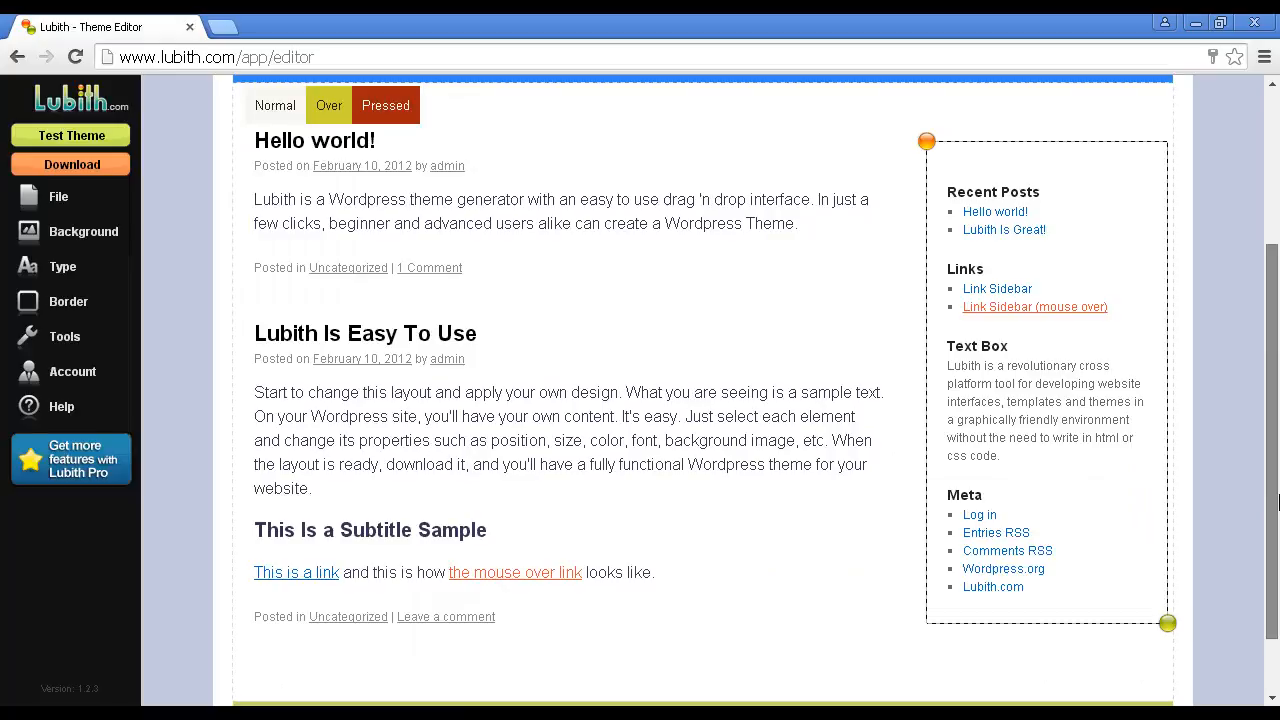
pyautogui.scroll(-3)
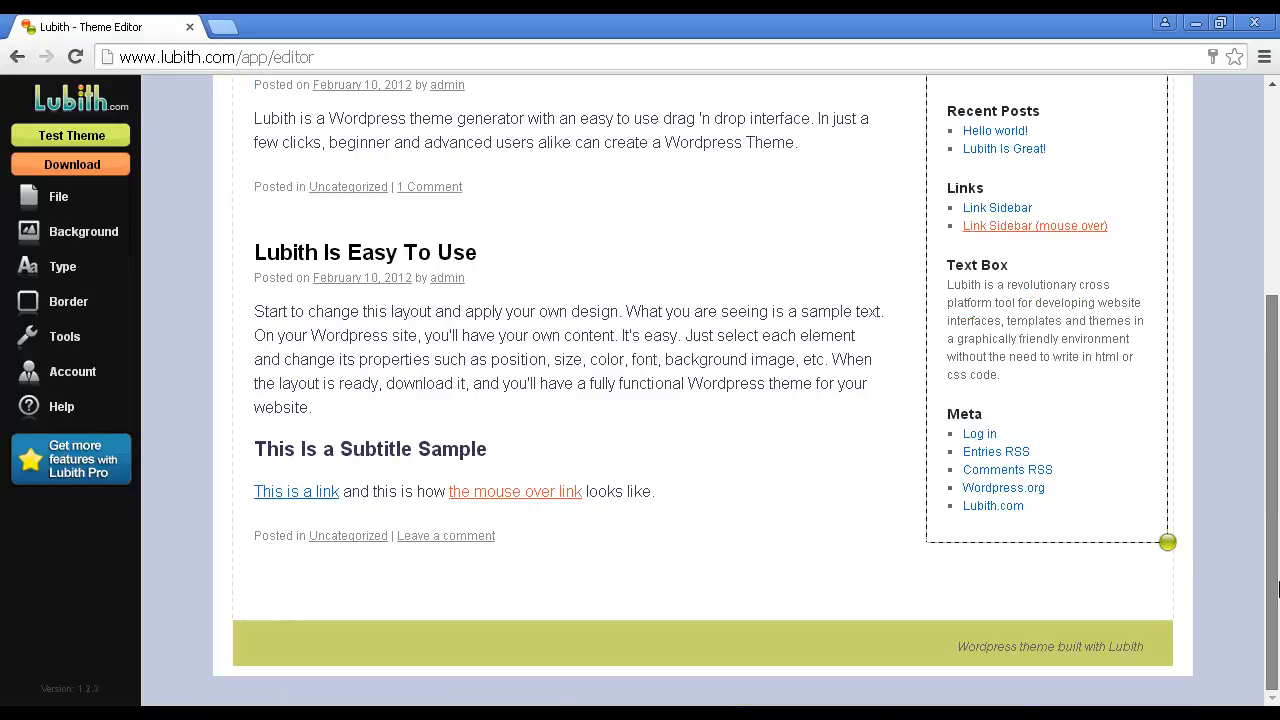
pyautogui.moveTo(1116, 624)
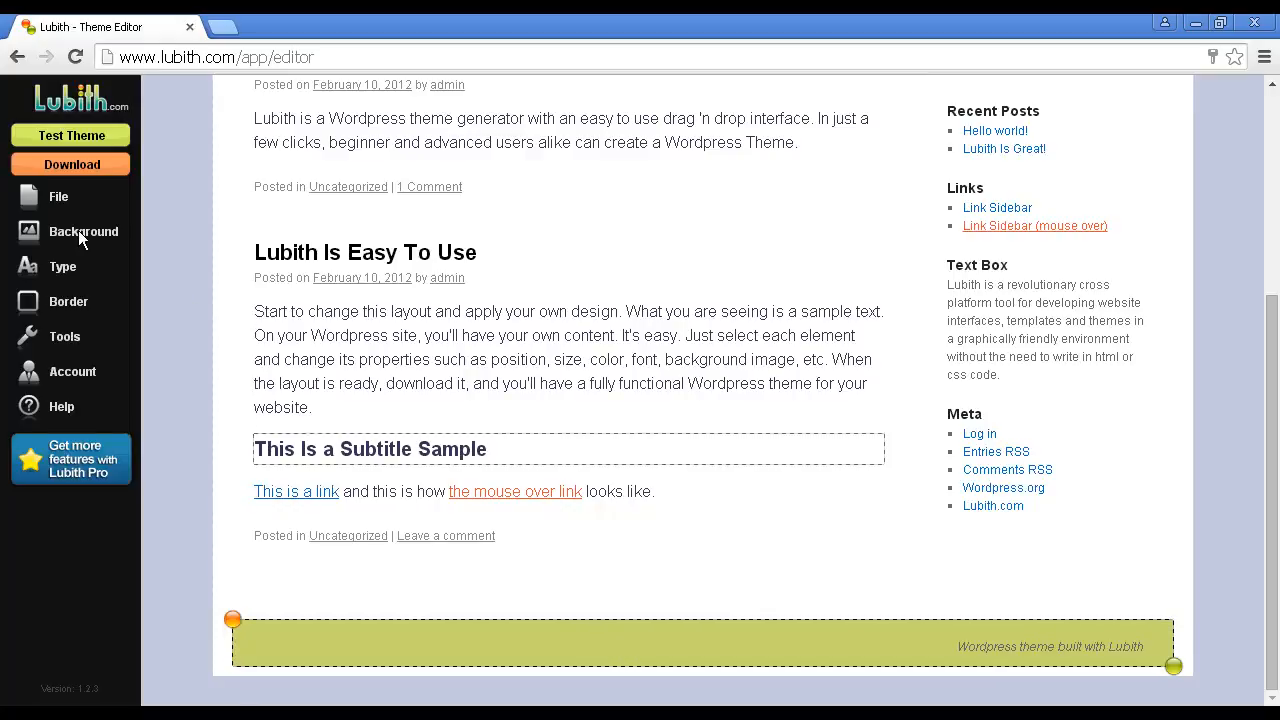
# Set the footer's background colour to dark blue (#1e4896) and deselect it to view the result.
pyautogui.click(84, 232)
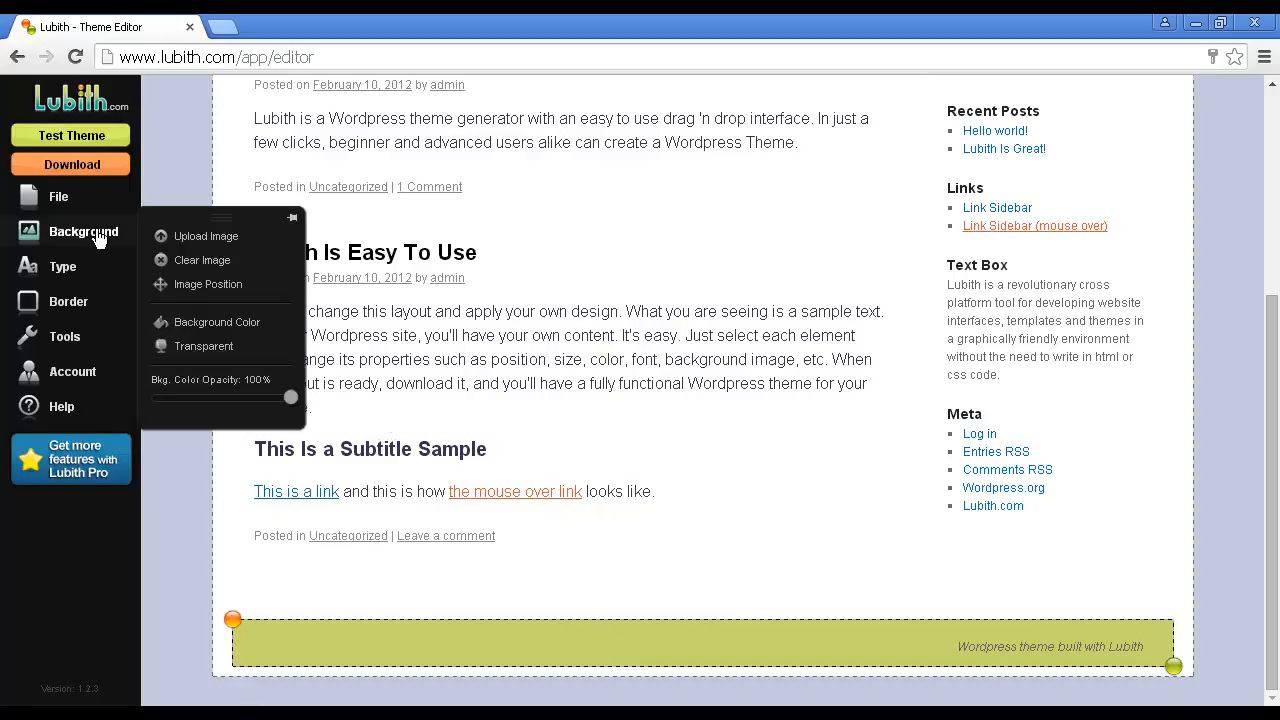
pyautogui.moveTo(204, 326)
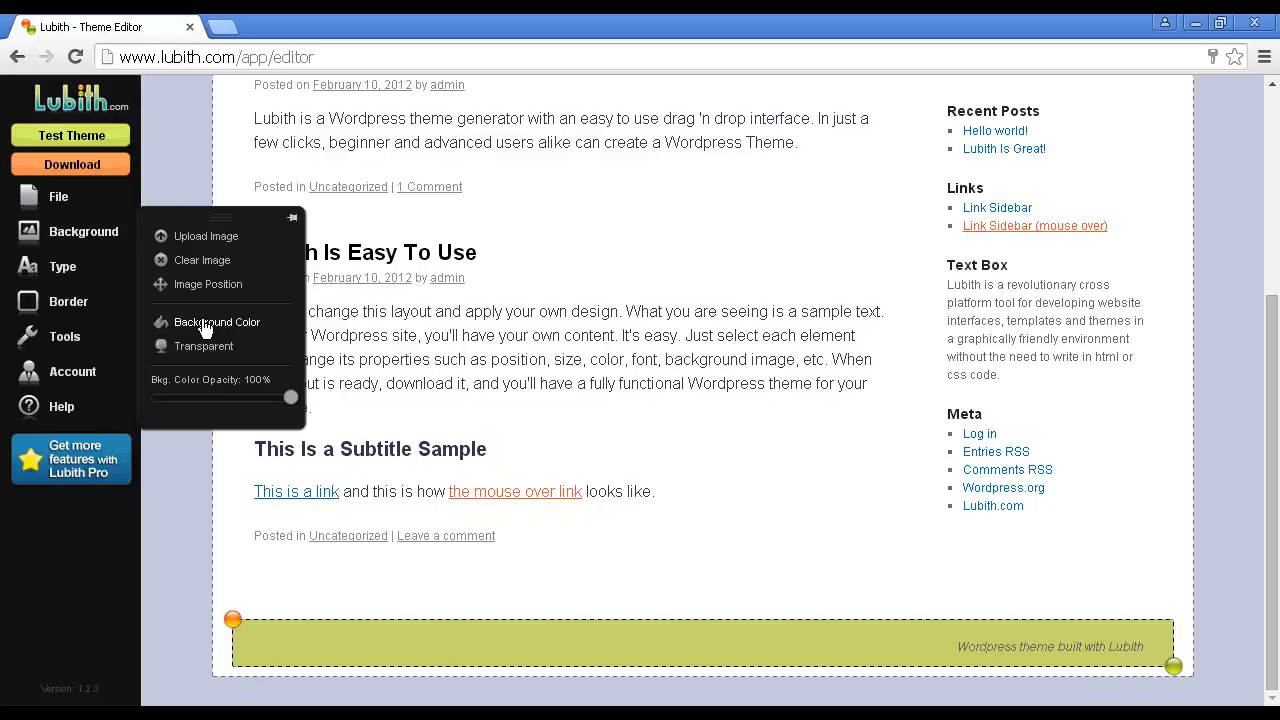
pyautogui.click(216, 322)
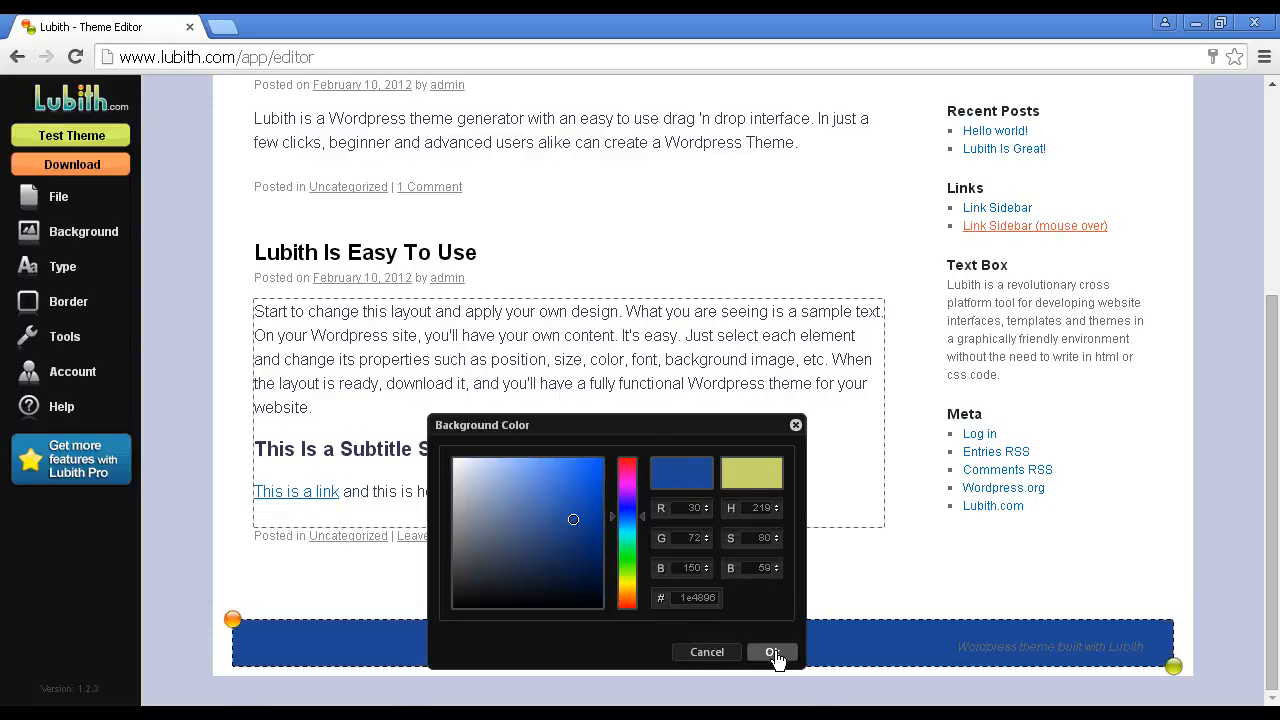
pyautogui.click(770, 652)
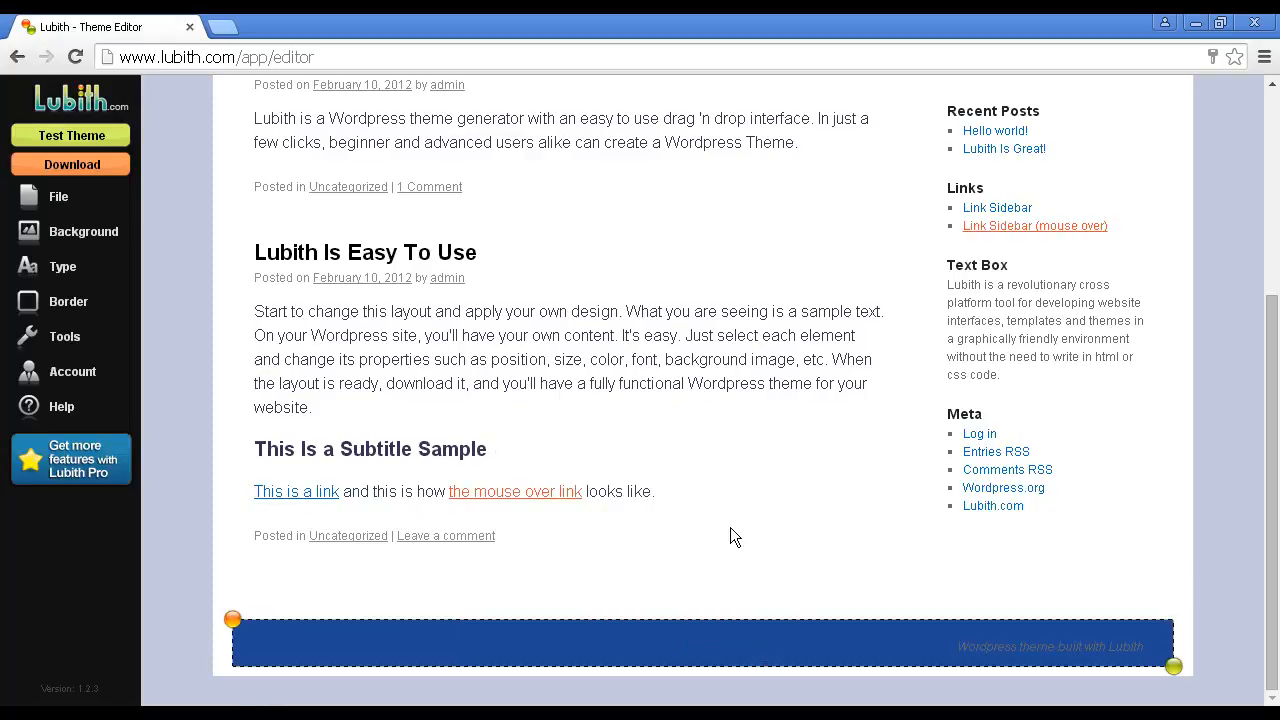
pyautogui.click(364, 252)
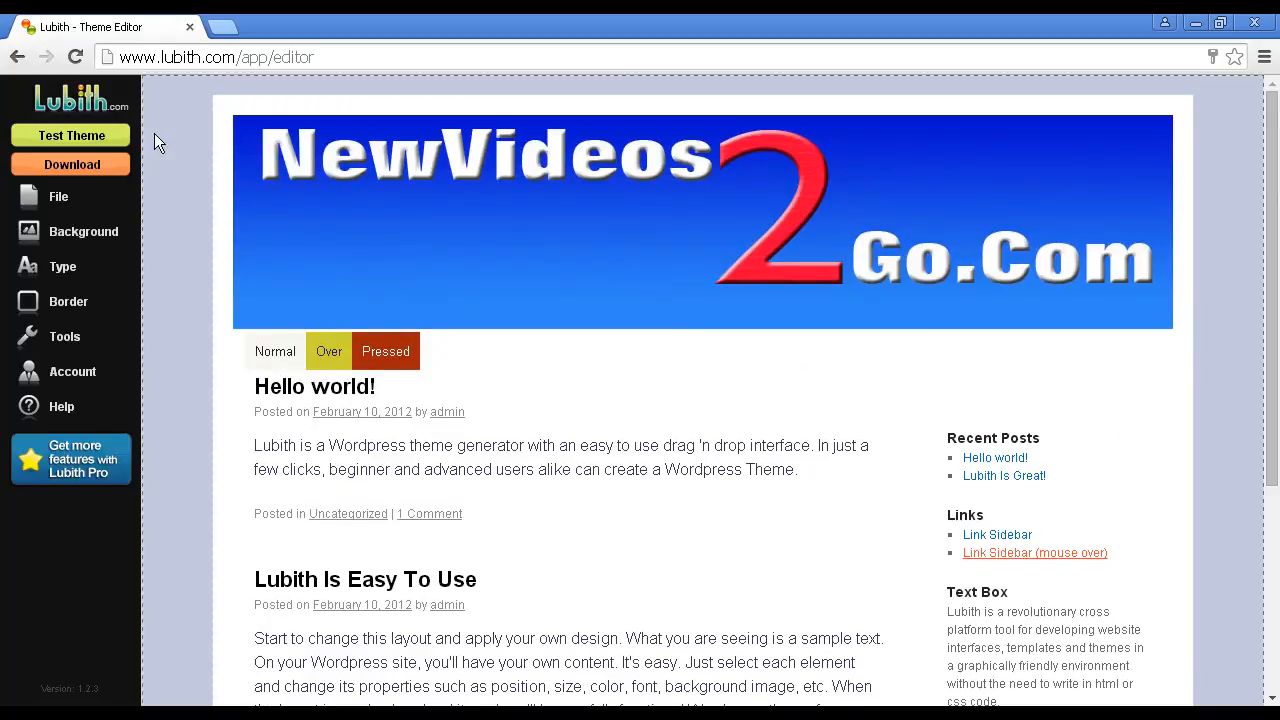
pyautogui.moveTo(72, 136)
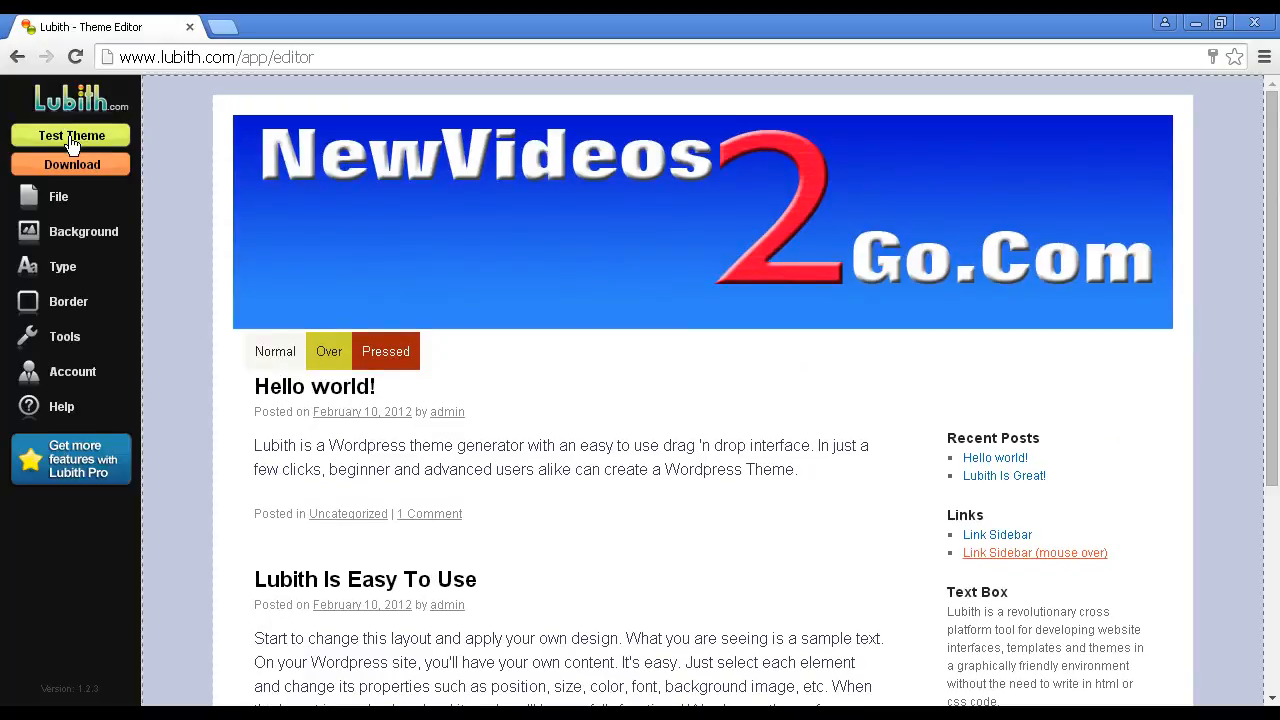
# Run a live WordPress test of the theme and scroll through the blue banner, menu and dark blue footer.
pyautogui.click(70, 136)
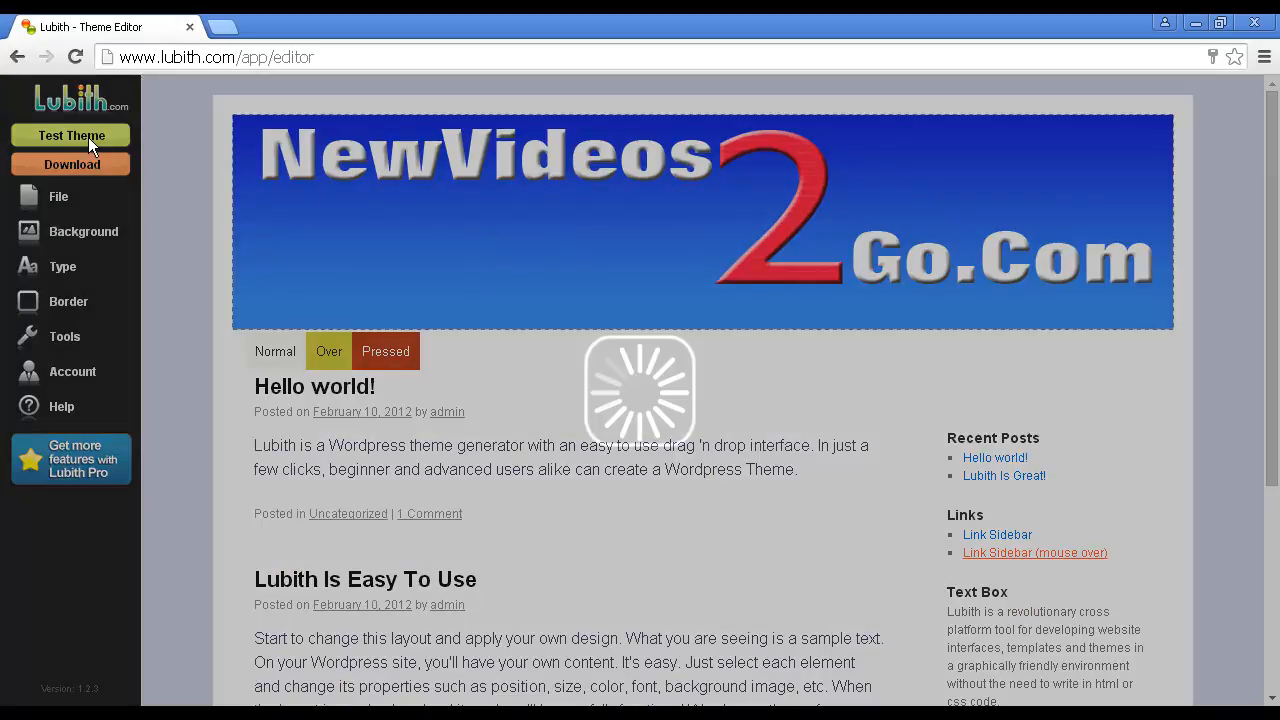
pyautogui.click(70, 136)
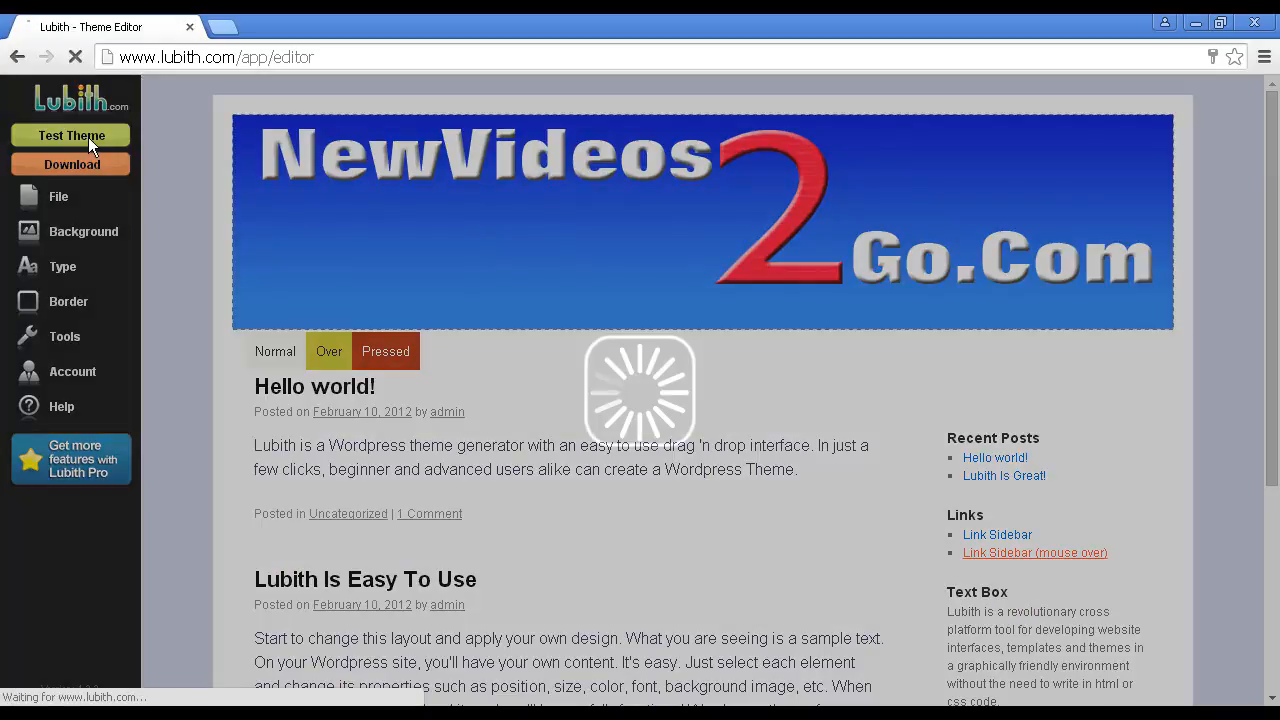
pyautogui.click(70, 136)
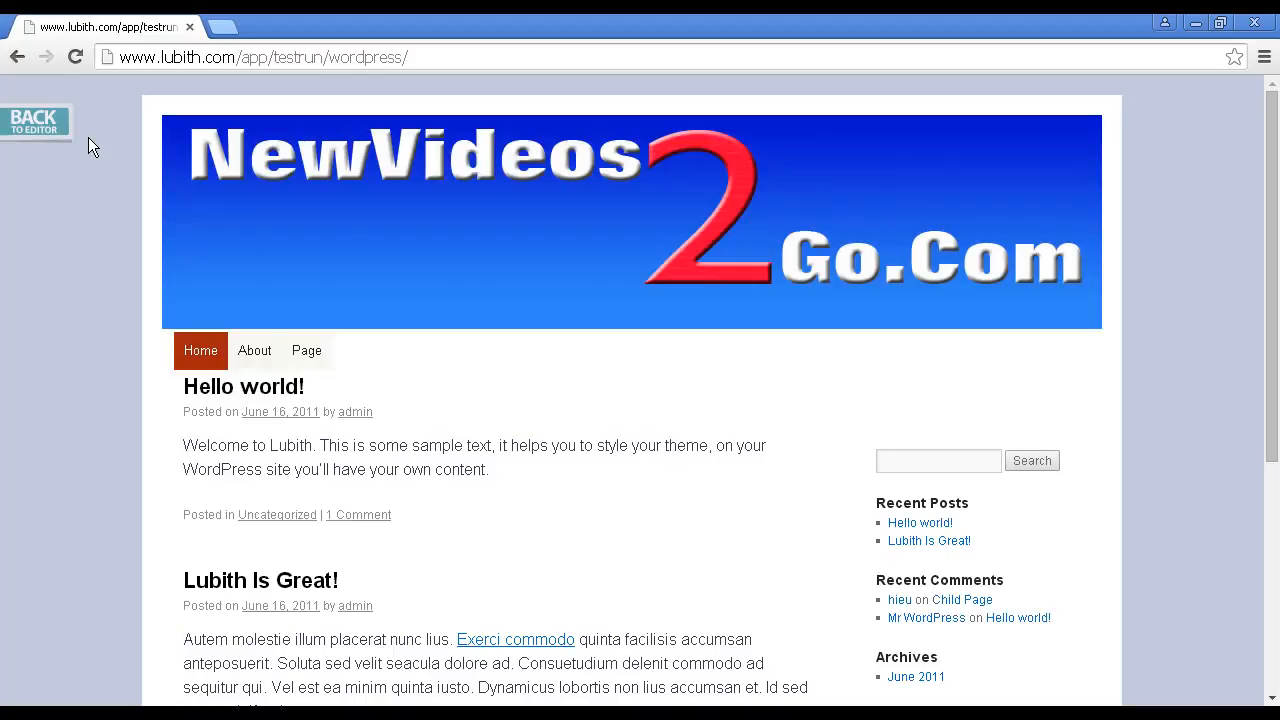
pyautogui.moveTo(592, 196)
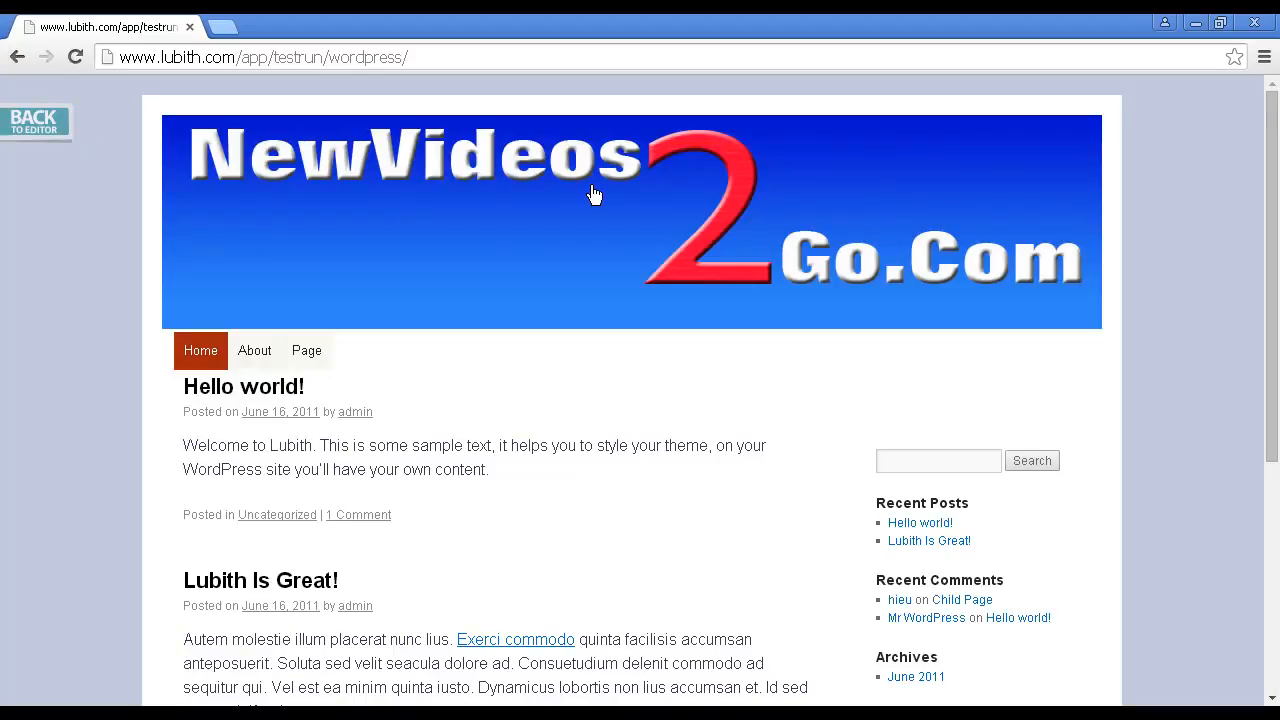
pyautogui.moveTo(1274, 176)
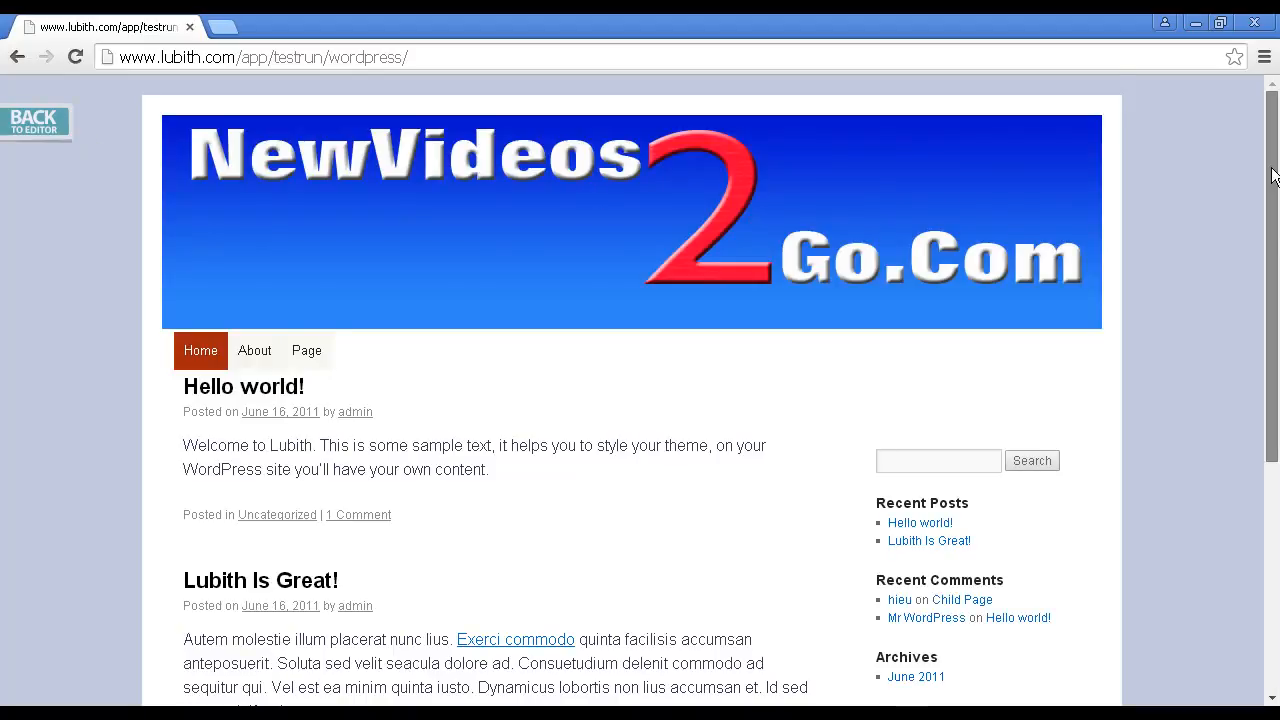
pyautogui.scroll(-3)
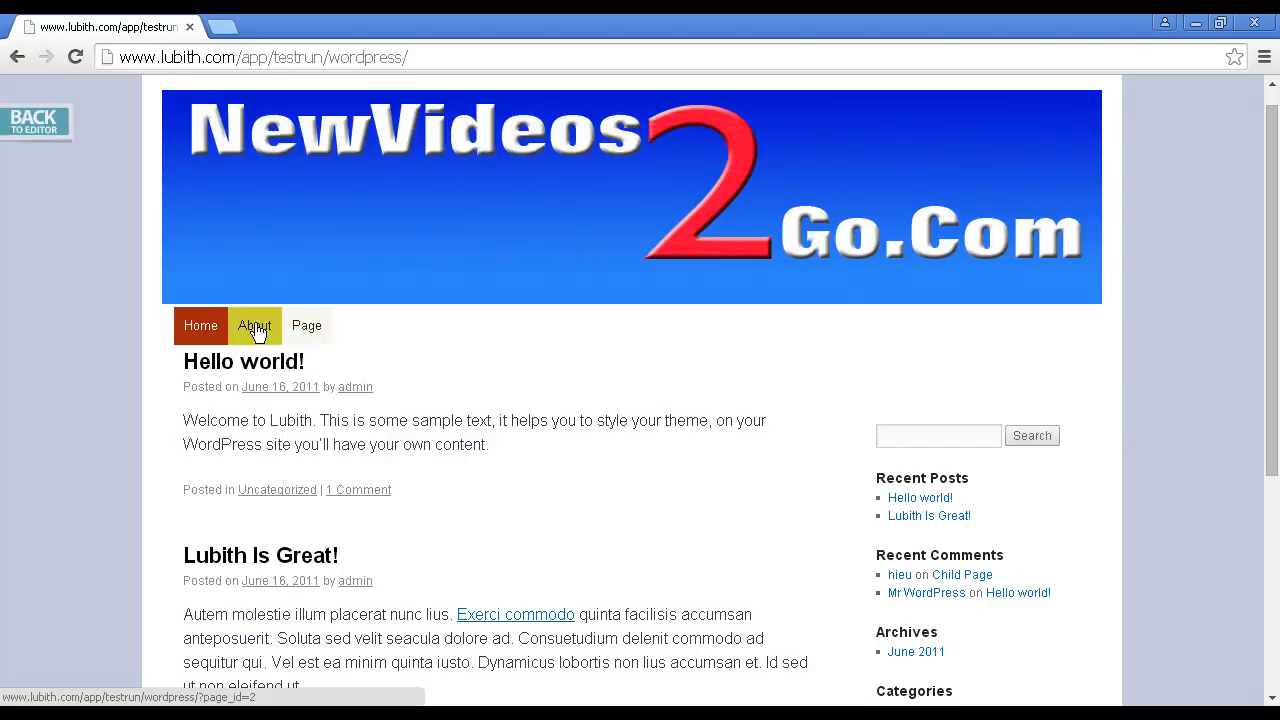
pyautogui.moveTo(590, 432)
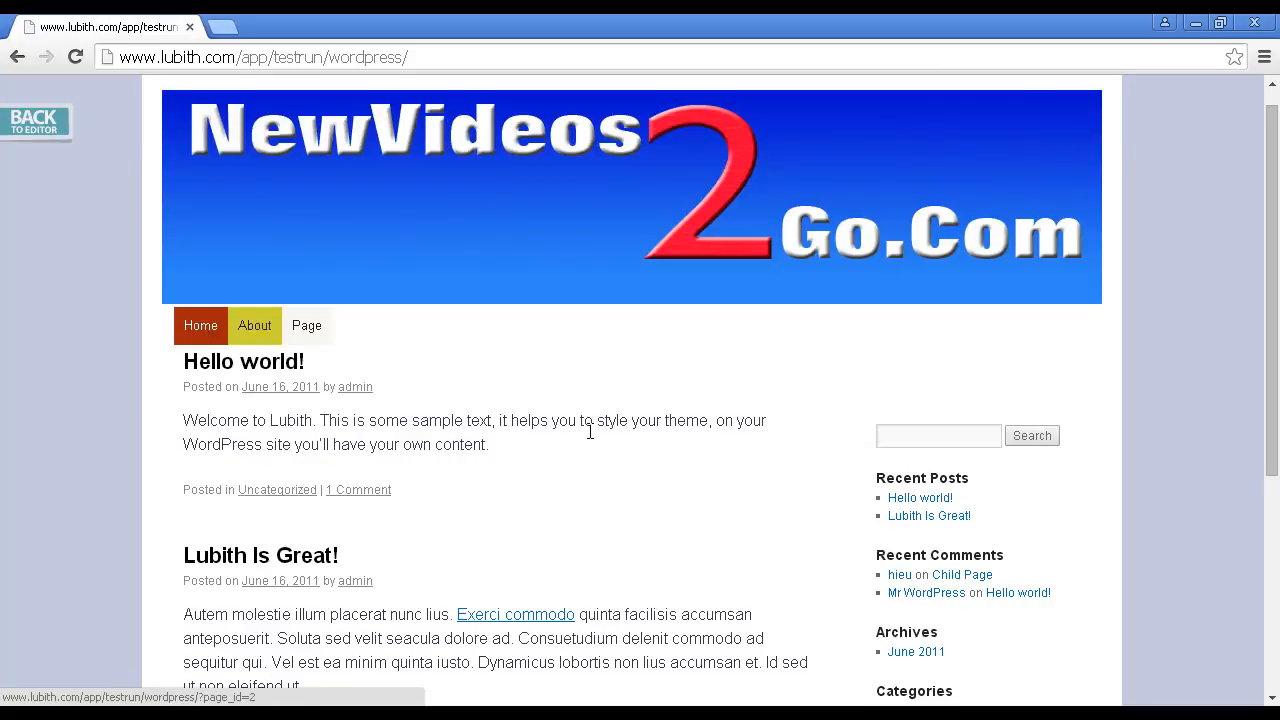
pyautogui.scroll(-3)
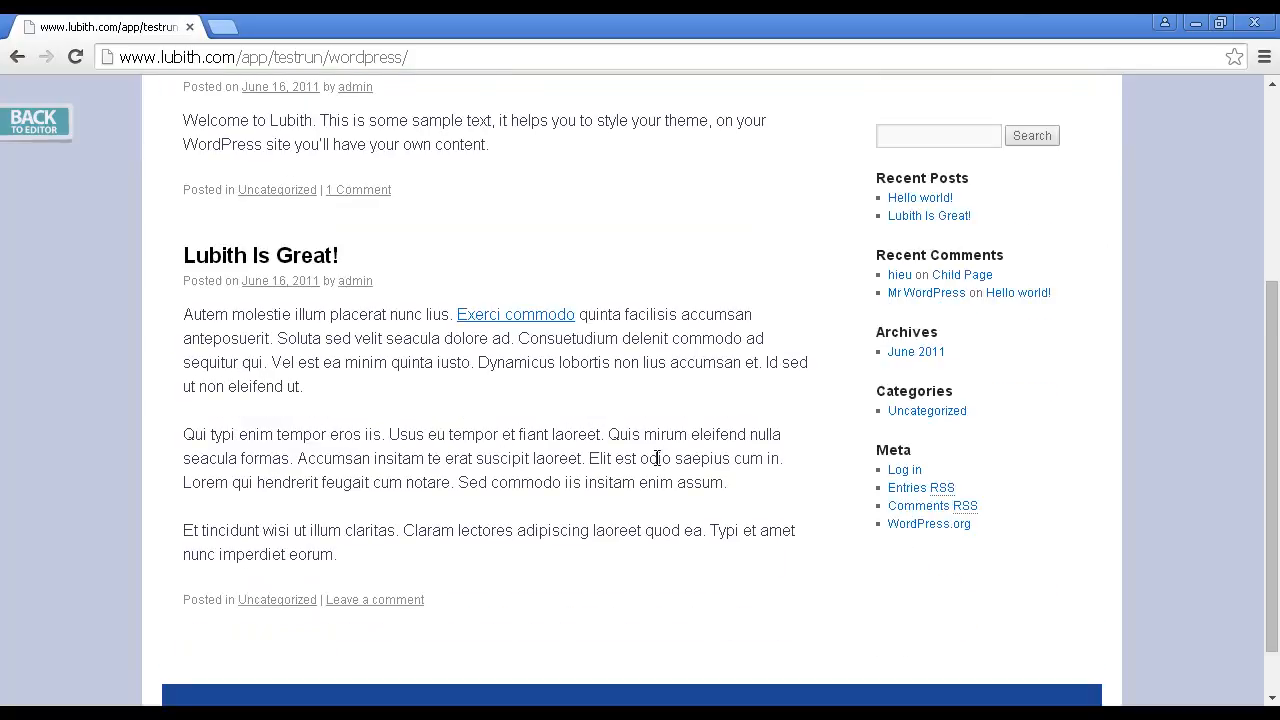
pyautogui.scroll(-3)
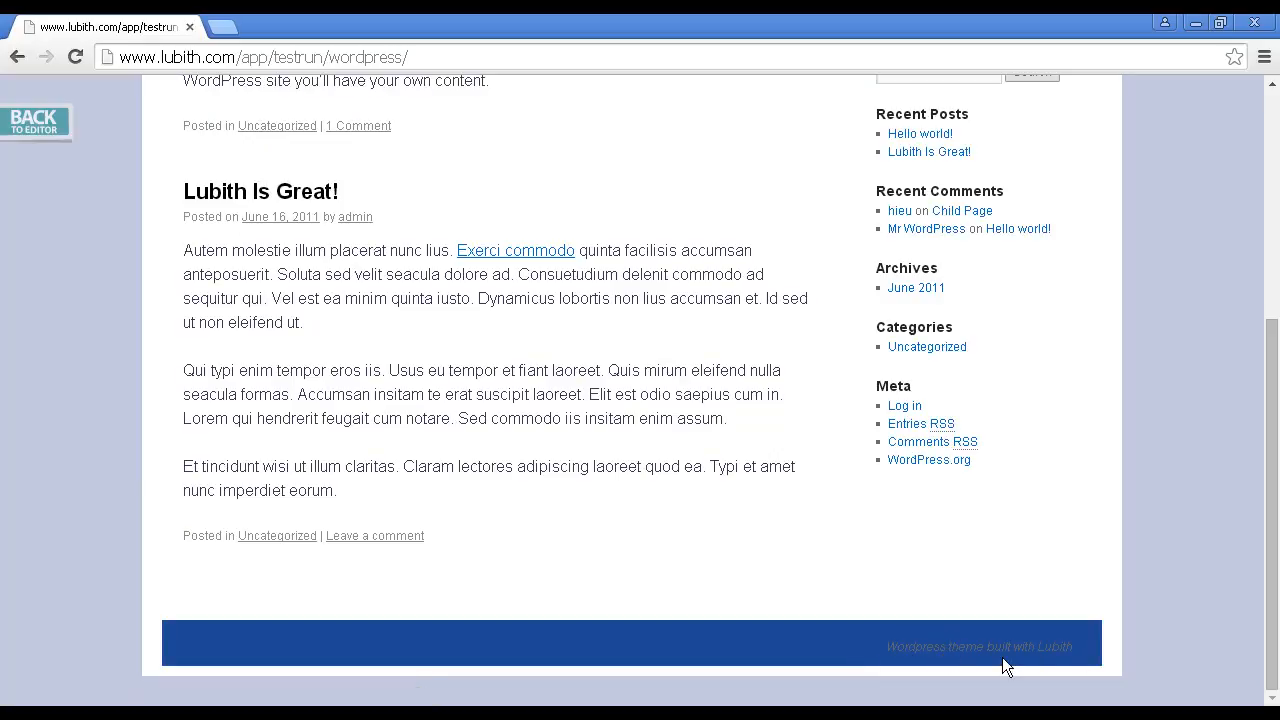
pyautogui.moveTo(908, 656)
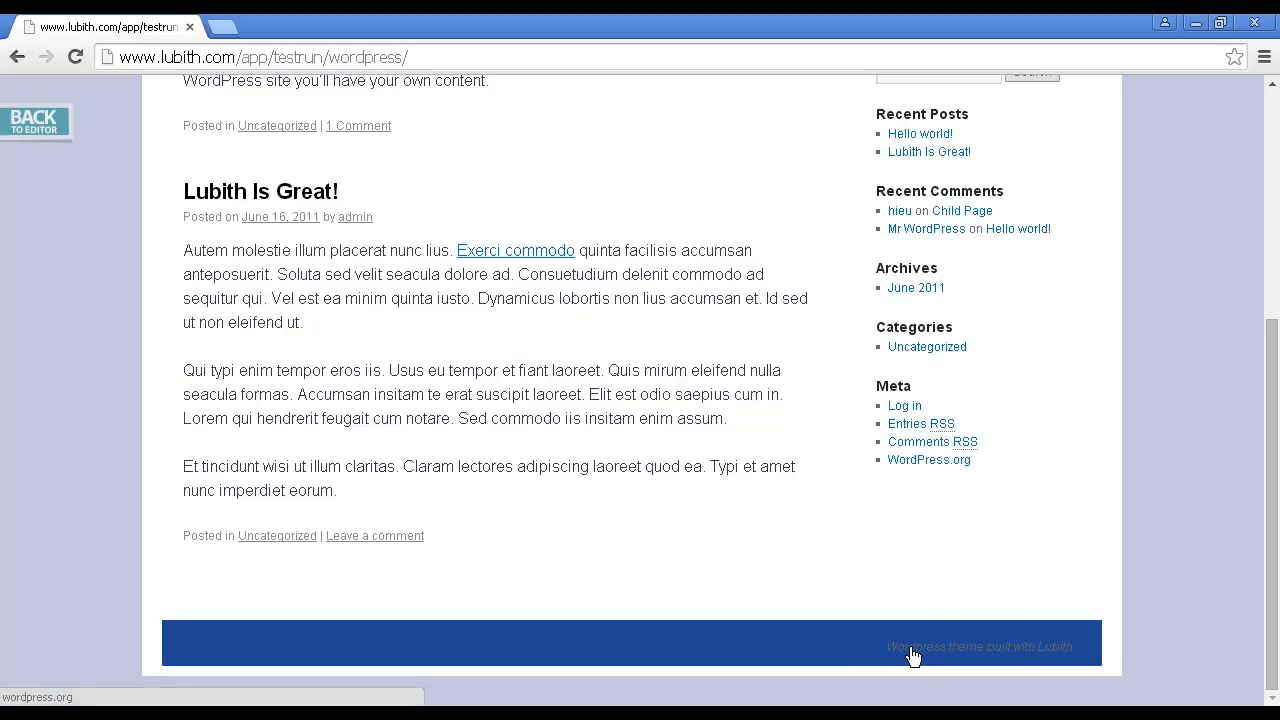
pyautogui.moveTo(1064, 656)
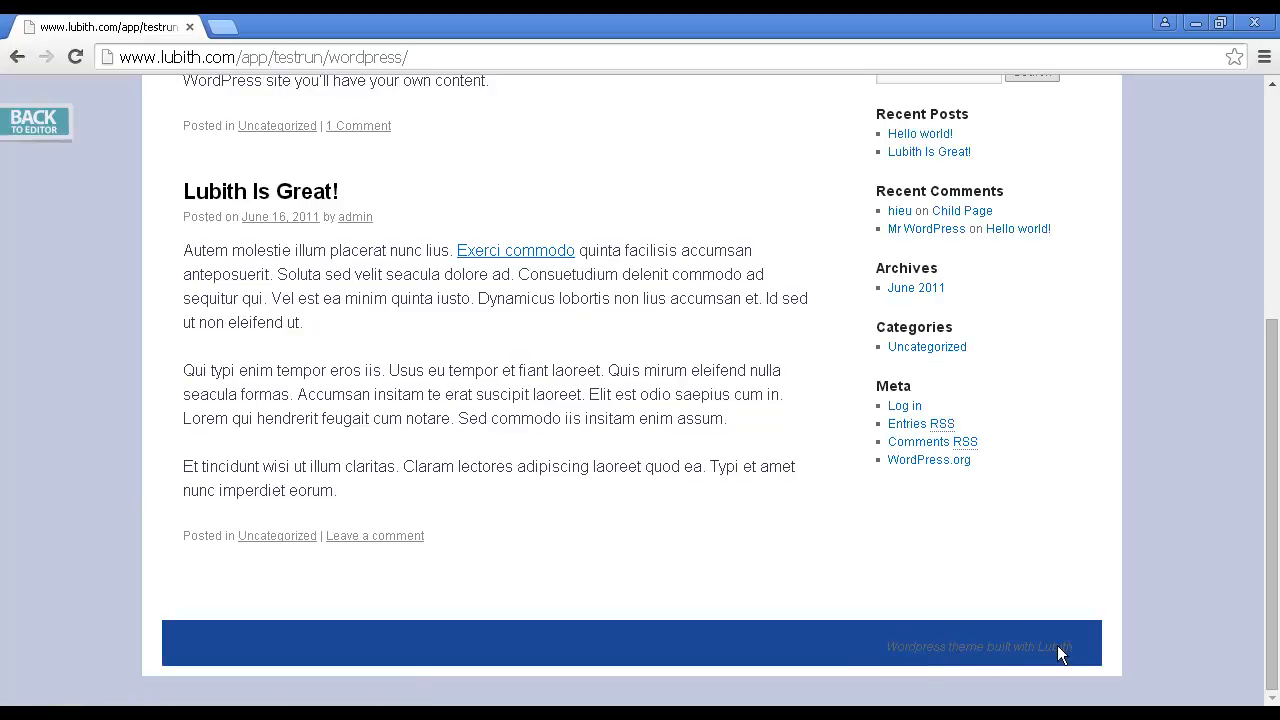
pyautogui.moveTo(1032, 654)
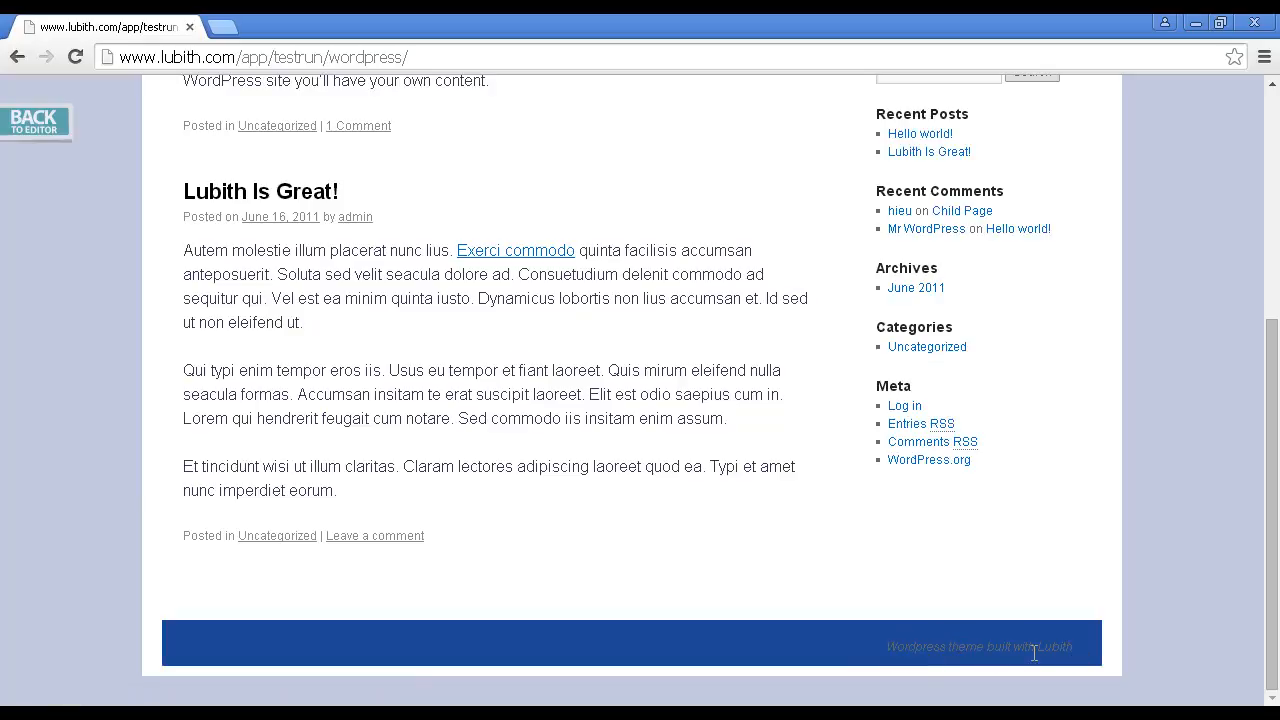
pyautogui.moveTo(898, 656)
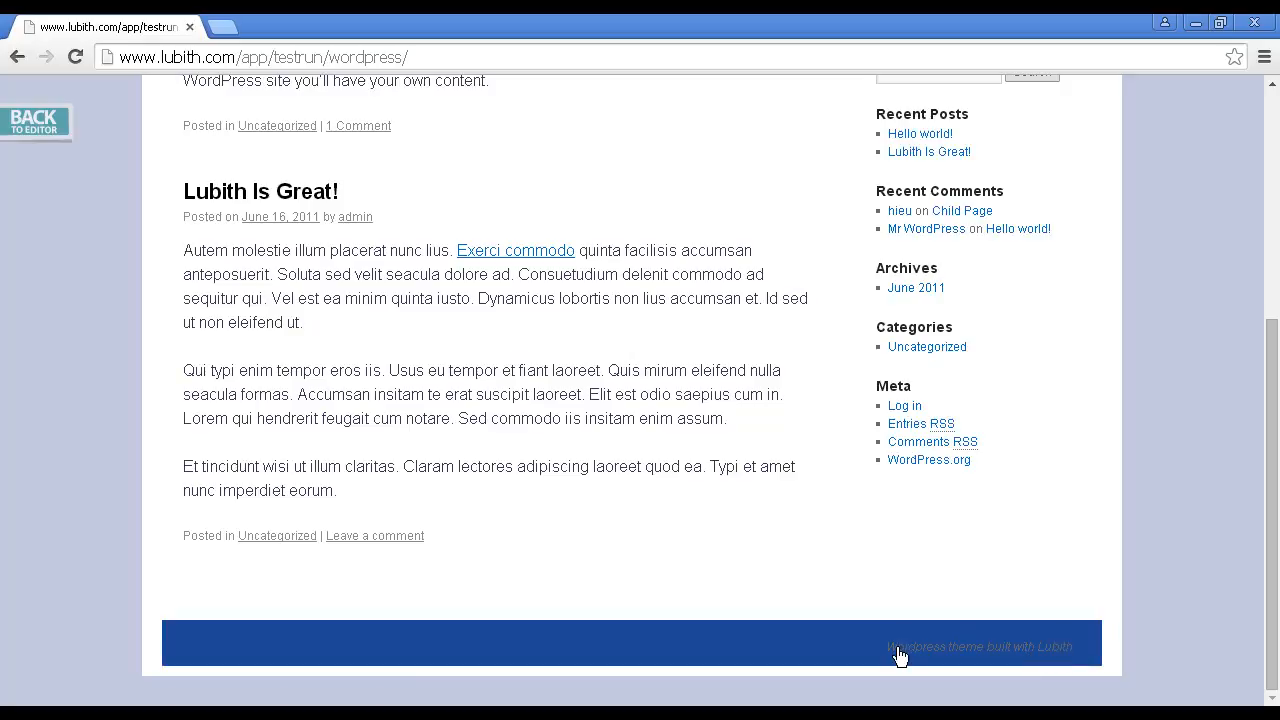
pyautogui.moveTo(984, 650)
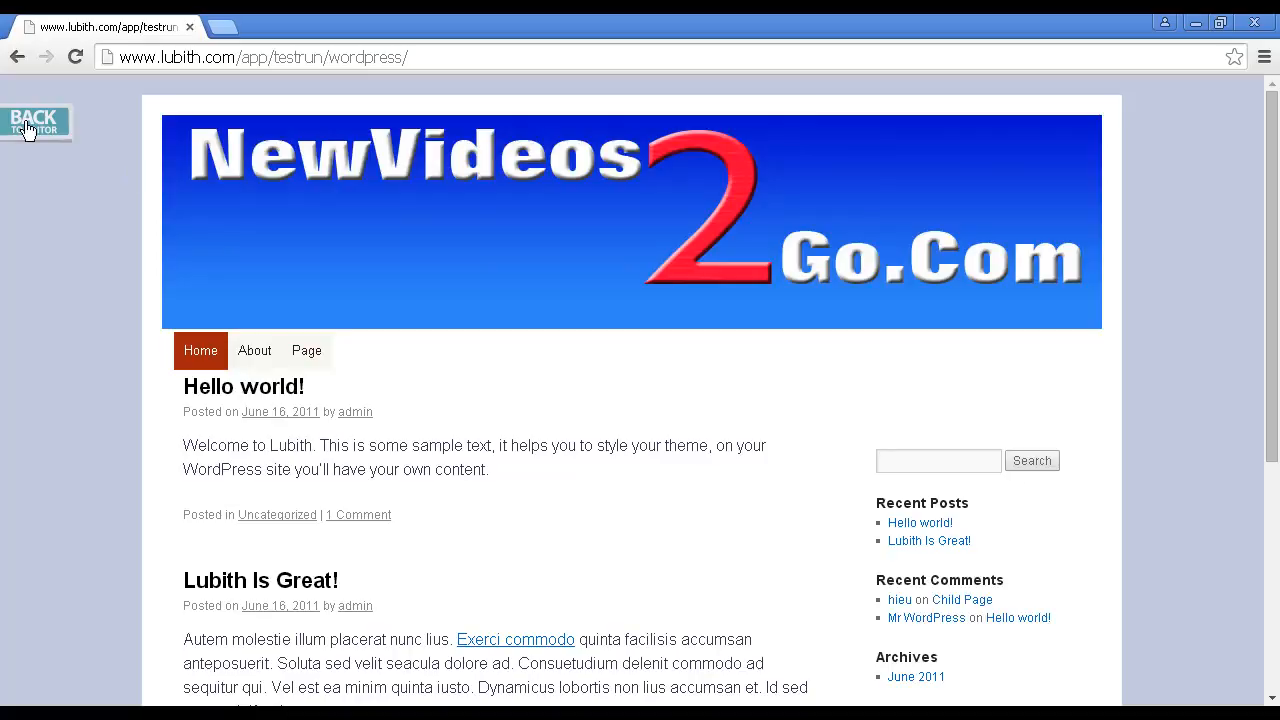
# Return from the test run to the editor and download the theme as my-lubith-theme-2.zip.
pyautogui.click(36, 122)
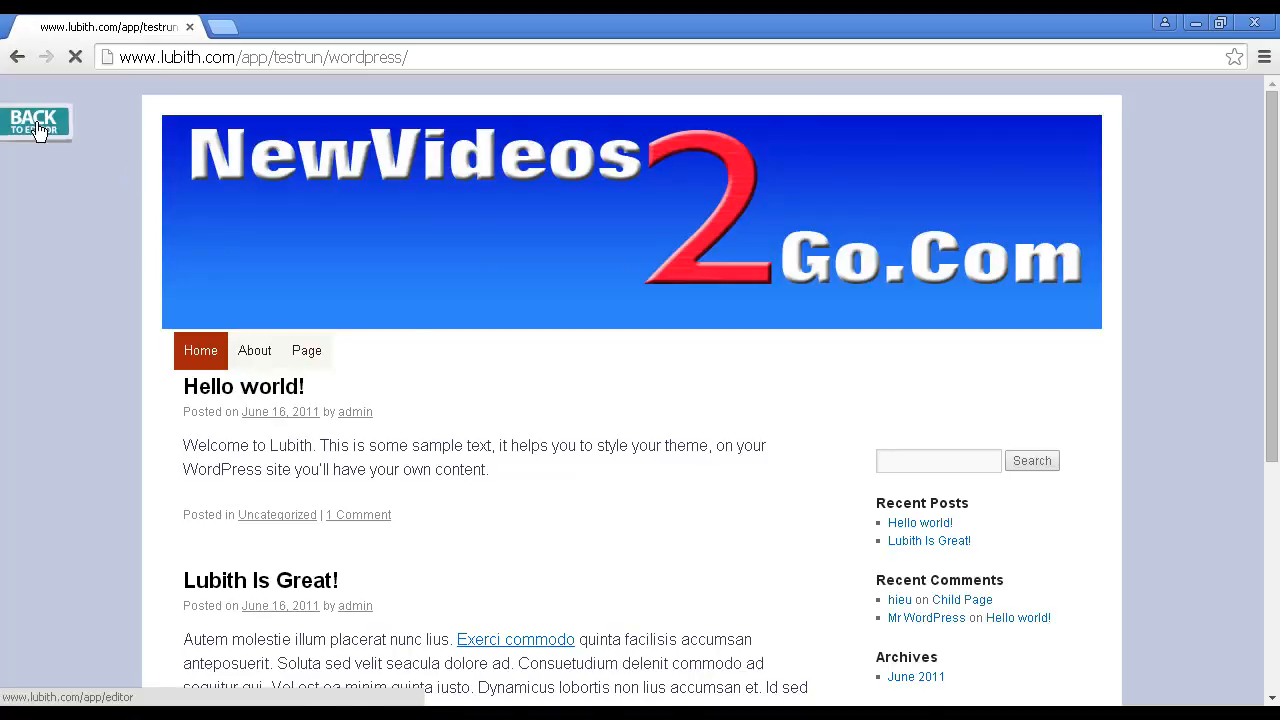
pyautogui.click(40, 114)
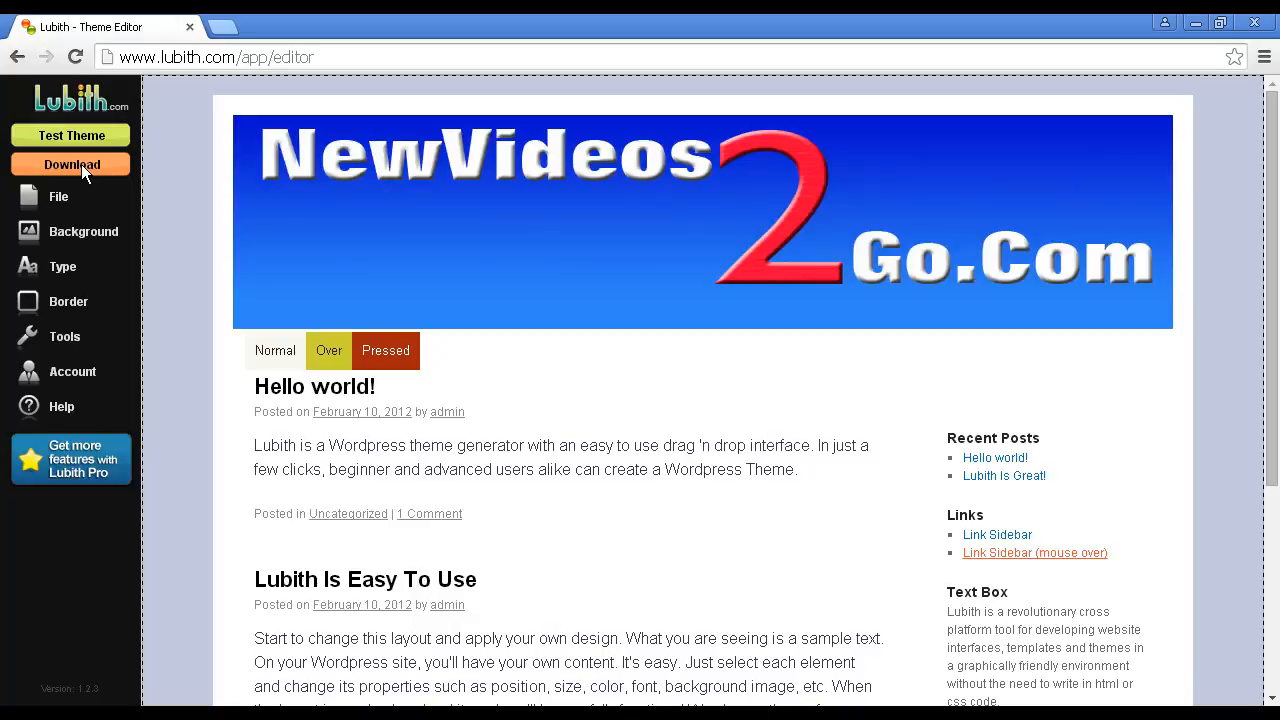
pyautogui.click(72, 164)
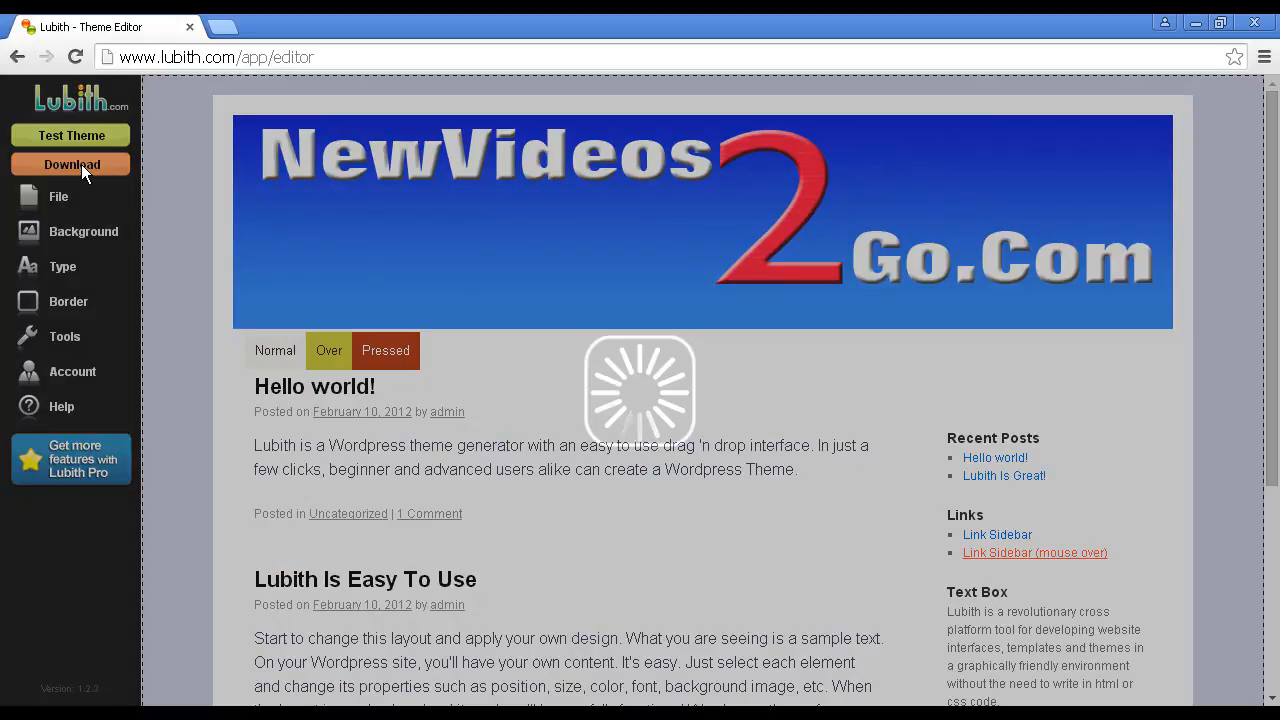
pyautogui.click(72, 164)
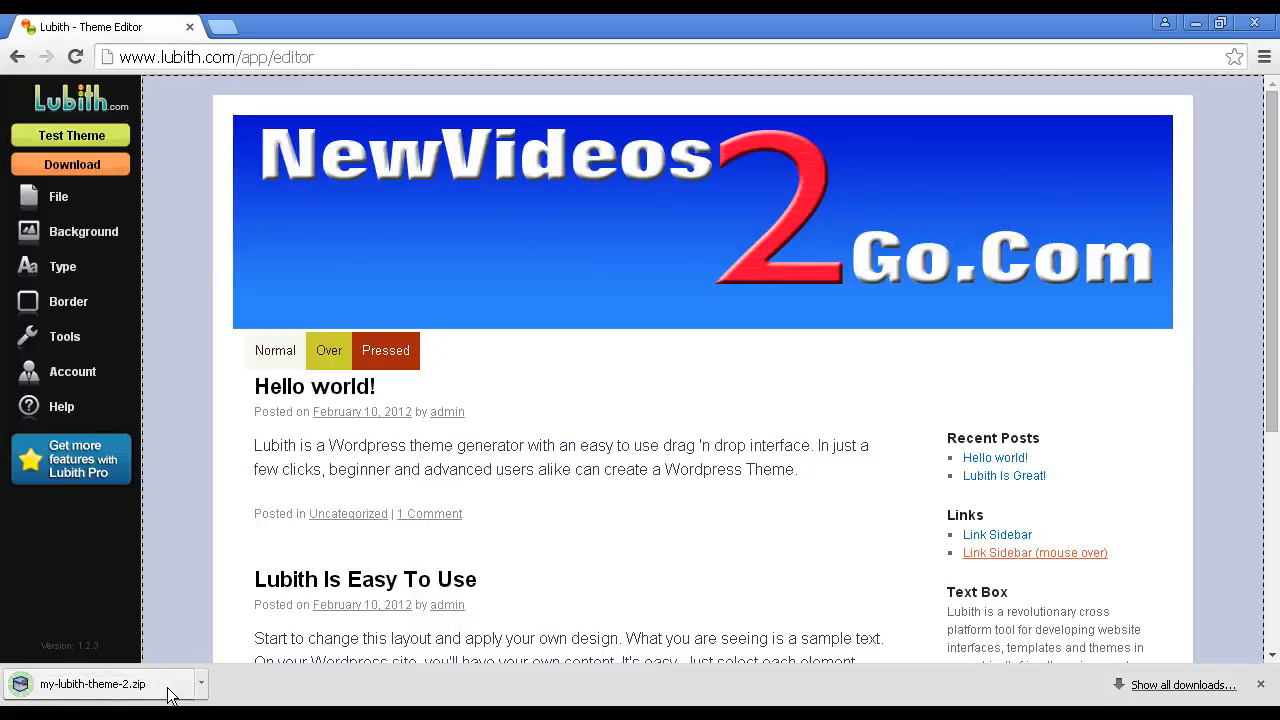
pyautogui.moveTo(164, 692)
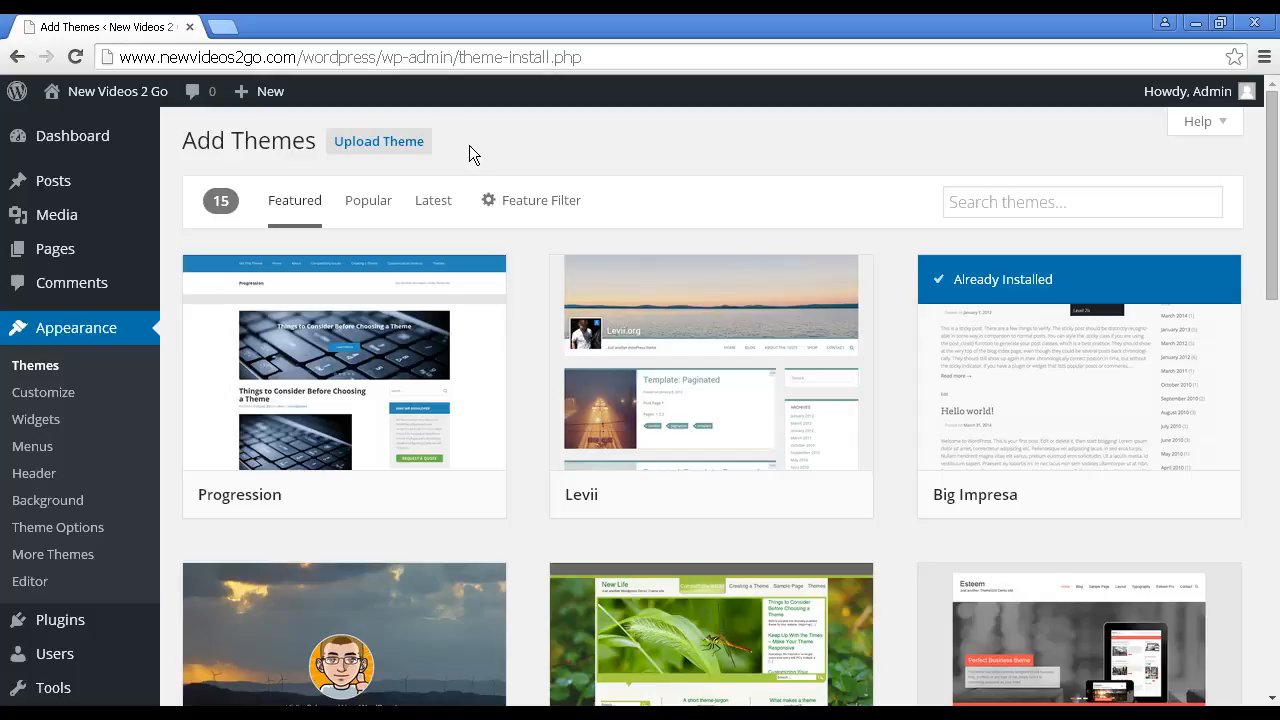
pyautogui.moveTo(380, 150)
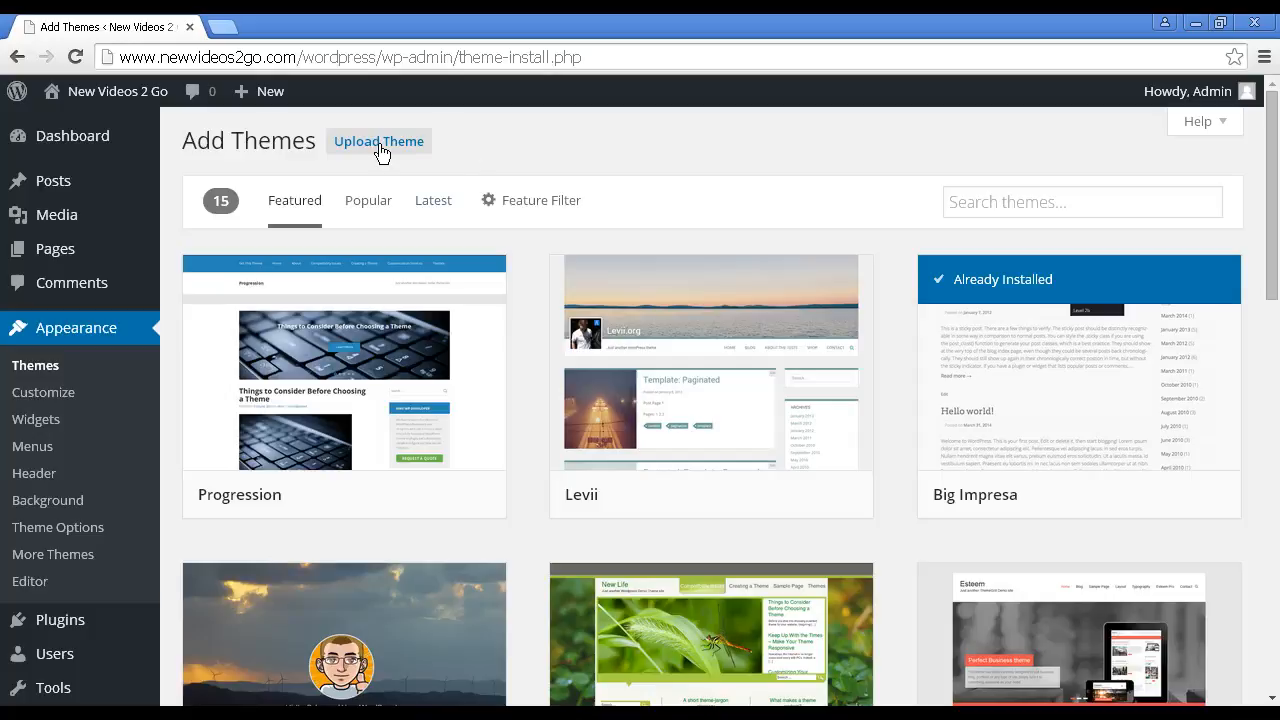
# Bring up the Upload Theme form on the WordPress Add Themes page.
pyautogui.click(378, 140)
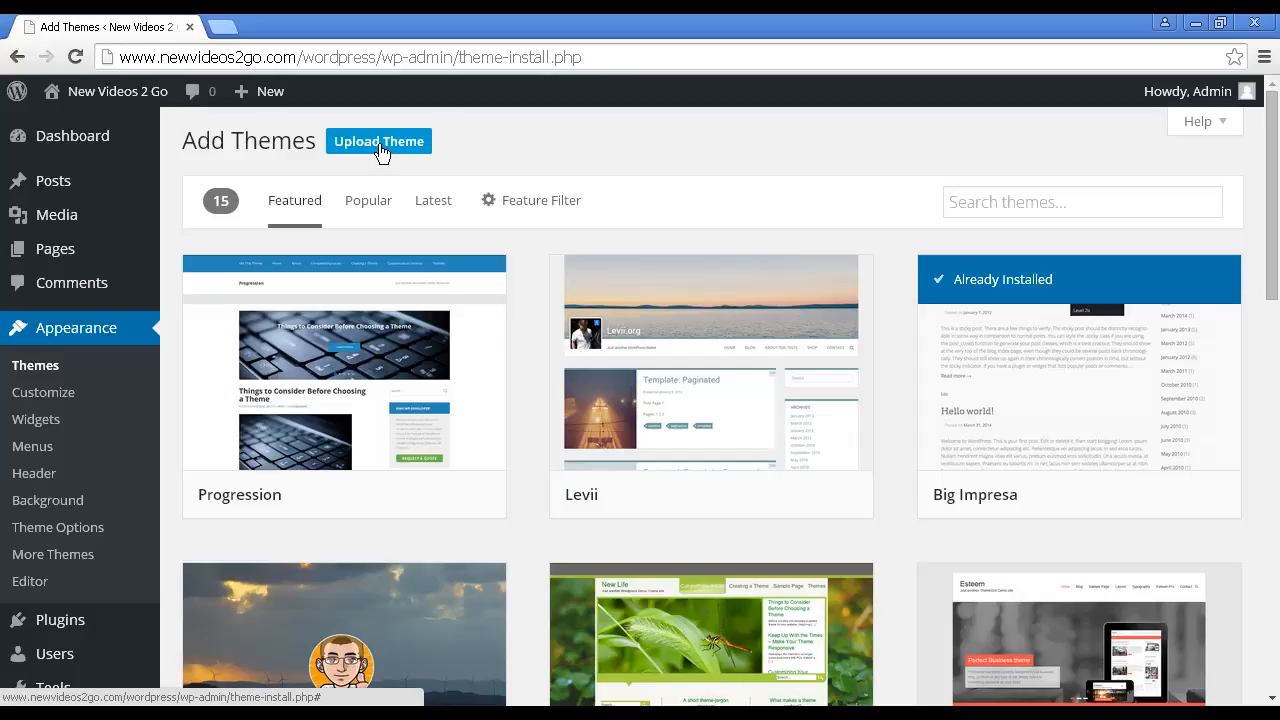
pyautogui.click(378, 140)
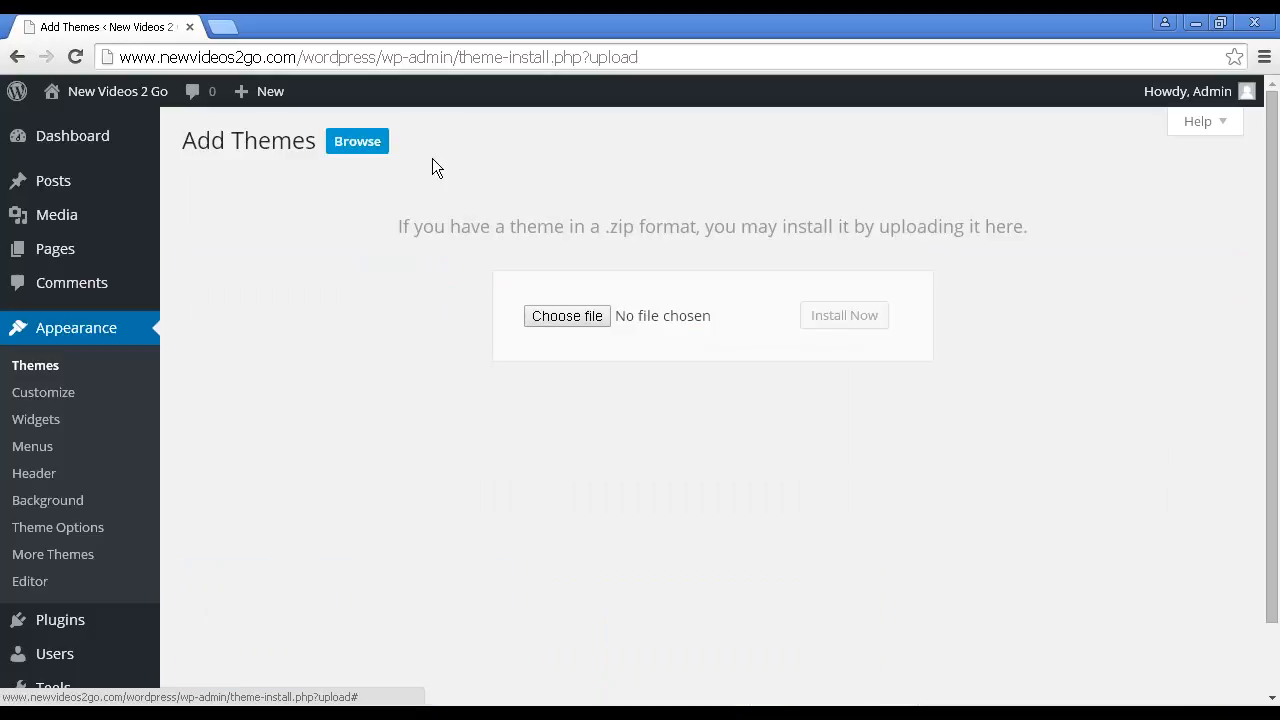
pyautogui.moveTo(588, 324)
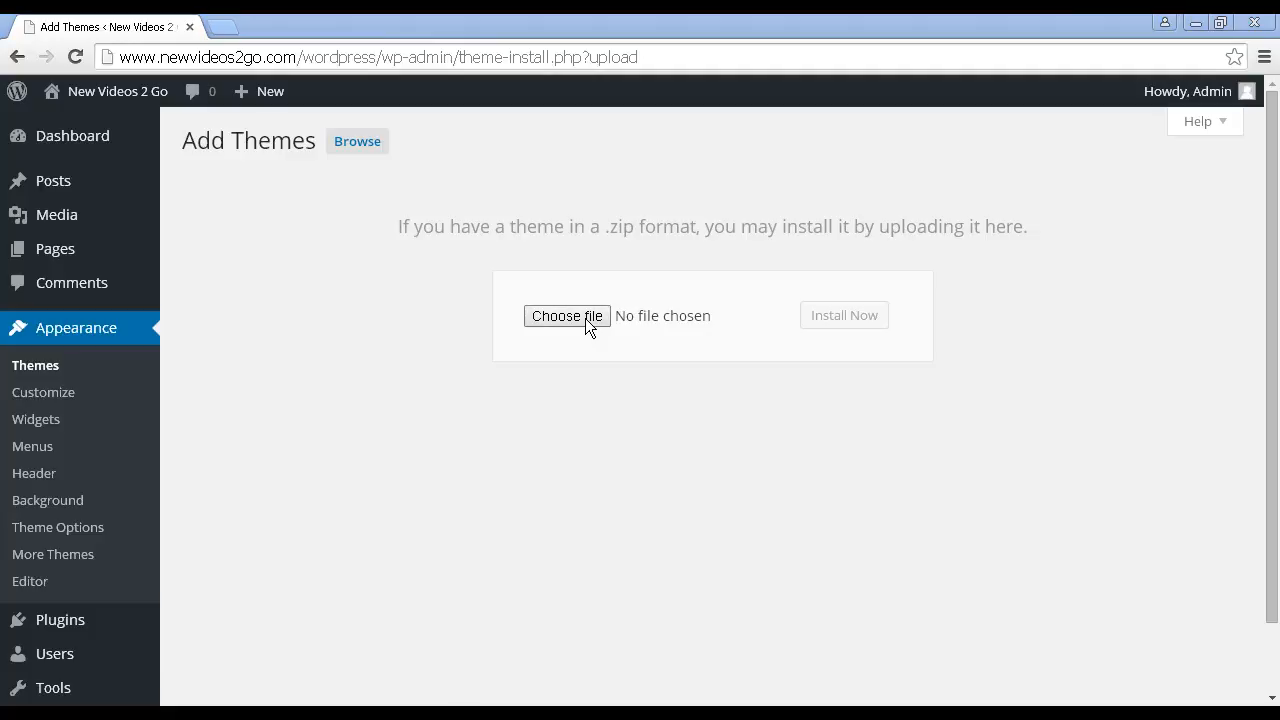
# Choose my-lubith-theme-2.zip from Downloads and submit it with Install Now.
pyautogui.click(568, 316)
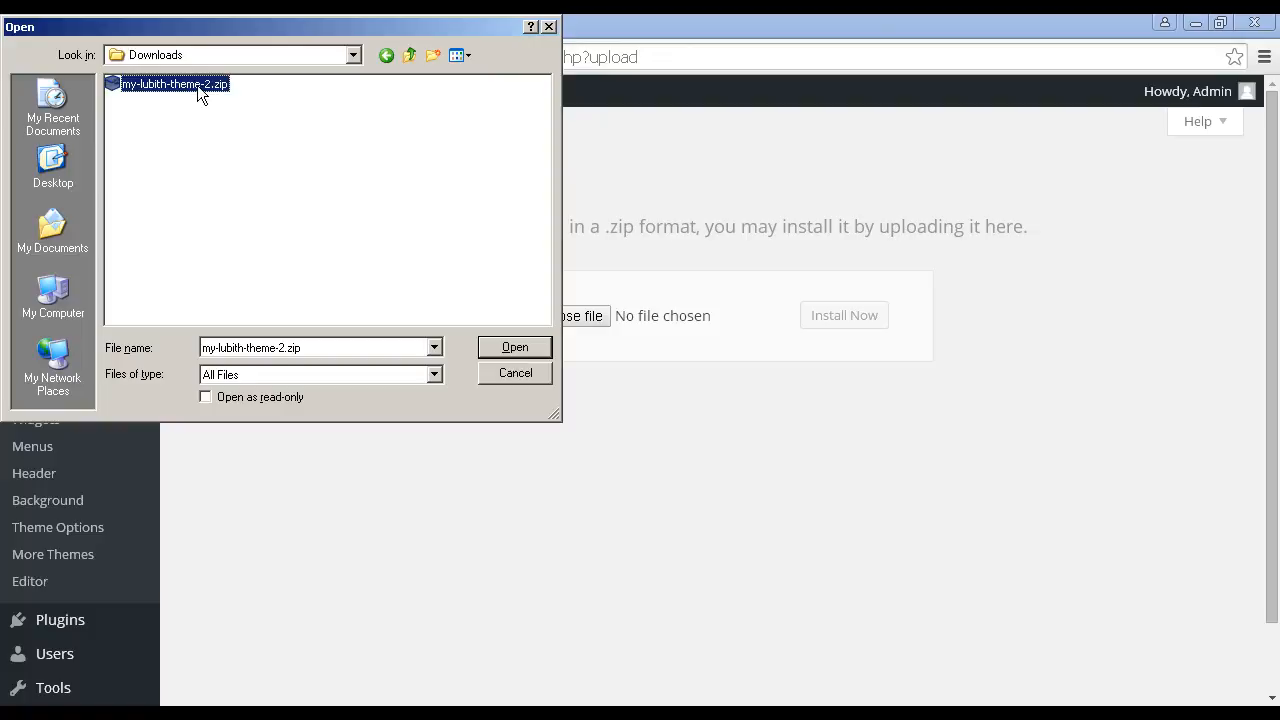
pyautogui.moveTo(294, 178)
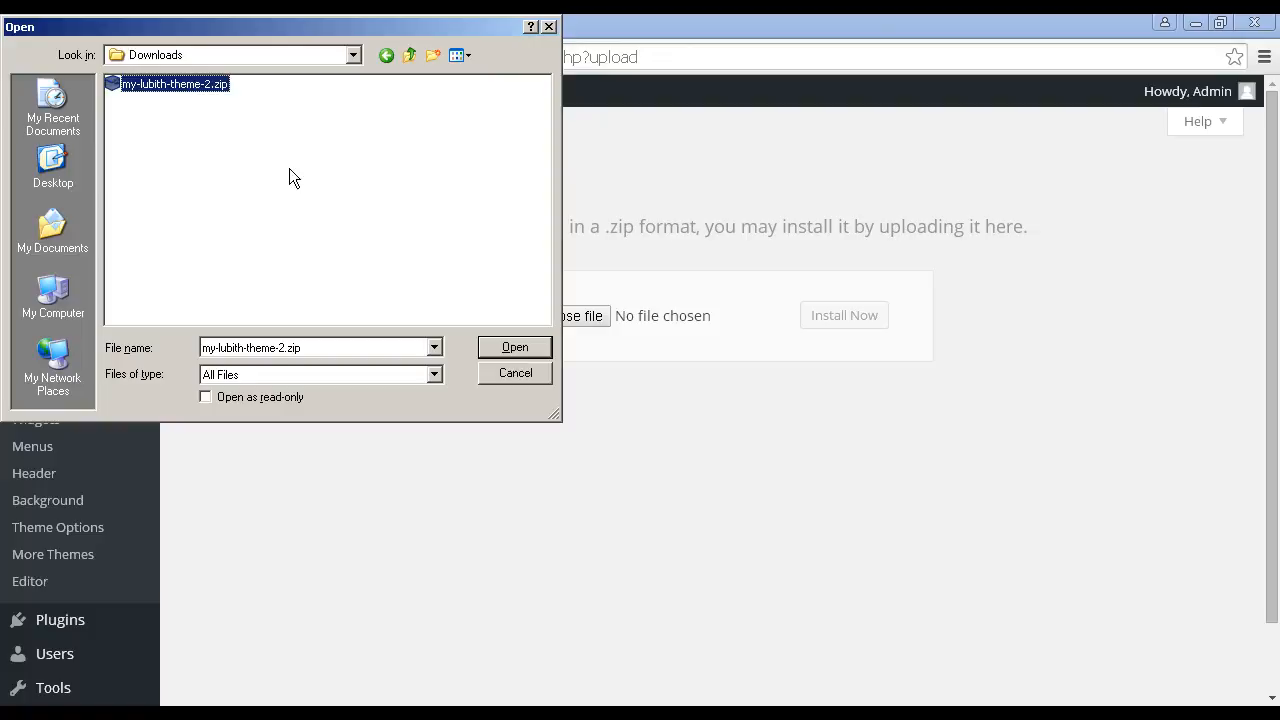
pyautogui.click(516, 374)
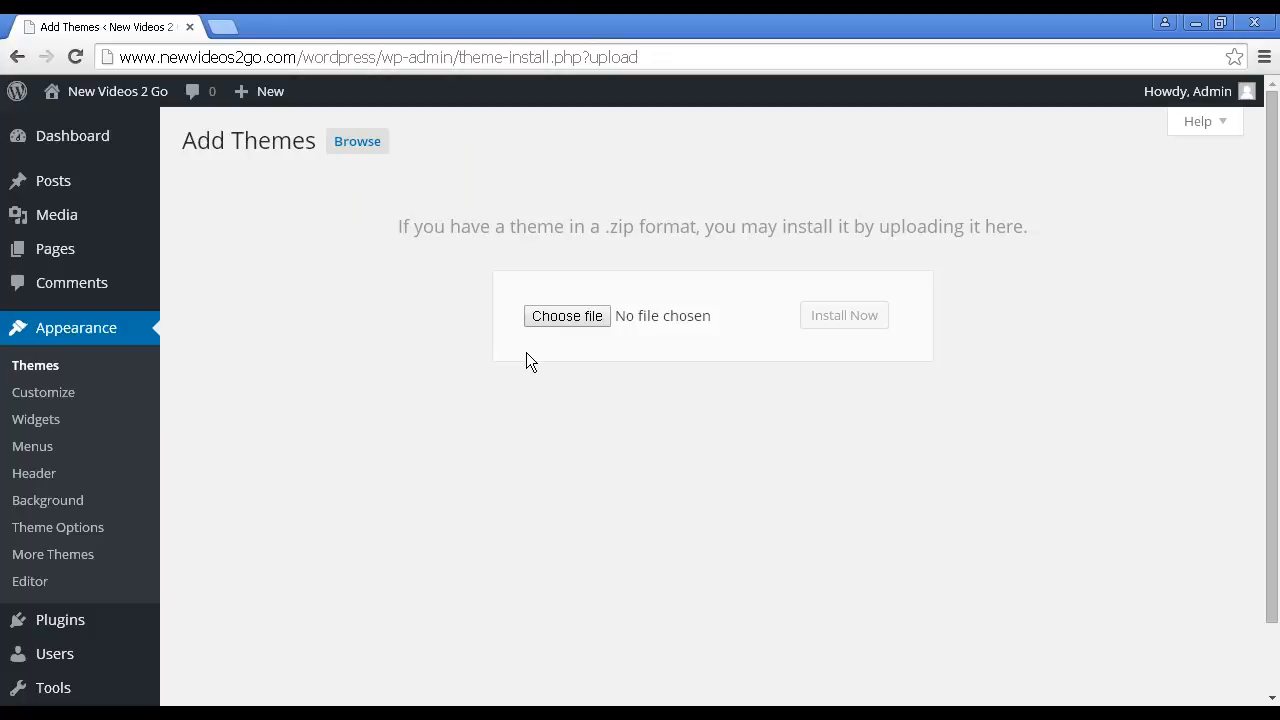
pyautogui.click(568, 316)
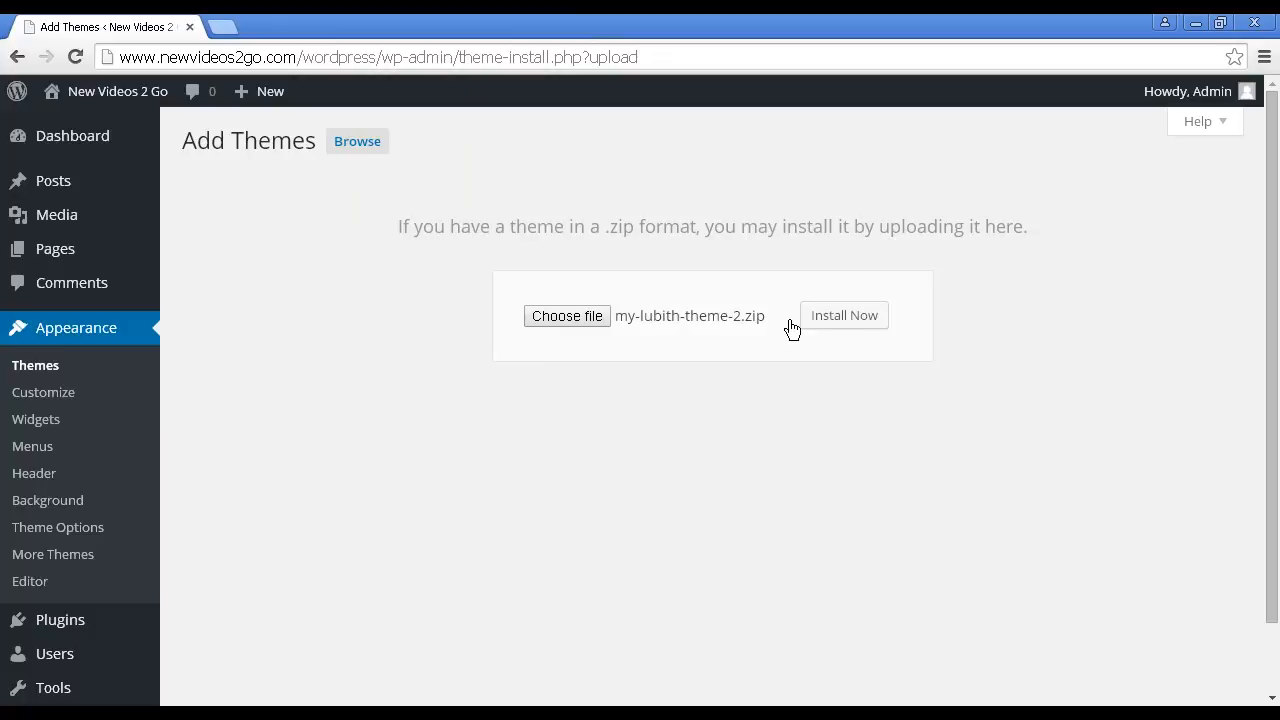
pyautogui.click(844, 316)
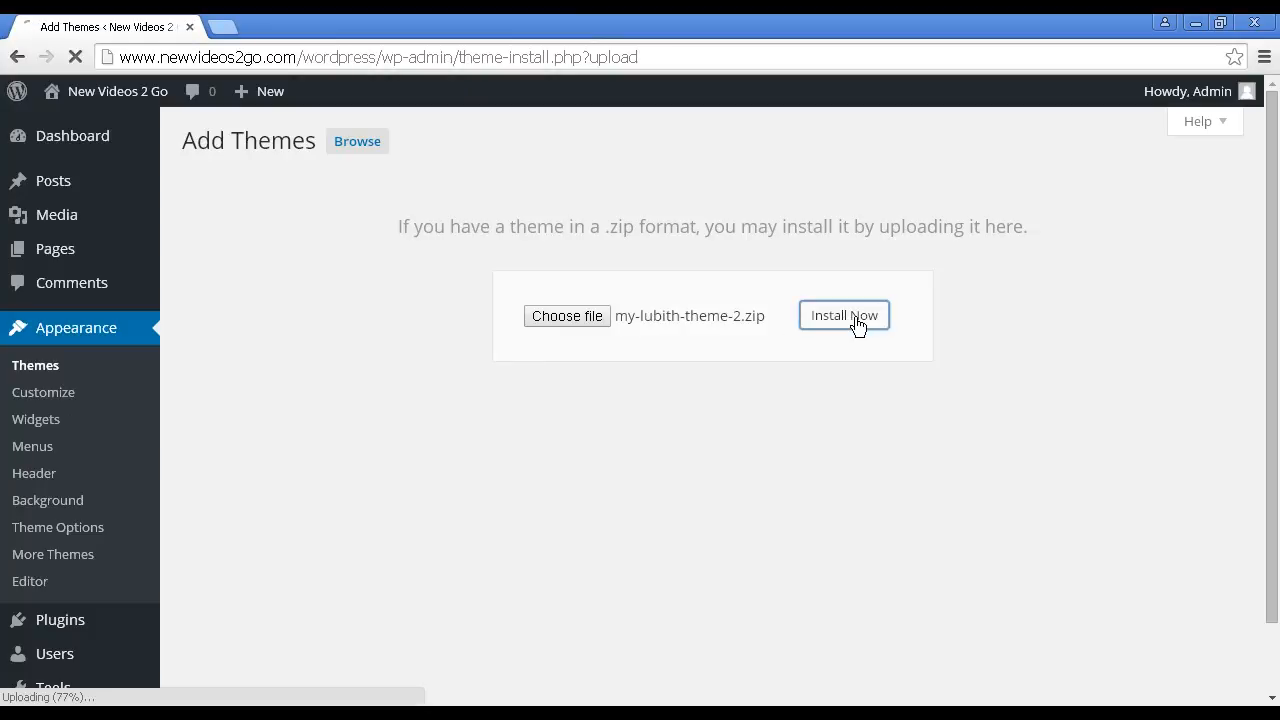
pyautogui.click(844, 316)
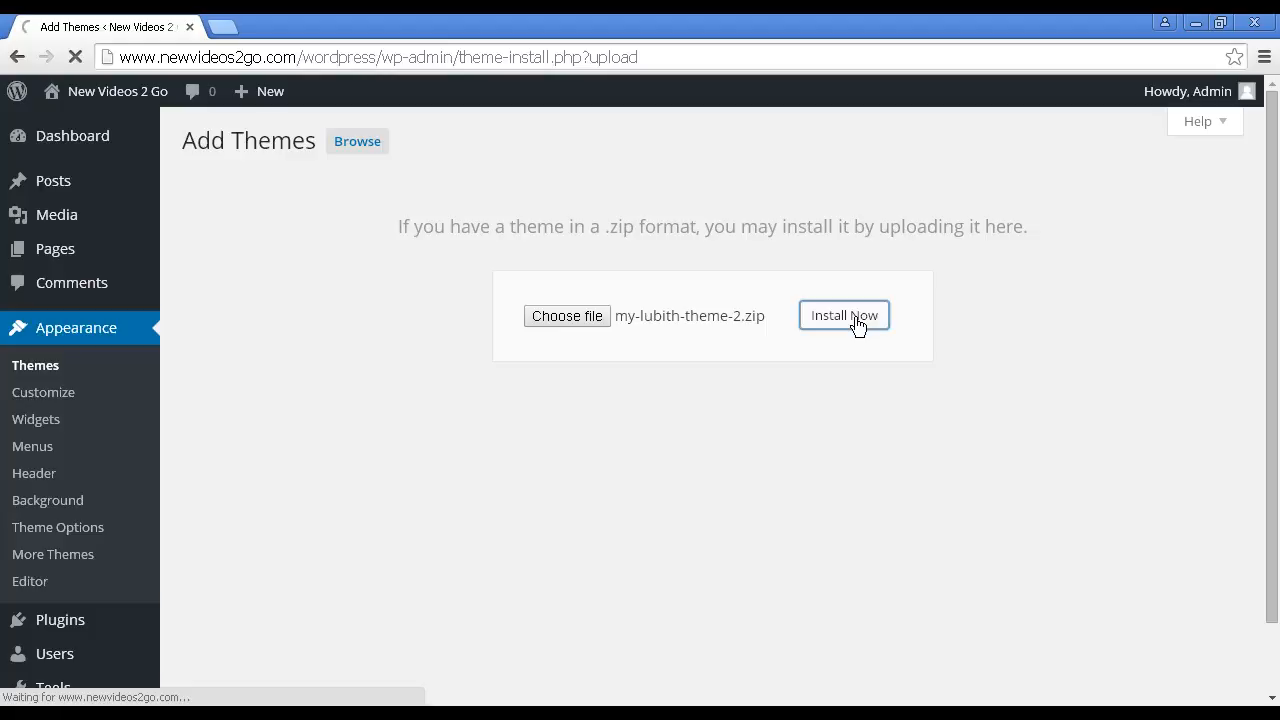
pyautogui.click(844, 316)
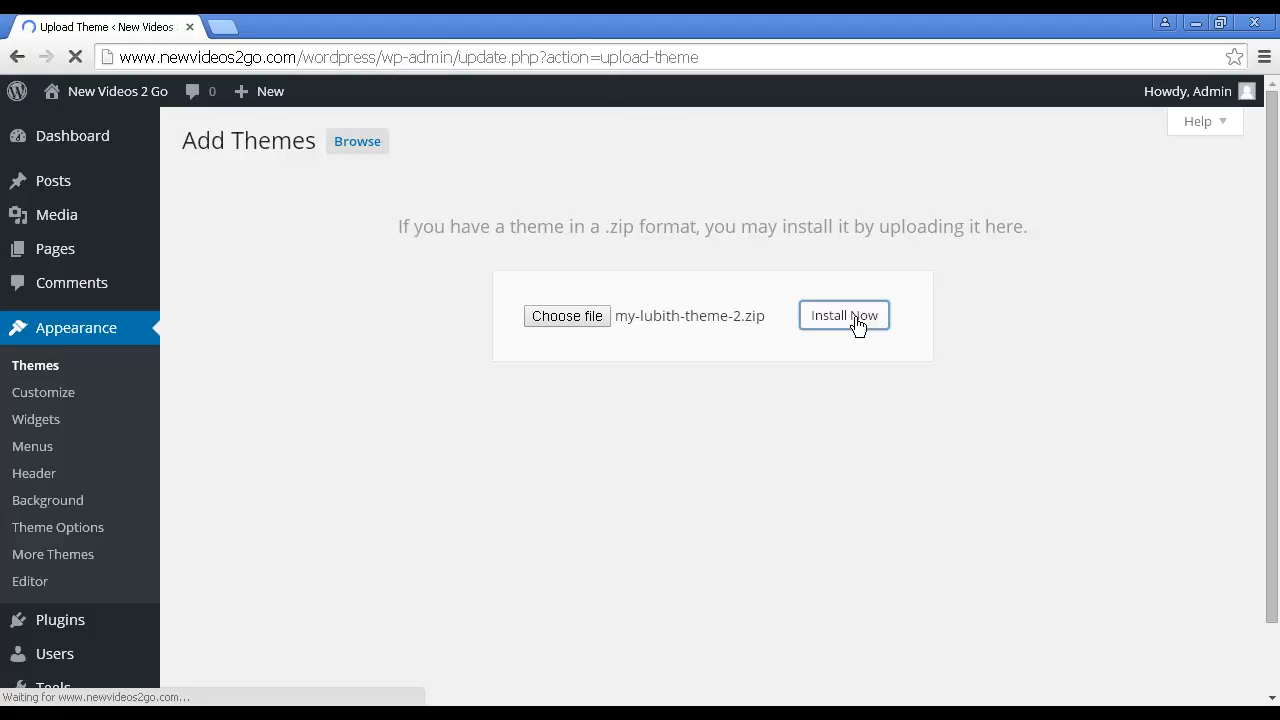
# Let the theme install successfully and start its Live Preview.
pyautogui.click(844, 316)
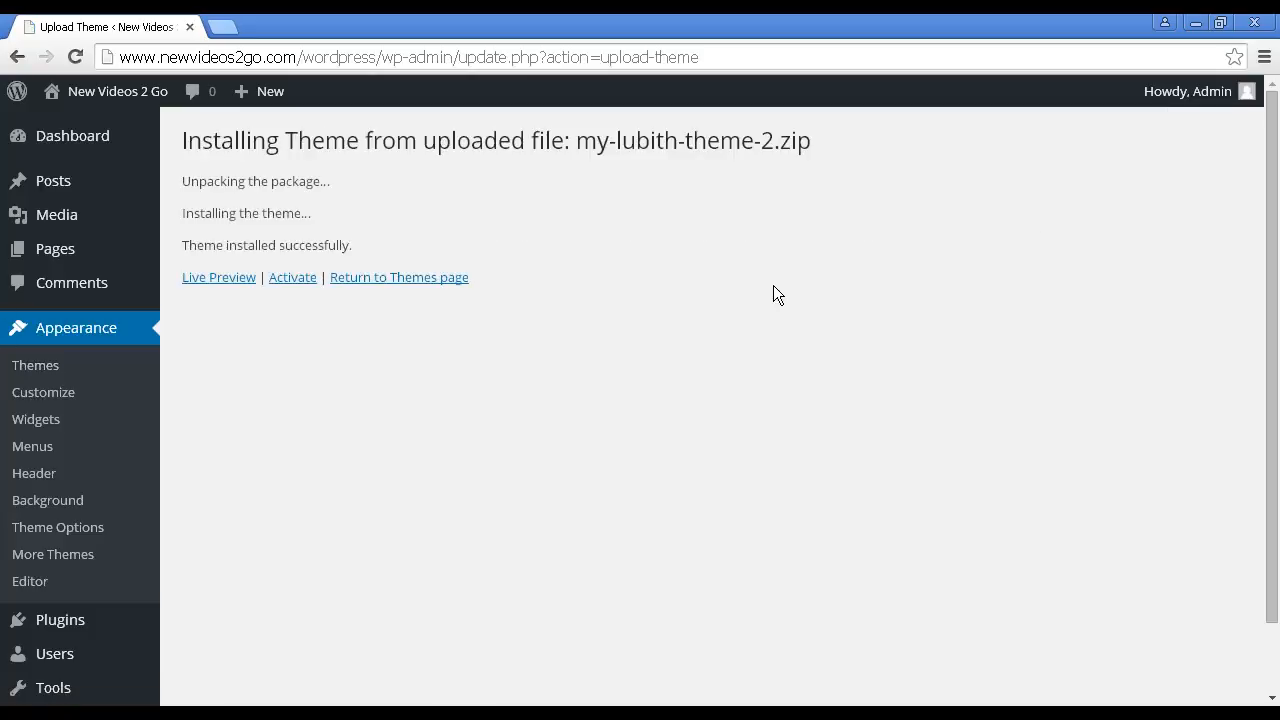
pyautogui.moveTo(228, 286)
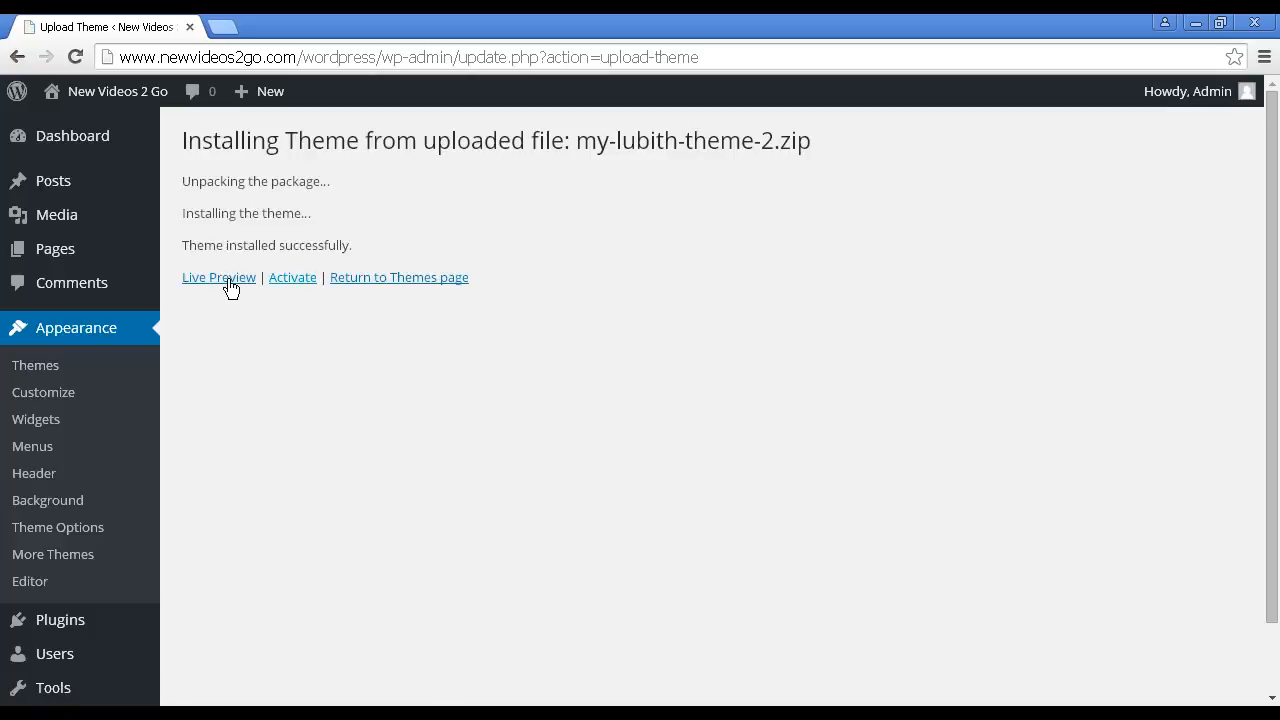
pyautogui.moveTo(230, 288)
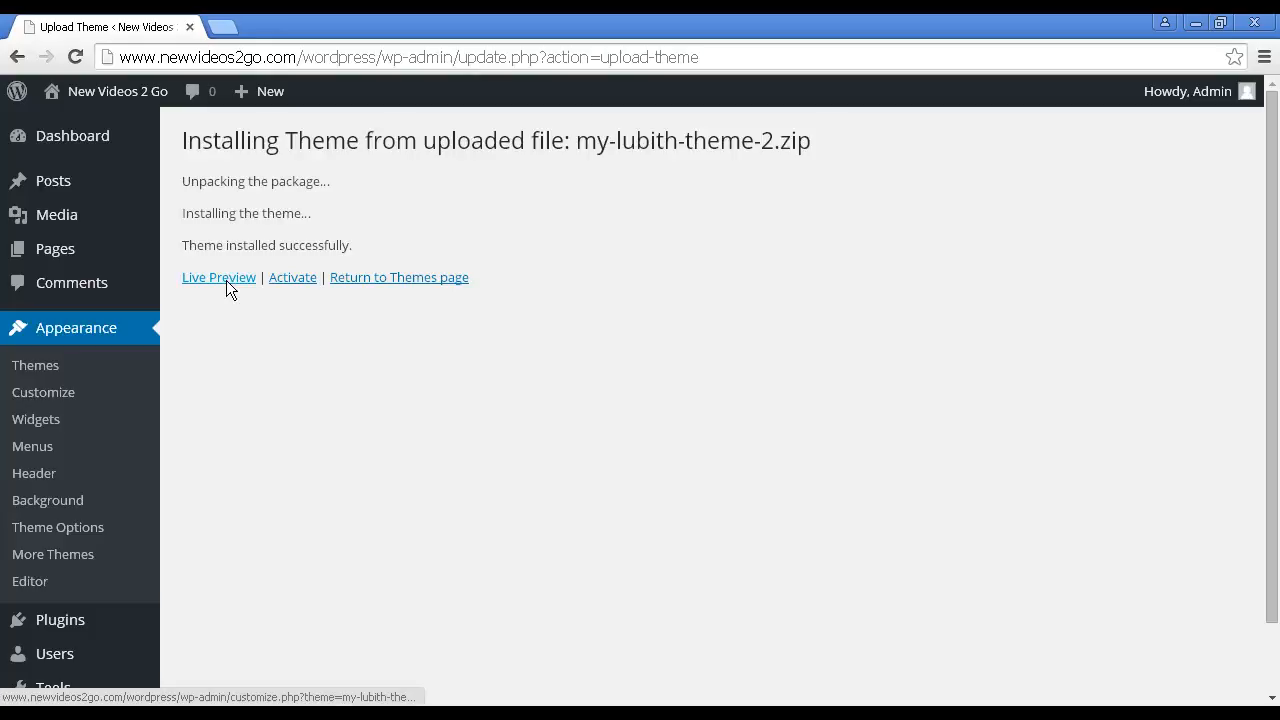
pyautogui.click(218, 276)
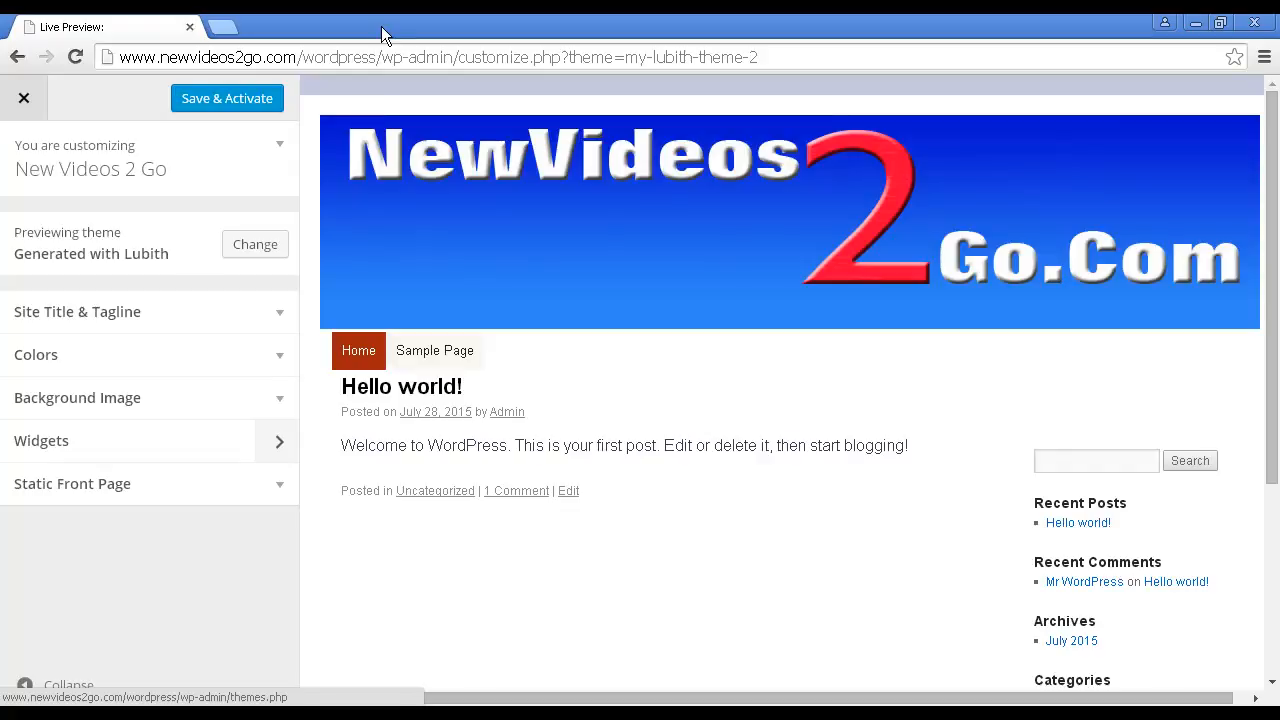
pyautogui.moveTo(312, 124)
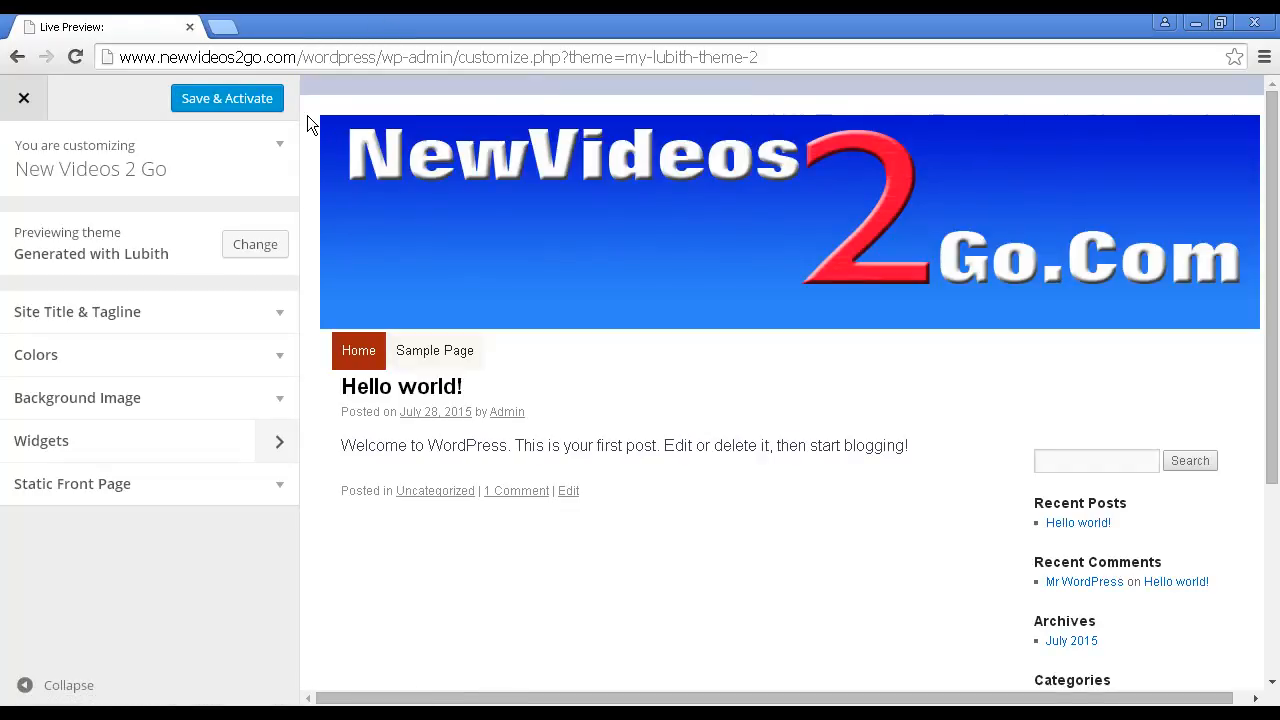
pyautogui.moveTo(216, 108)
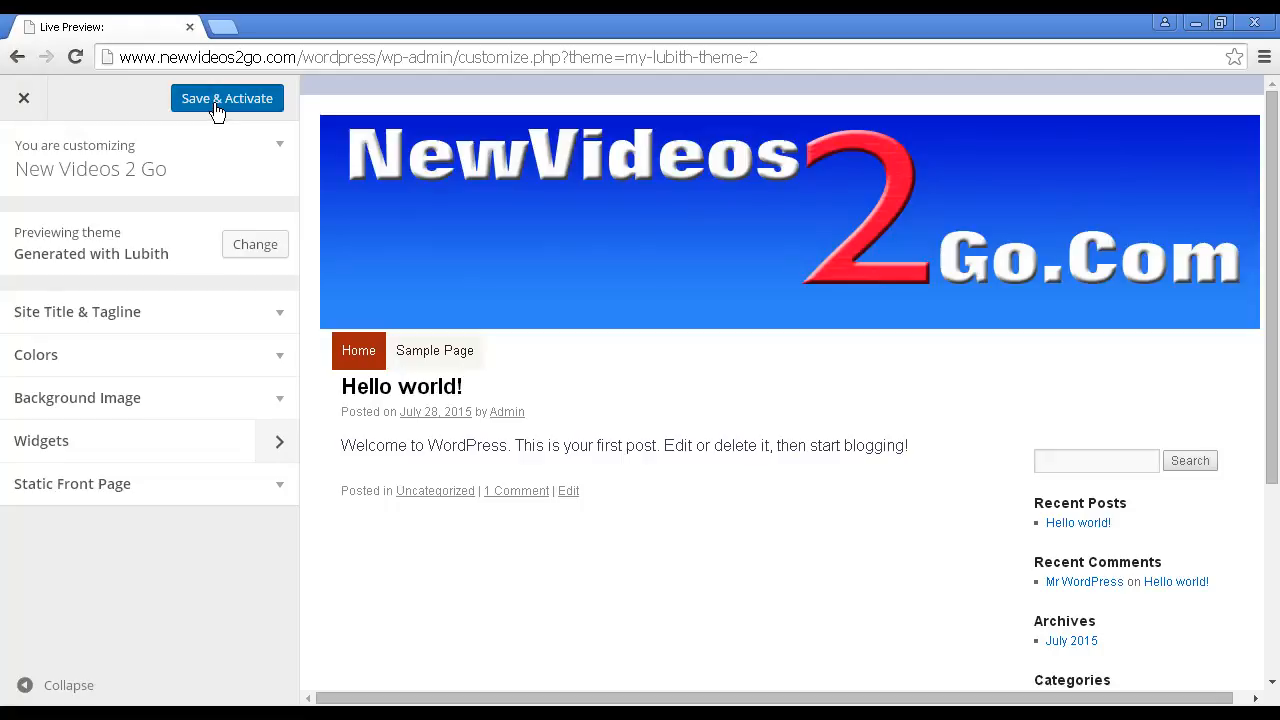
# Save & Activate the Lubith theme so the live site shows the NewVideos2Go.com blue header.
pyautogui.click(228, 98)
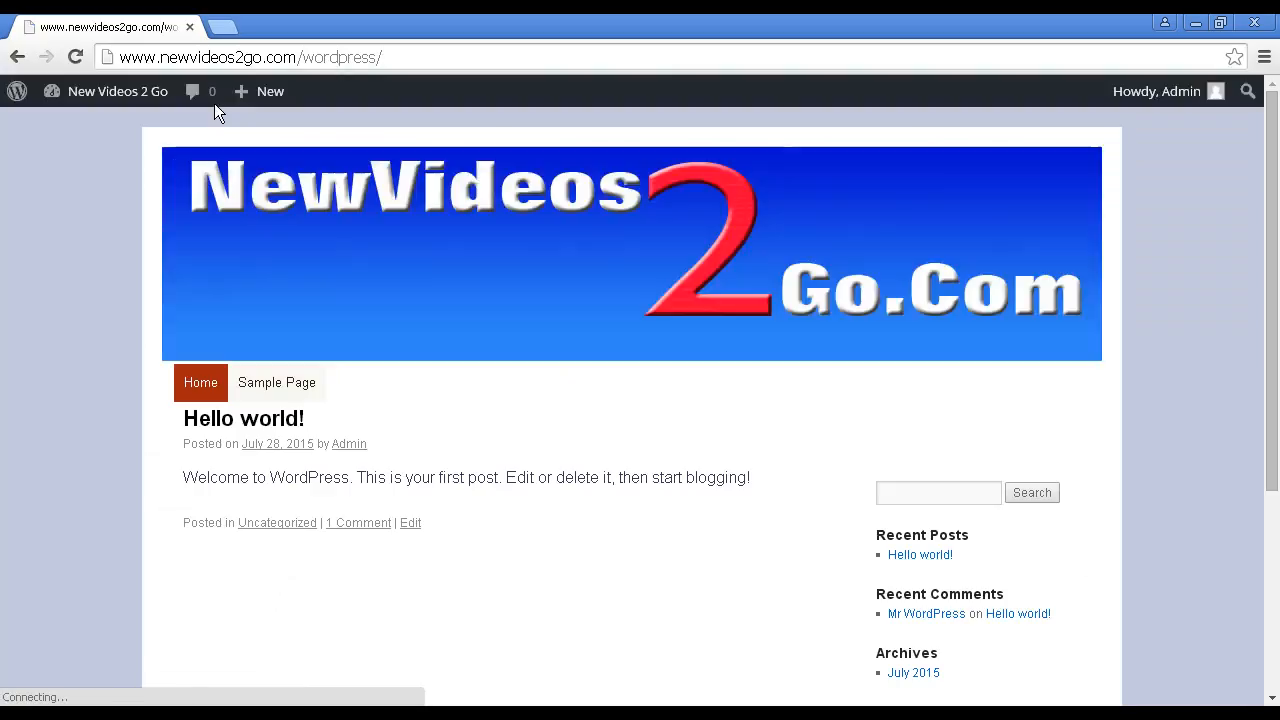